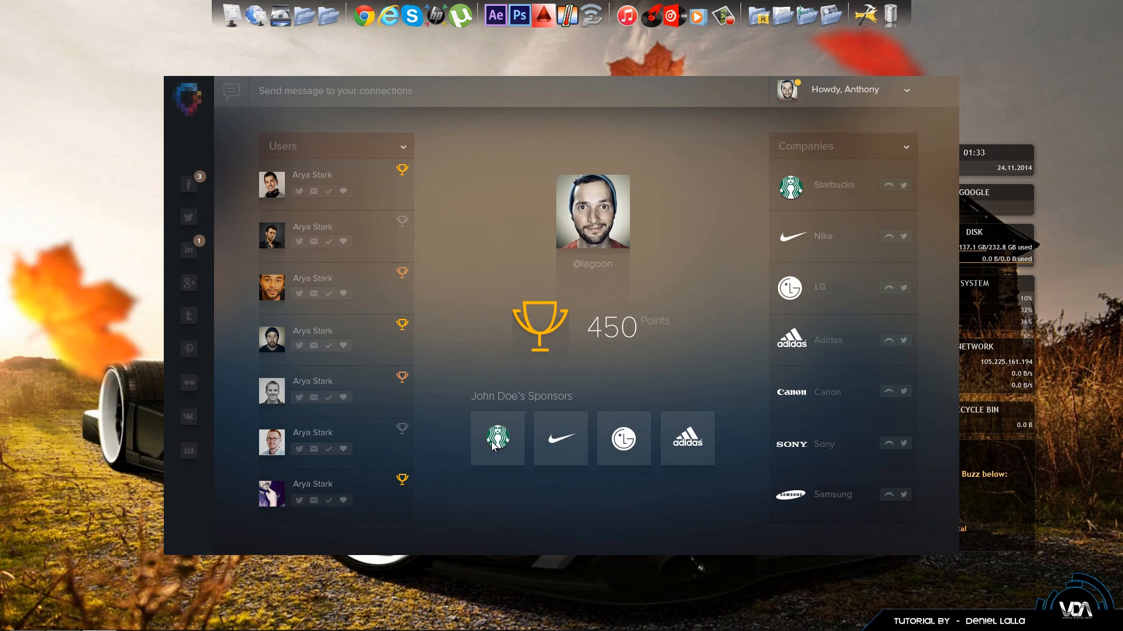
mouse_move(934, 96)
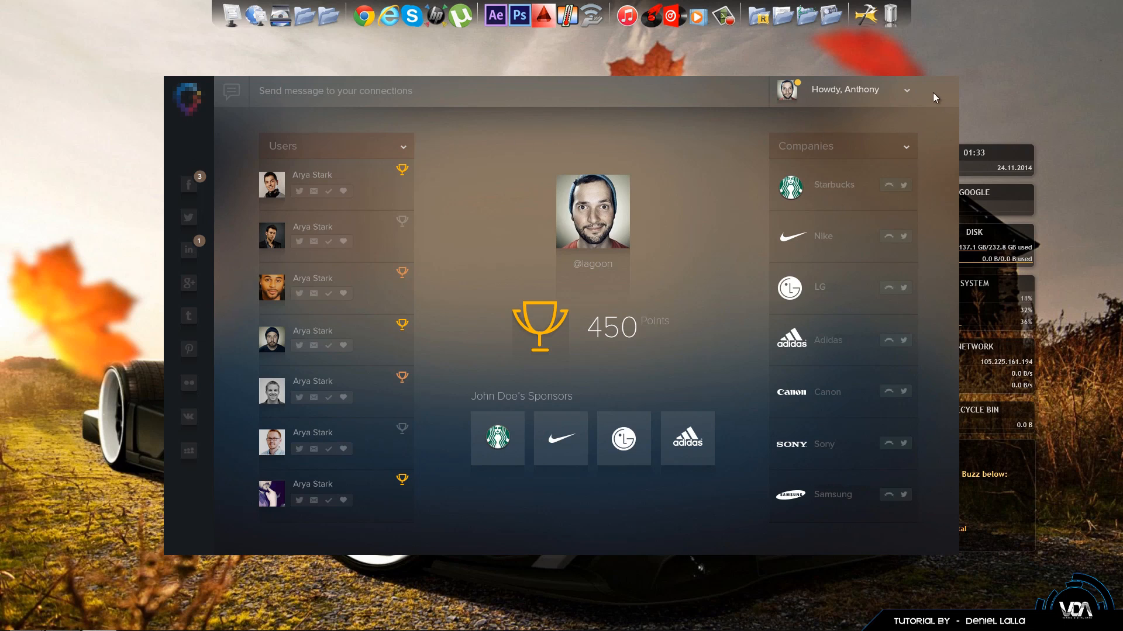
mouse_move(919, 259)
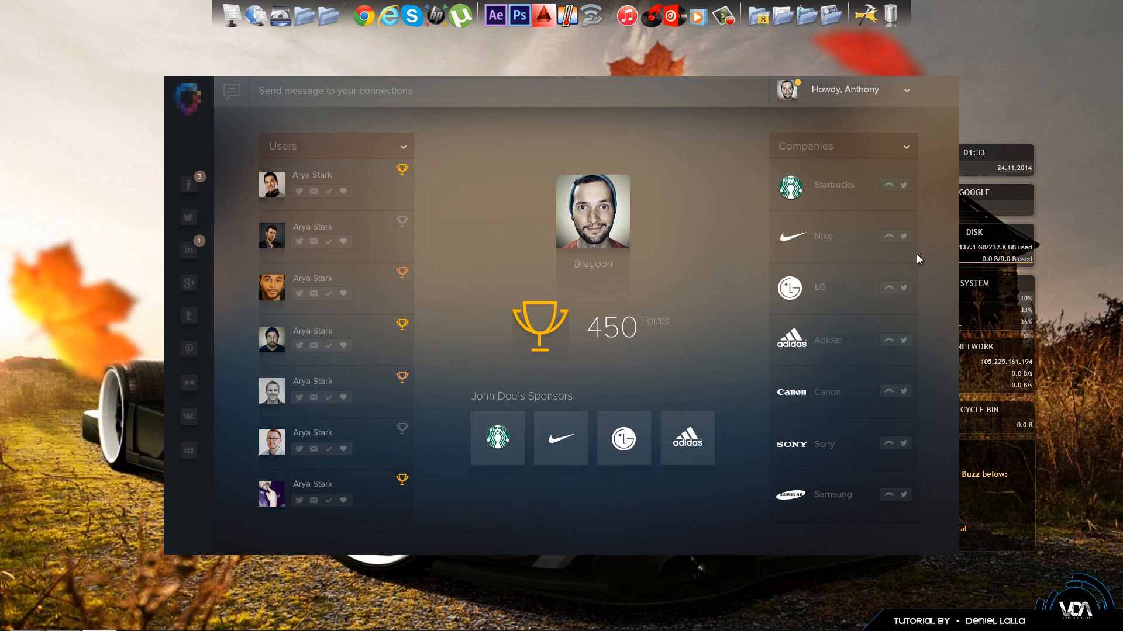
mouse_move(895, 287)
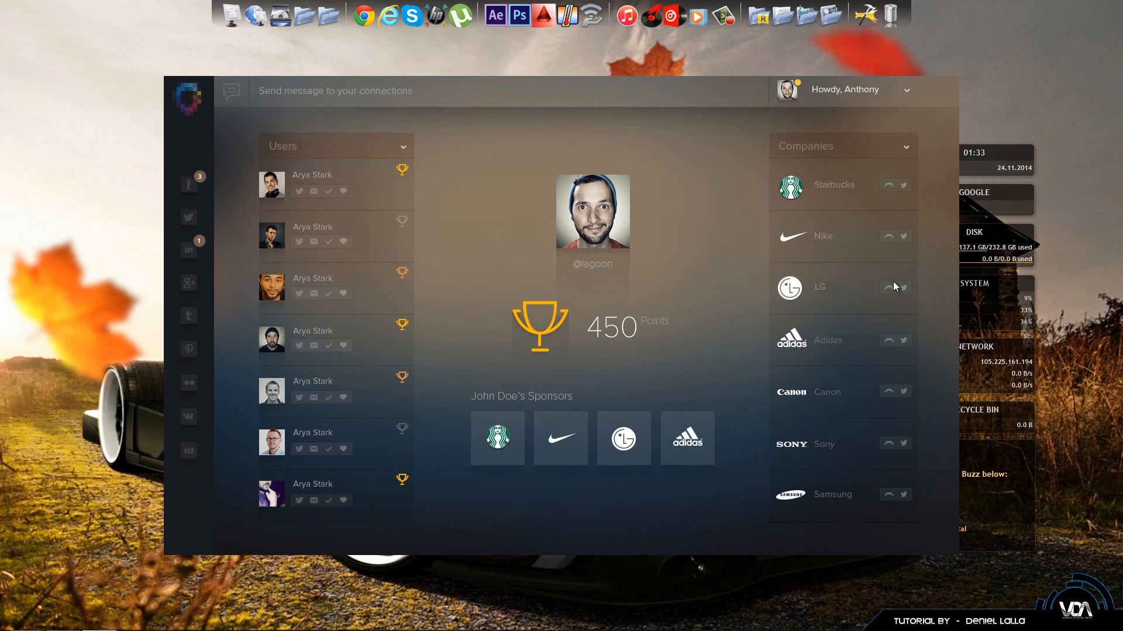
mouse_move(625, 577)
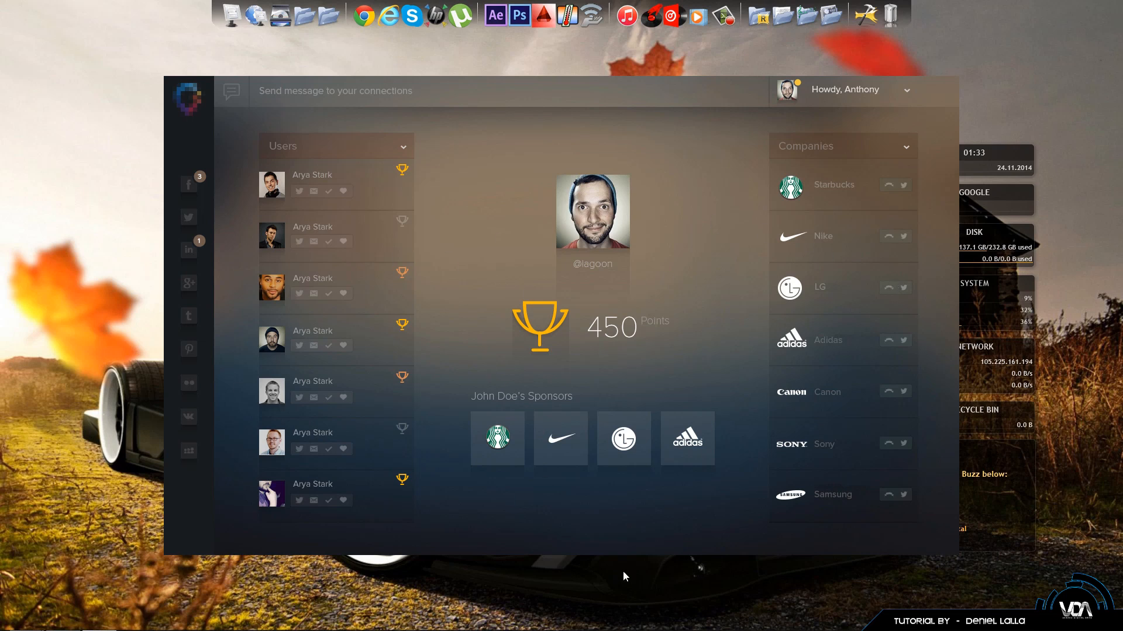
mouse_move(995, 197)
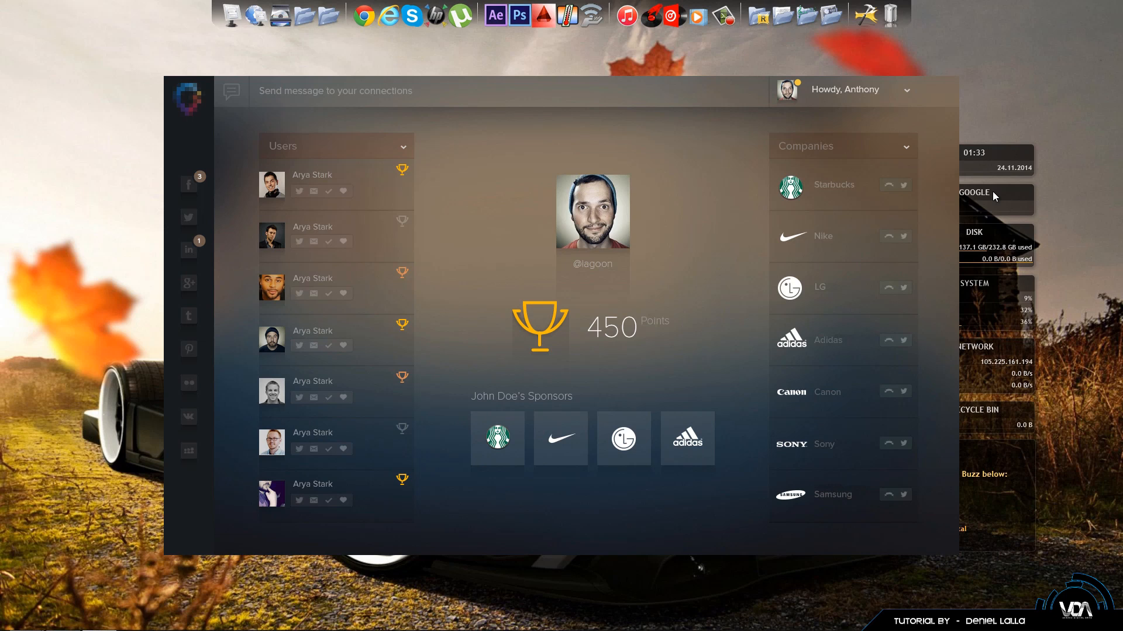
mouse_move(778, 584)
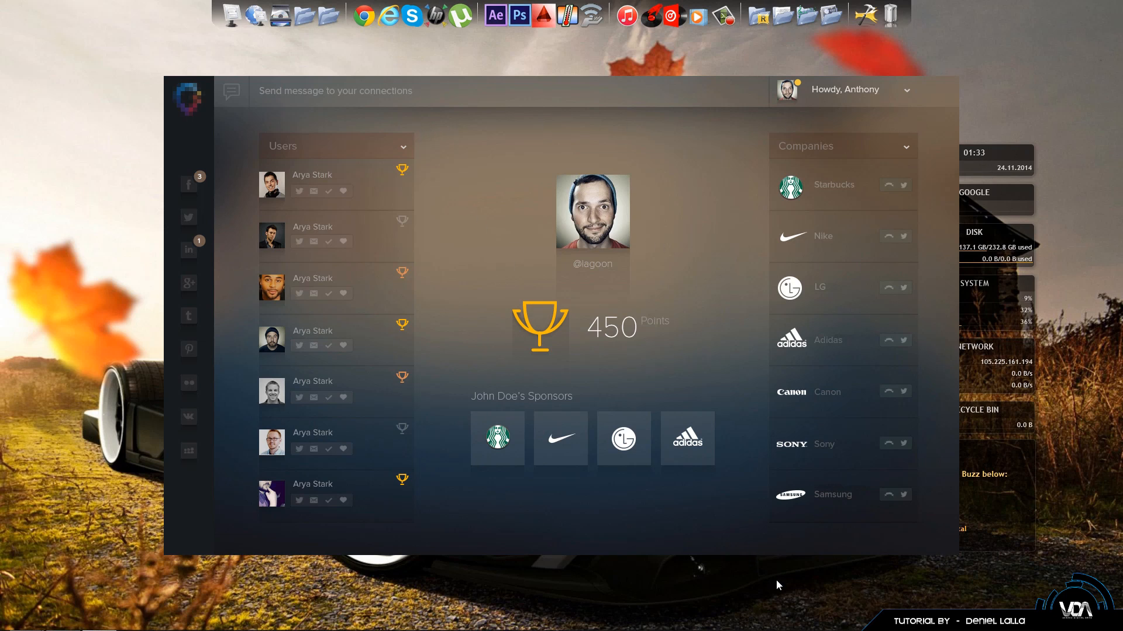
mouse_move(587, 517)
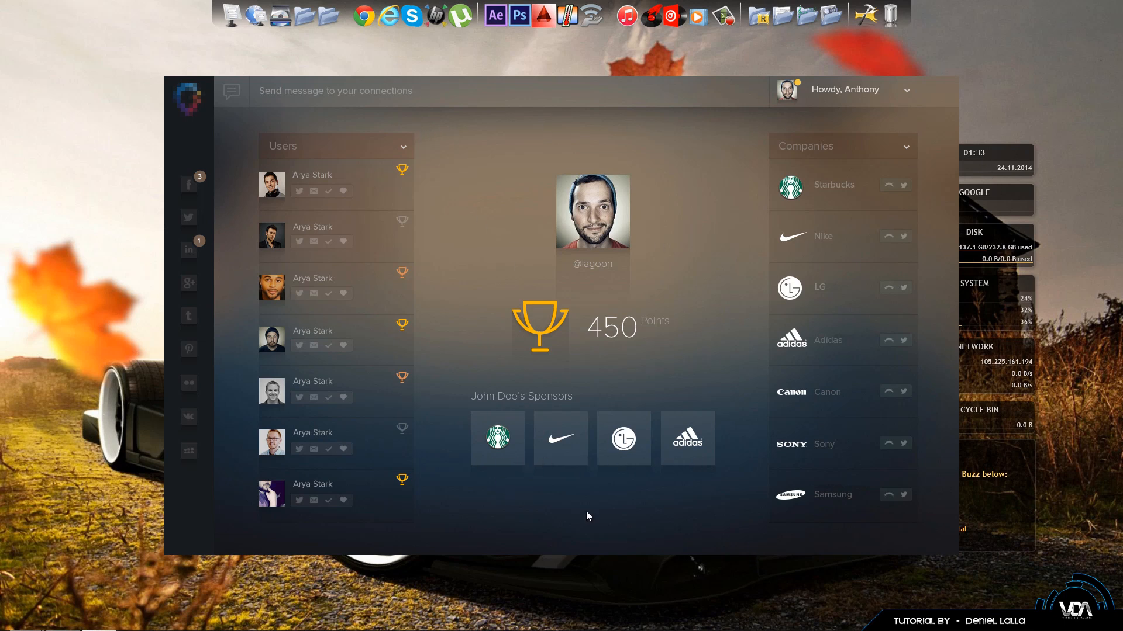
mouse_move(587, 208)
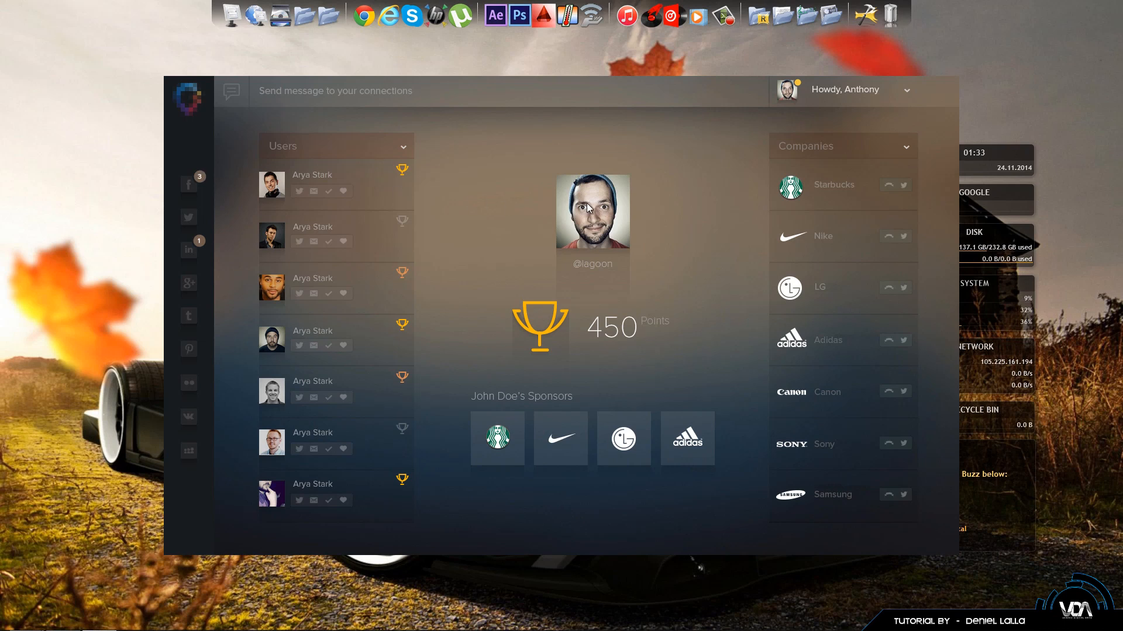
mouse_move(479, 414)
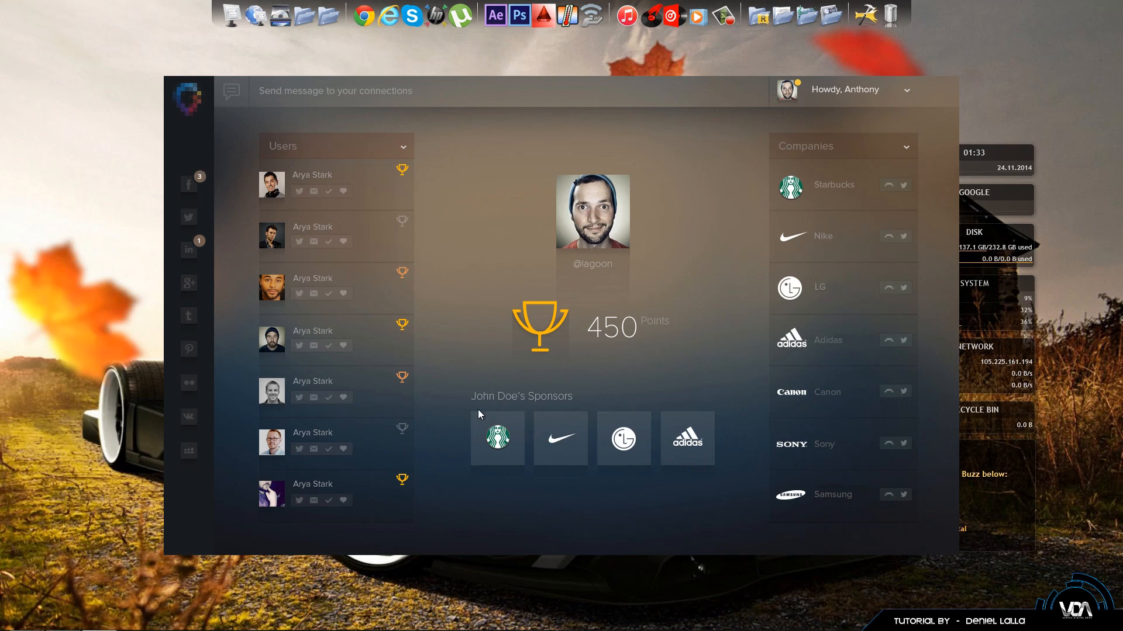
mouse_move(473, 418)
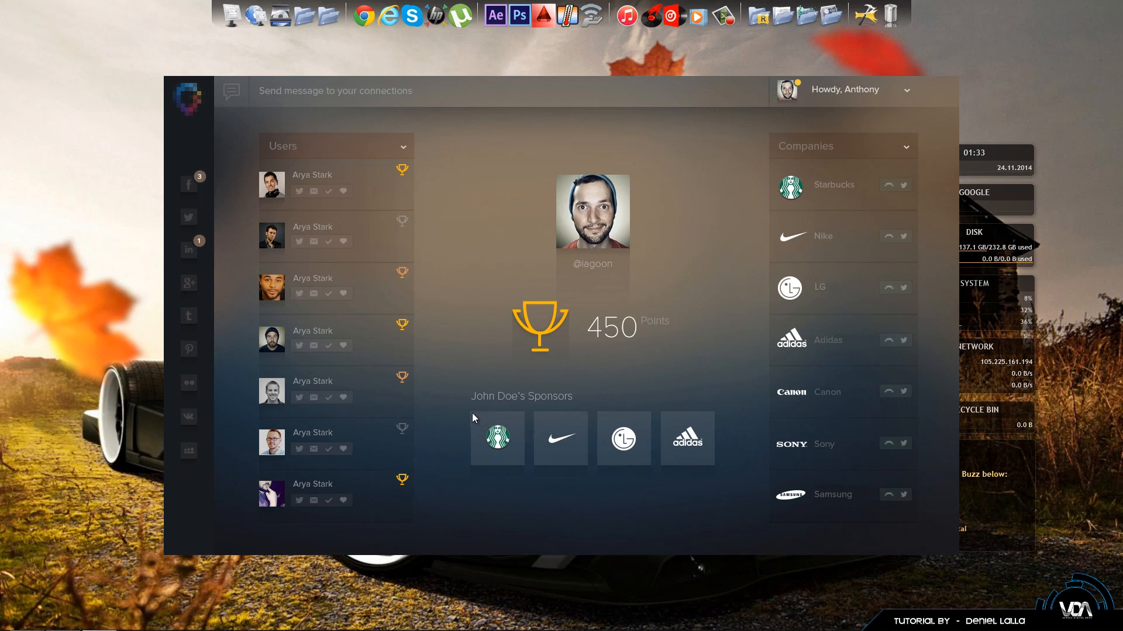
mouse_move(522, 470)
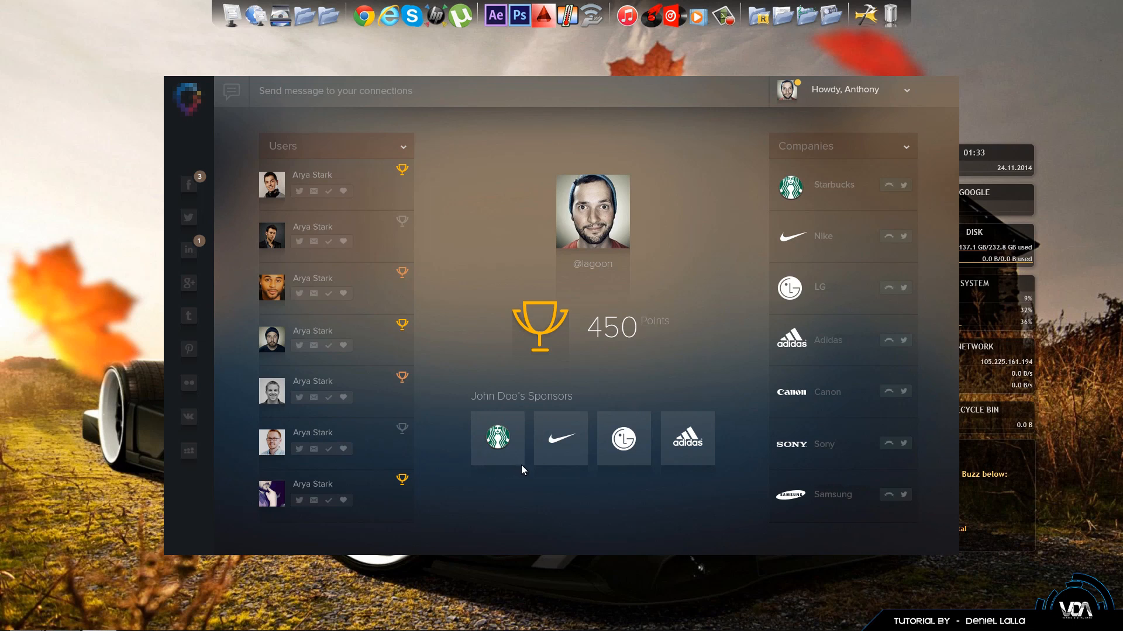
mouse_move(518, 495)
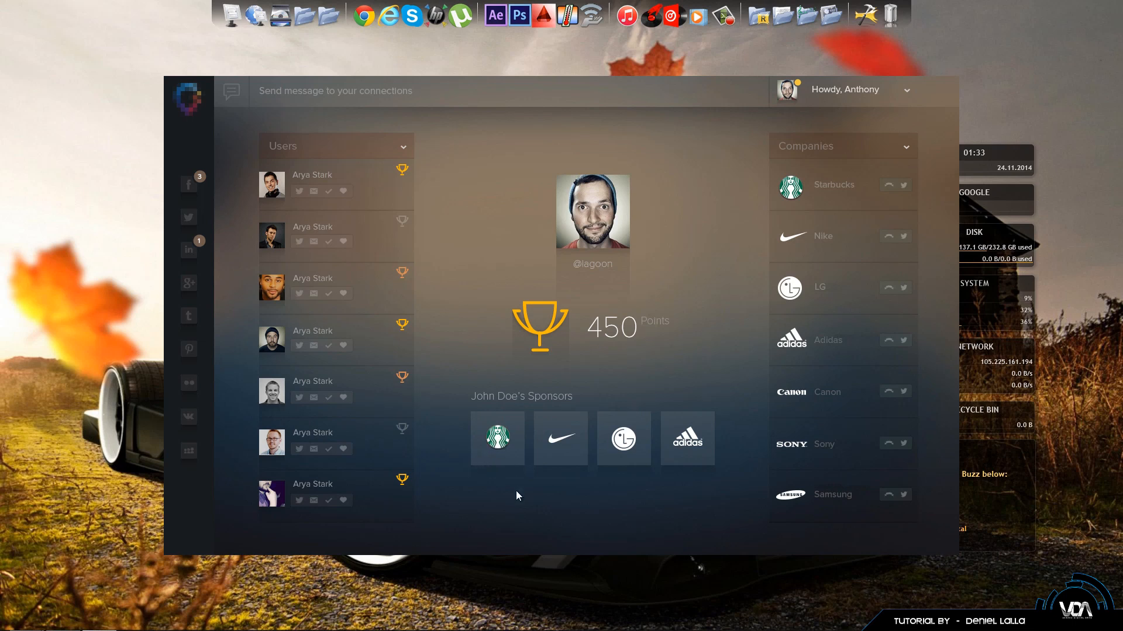
mouse_move(704, 470)
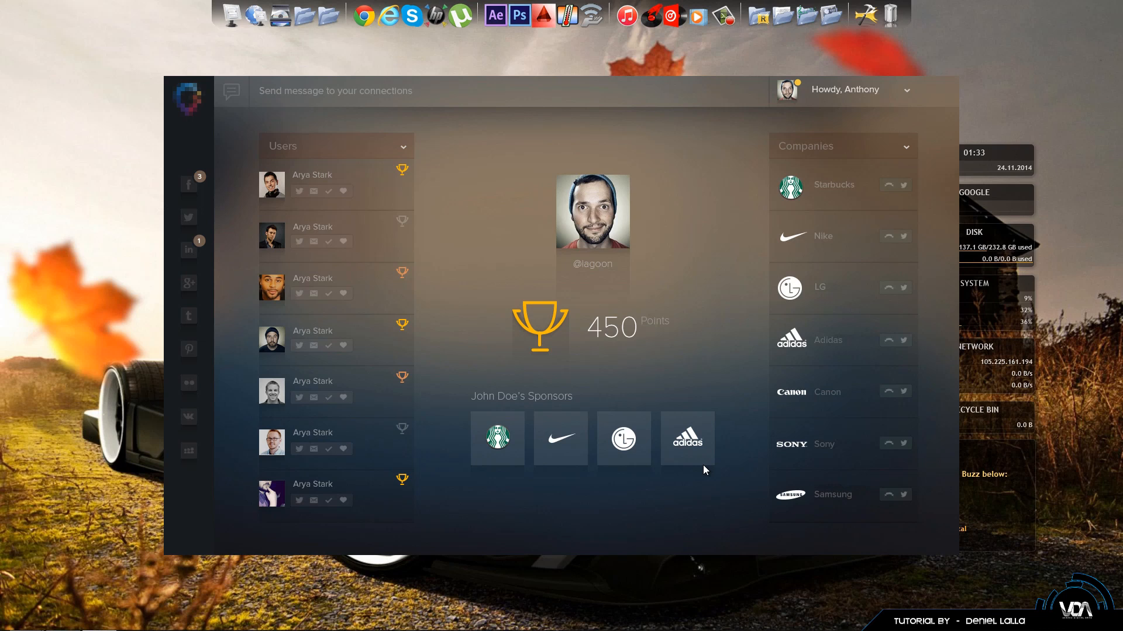
mouse_move(732, 494)
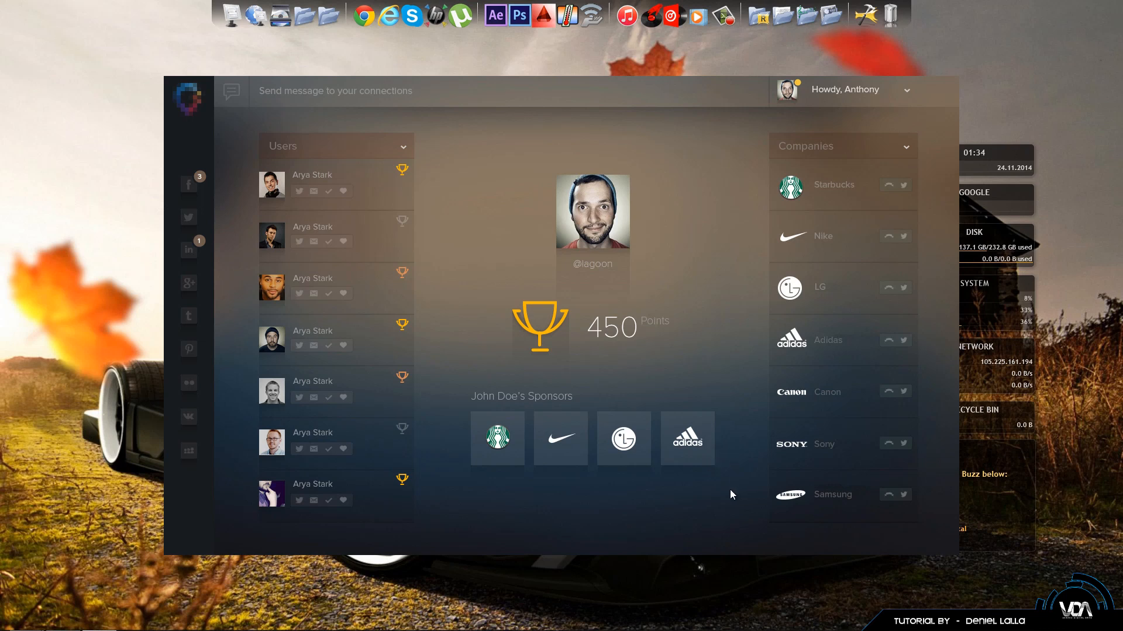
mouse_move(723, 477)
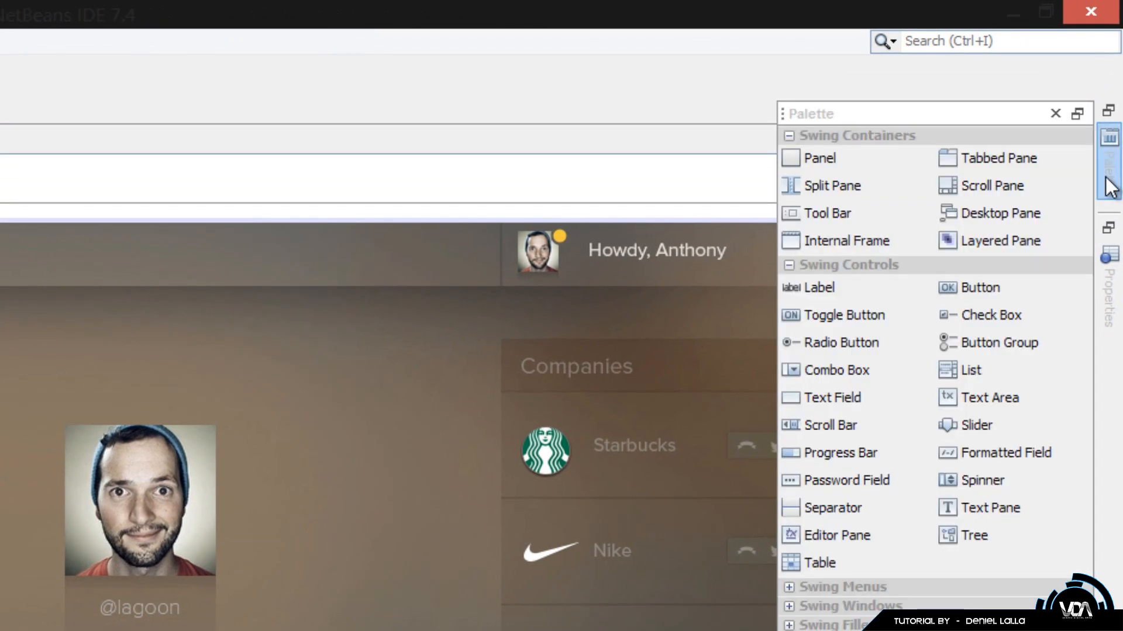
Step: Place a Swing Label on the Starbucks sponsor tile and resize it to cover the logo
left_click(819, 287)
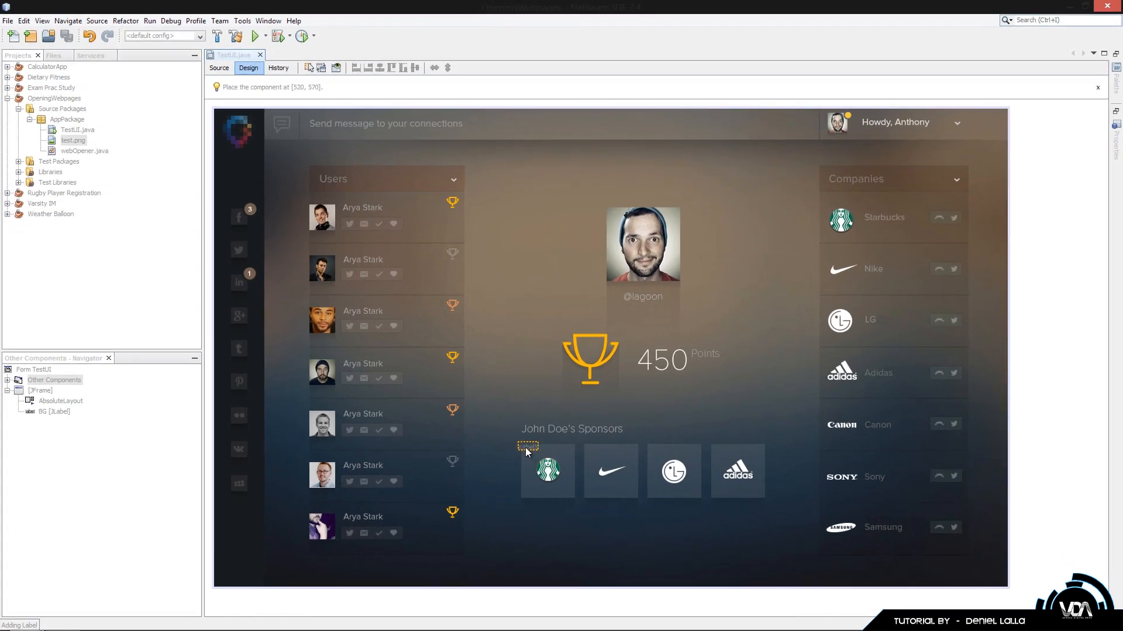
left_click(529, 449)
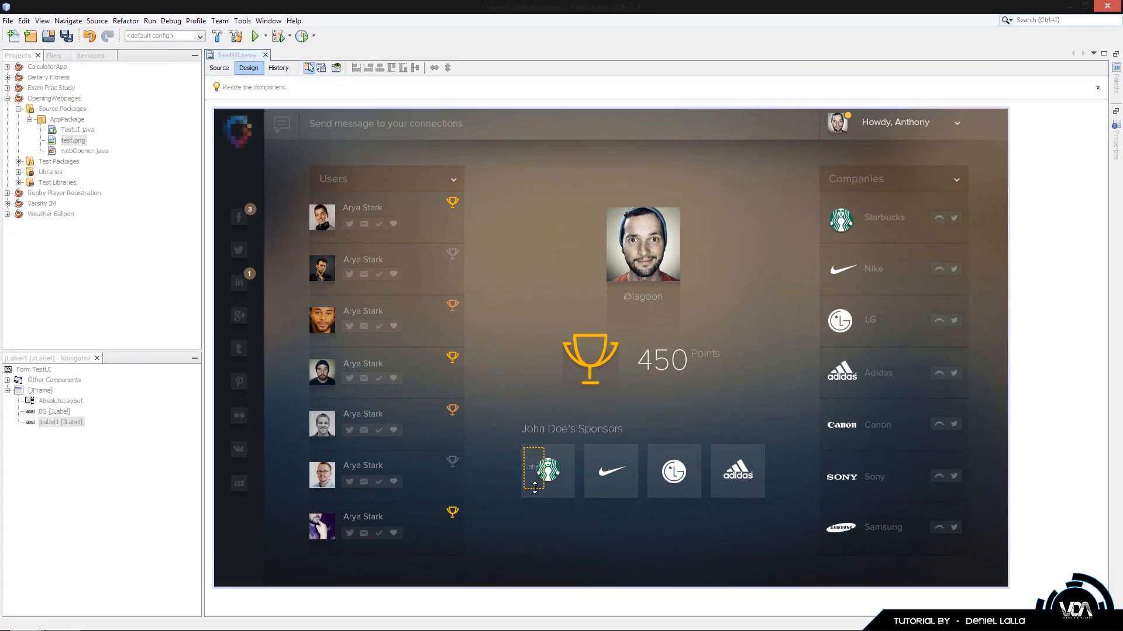
left_click(546, 472)
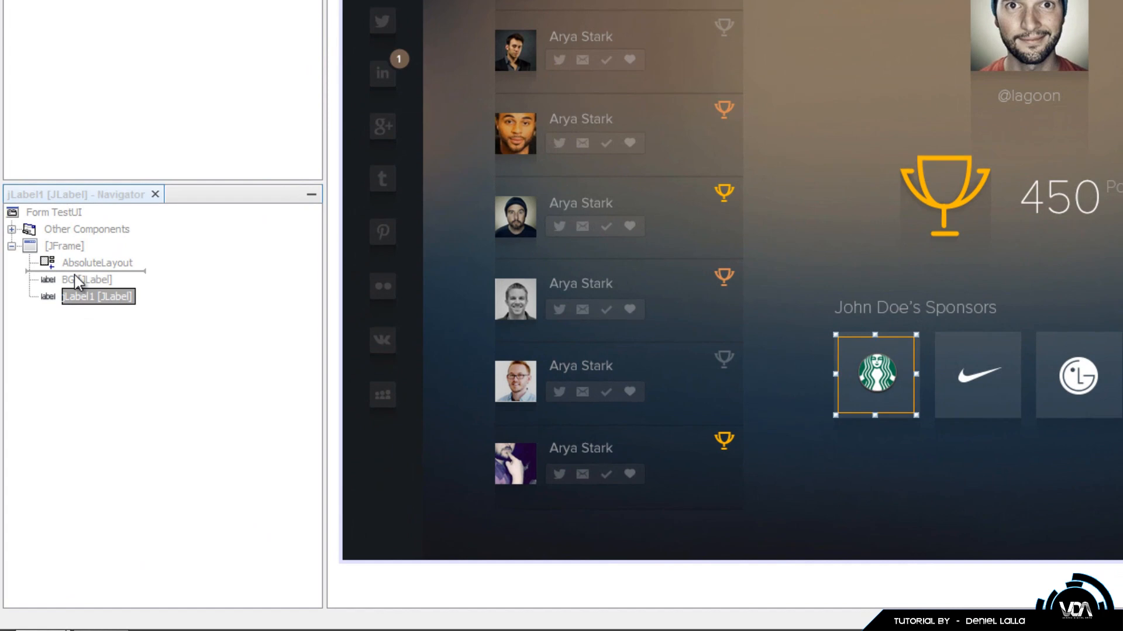
Step: Rename the Starbucks tile label from jLabel1 to starbucksLBL
double_click(86, 280)
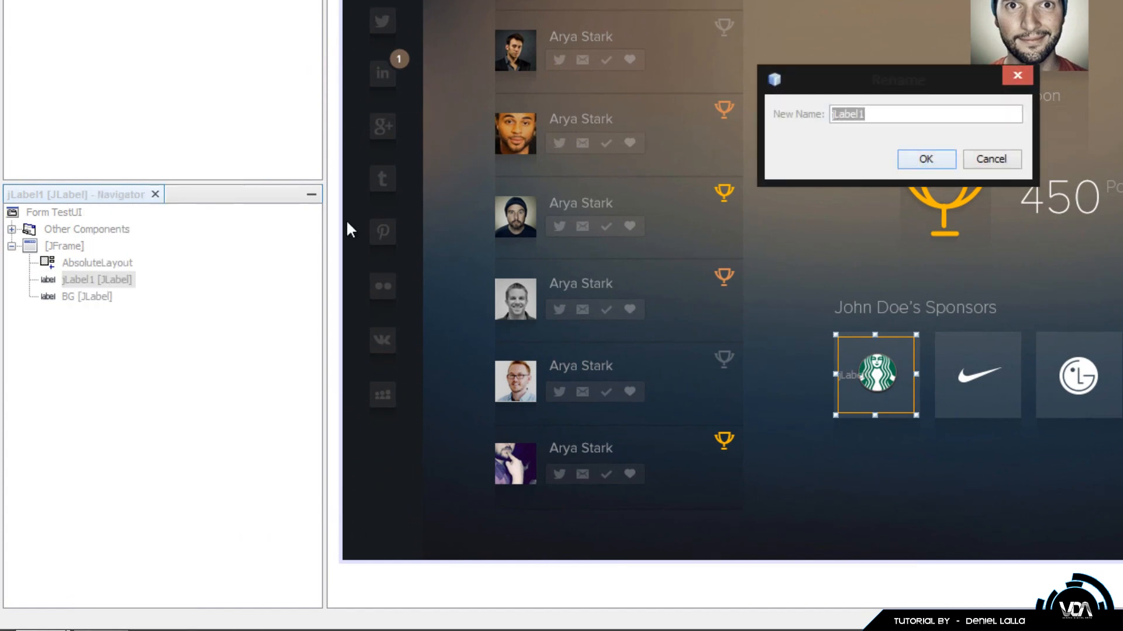
mouse_move(501, 252)
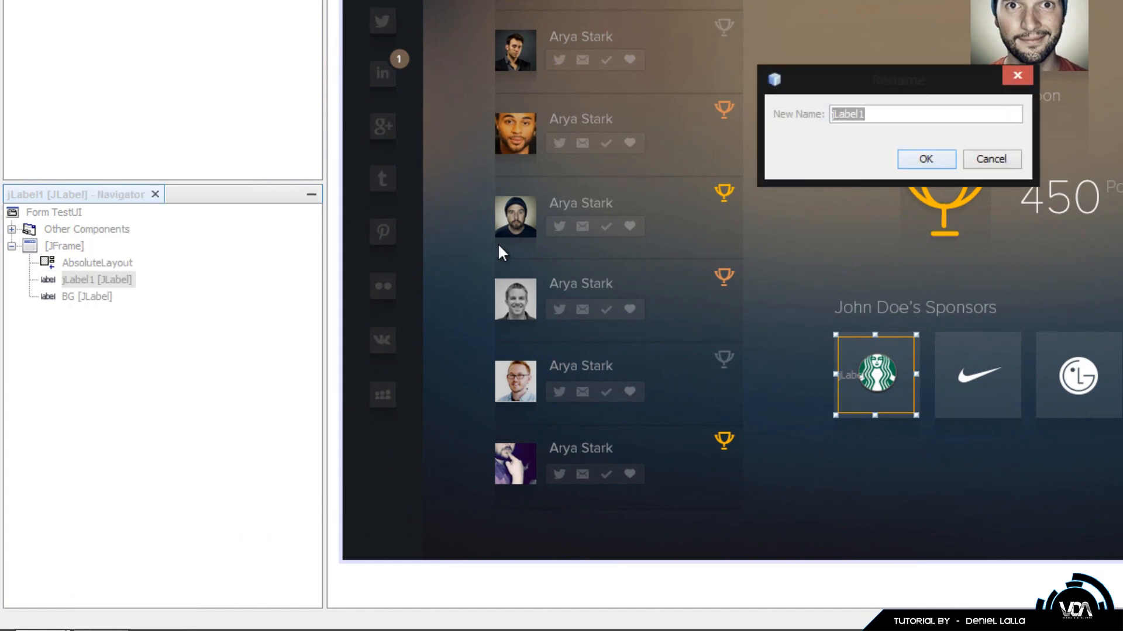
type("star")
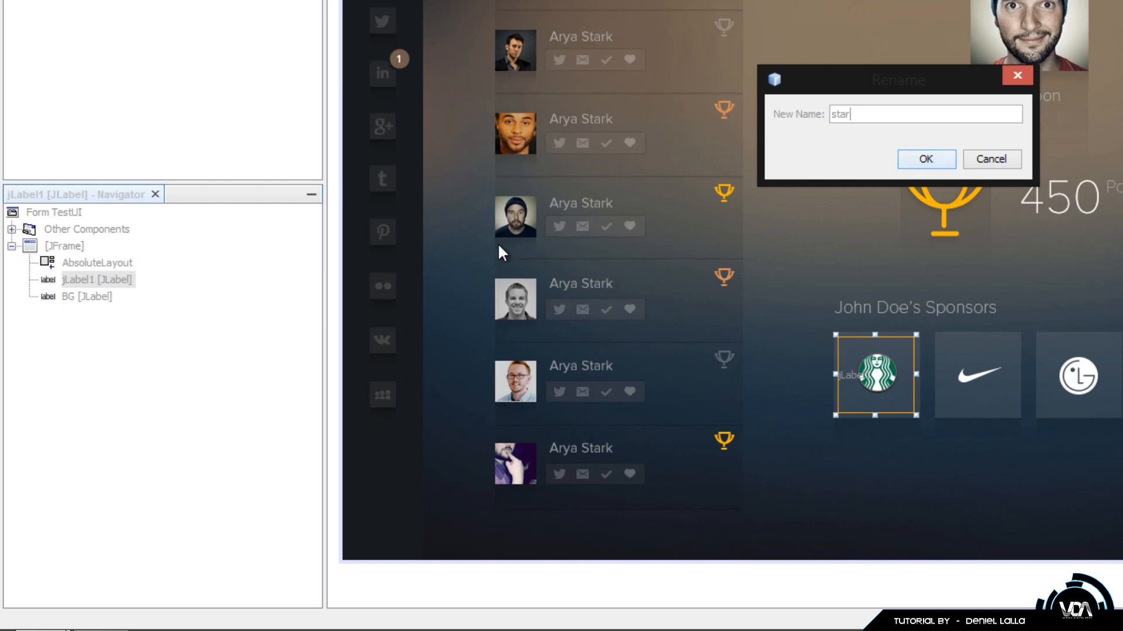
type("bucks")
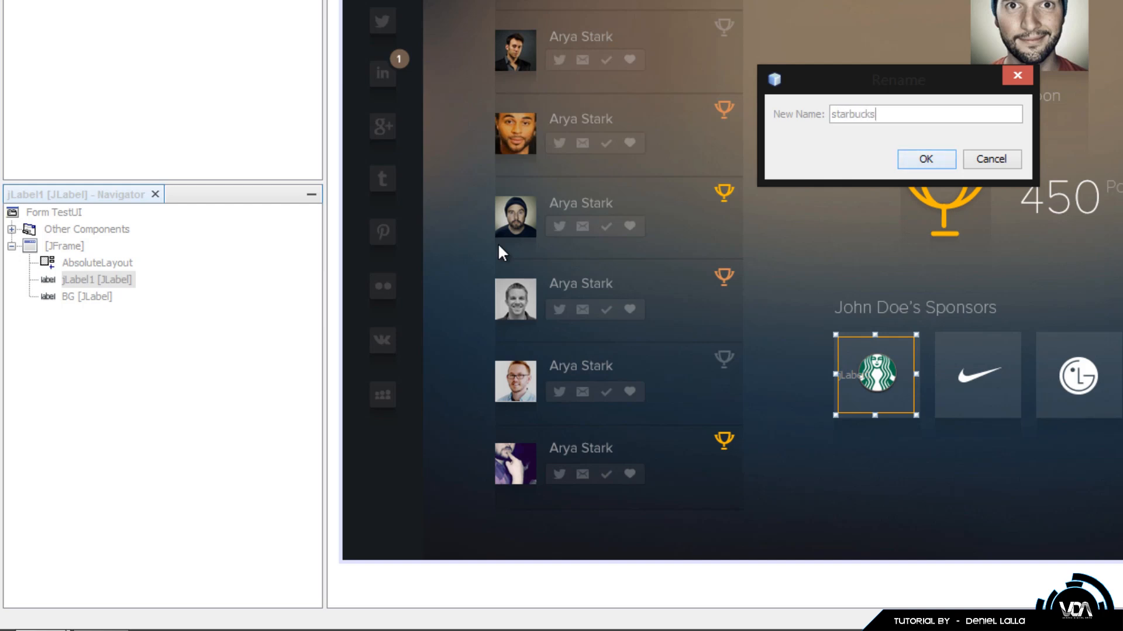
type("LBL")
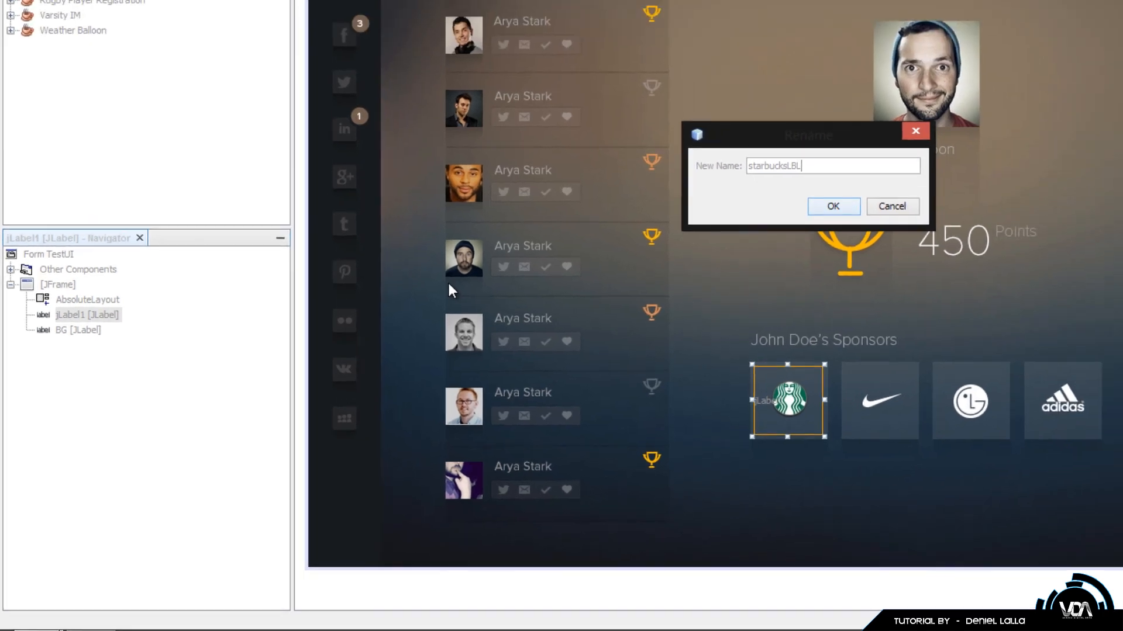
left_click(832, 206)
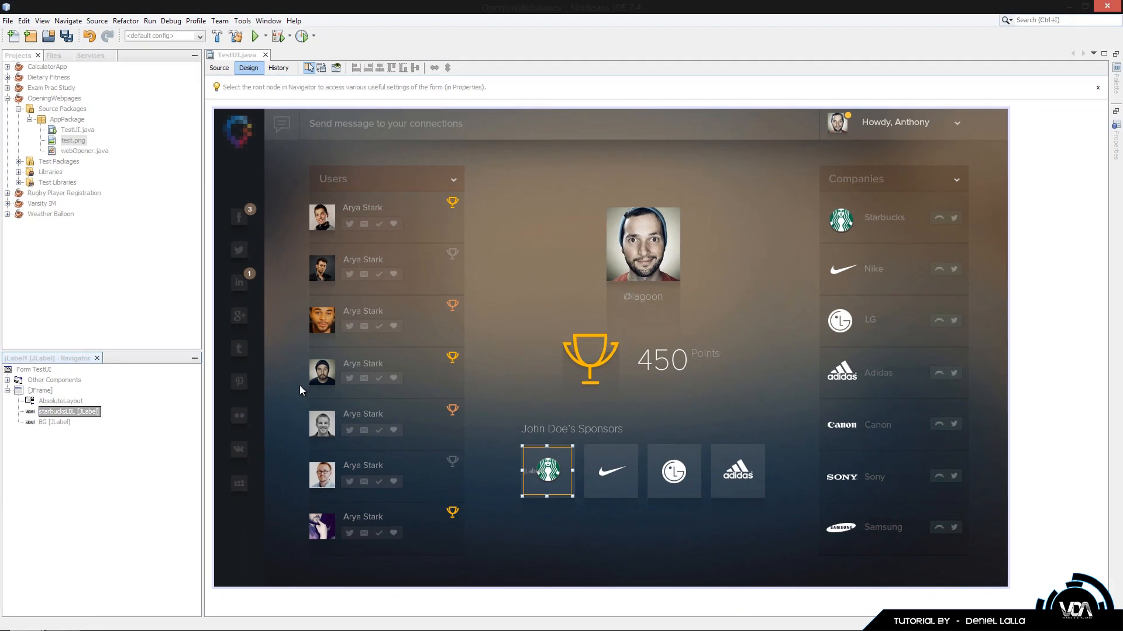
right_click(546, 470)
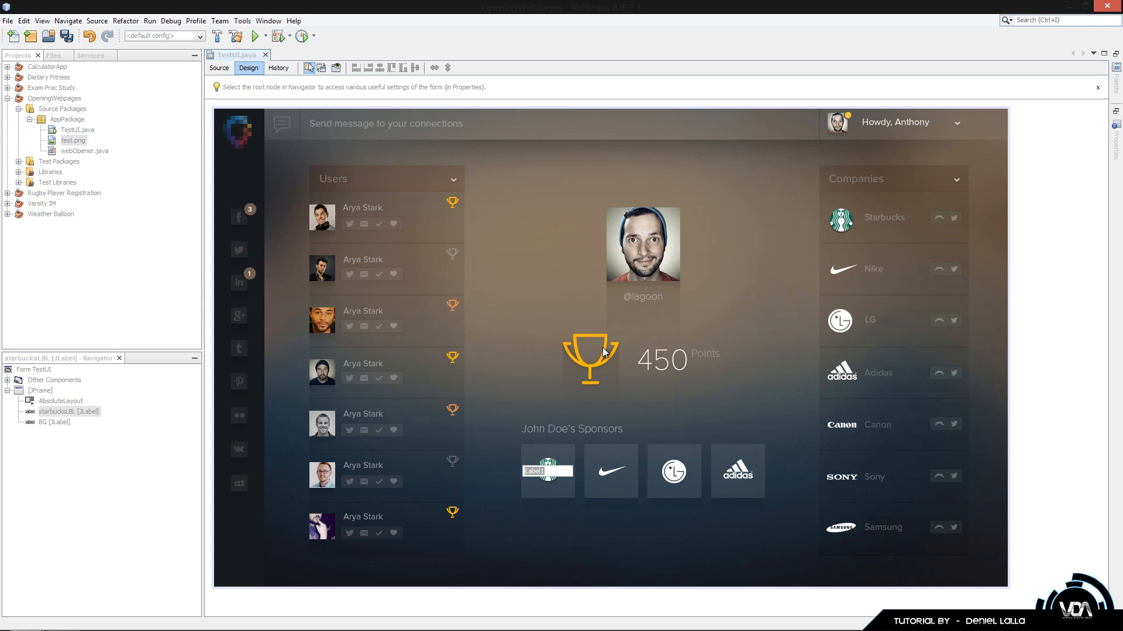
left_click(546, 470)
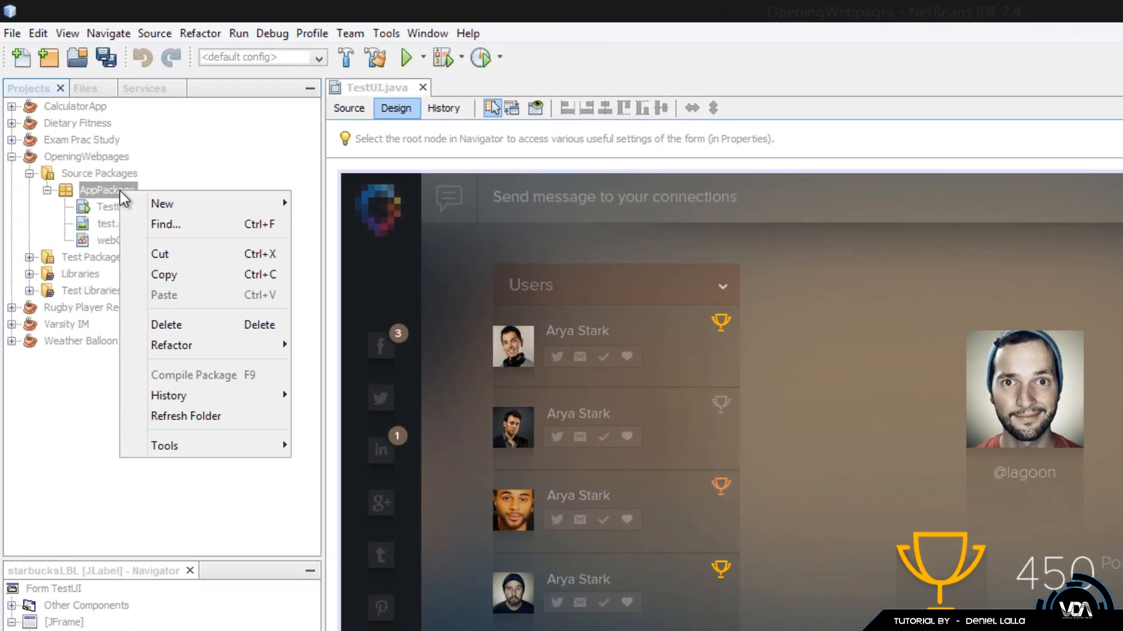
Step: Create a Java class named siteOpener in AppPackage and open siteOpener.java in the editor
left_click(162, 203)
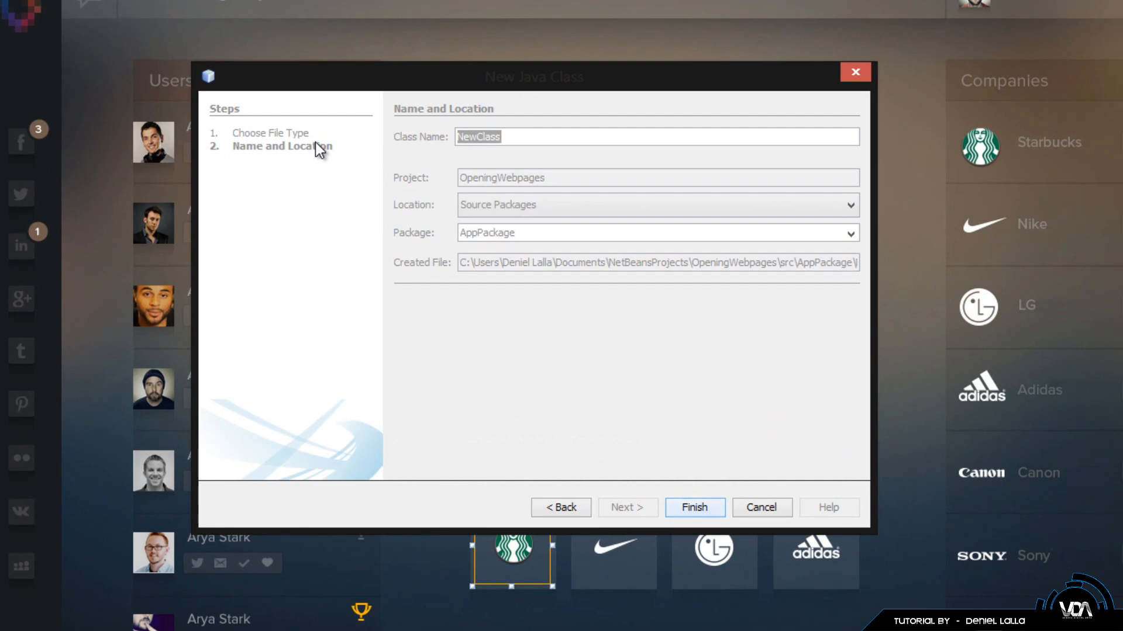
type("siteO")
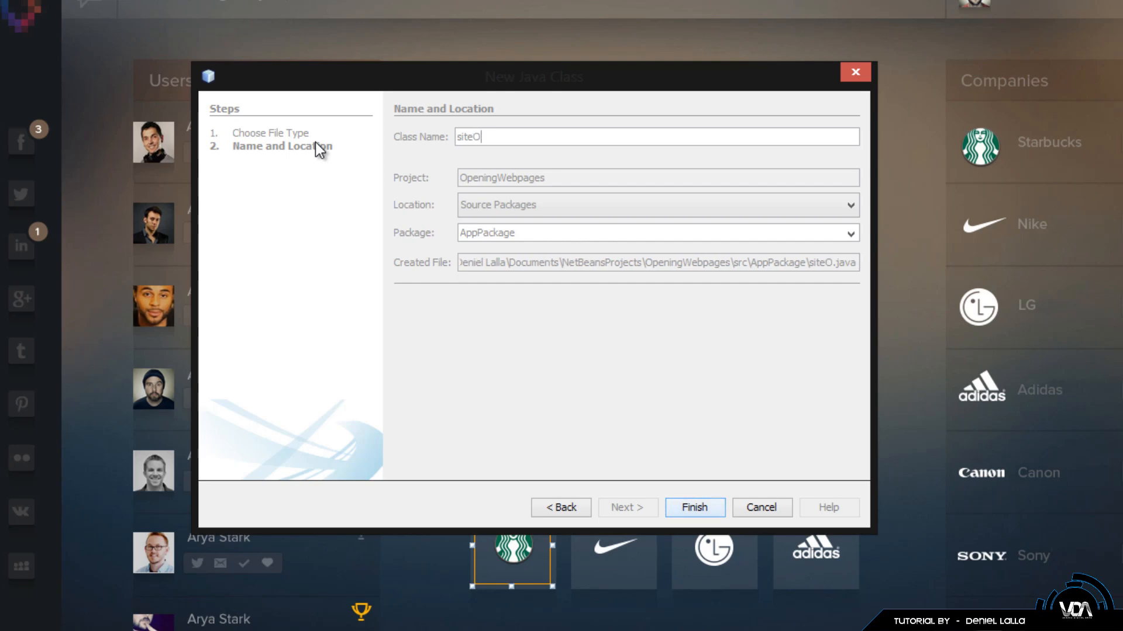
type("pener")
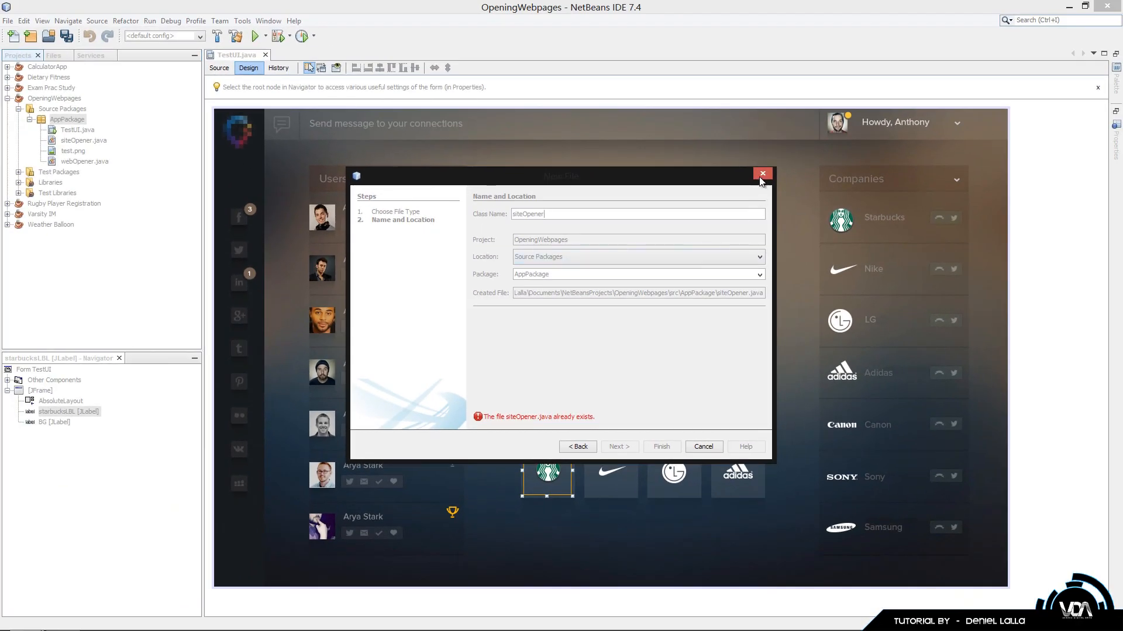
left_click(703, 446)
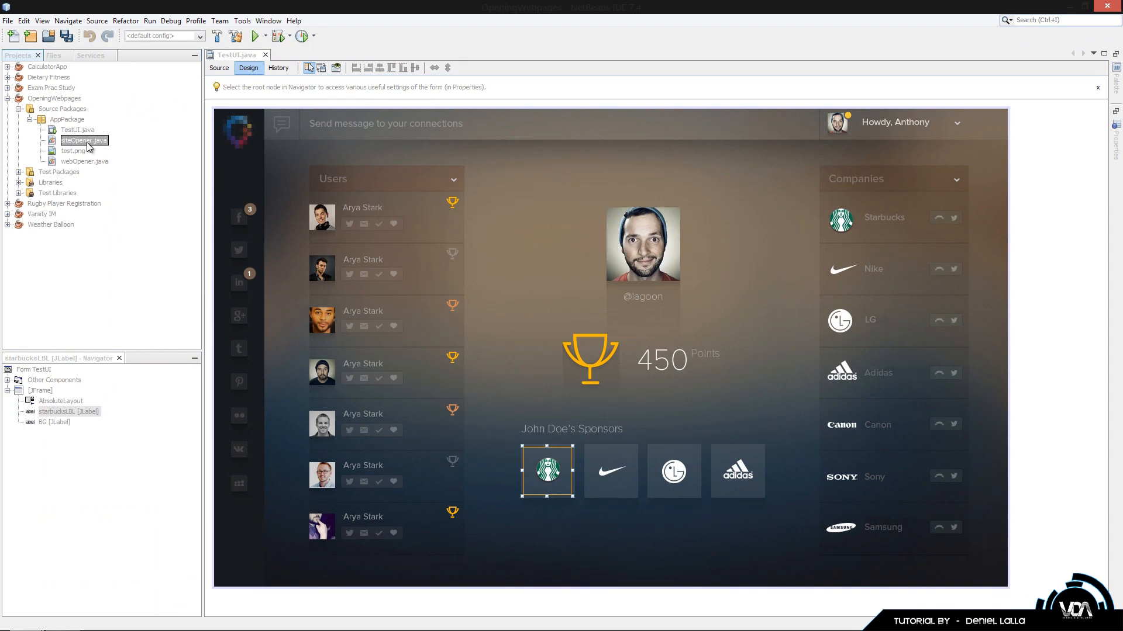
double_click(84, 141)
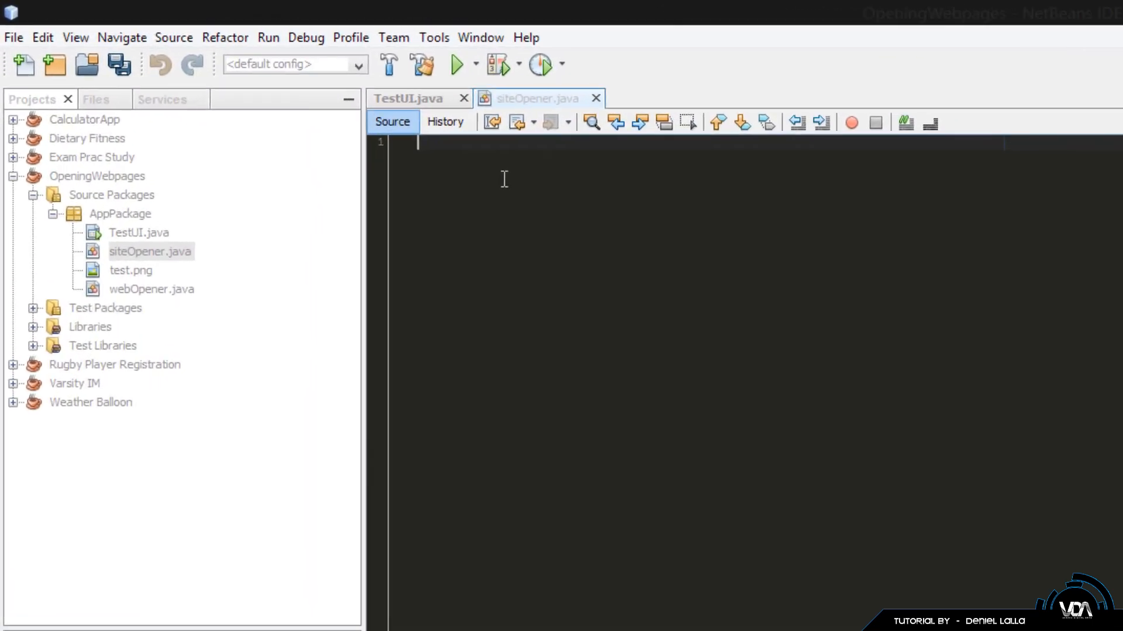
Step: Declare an empty public class siteOpener and add the package AppPackage declaration through the hint
type("public clas")
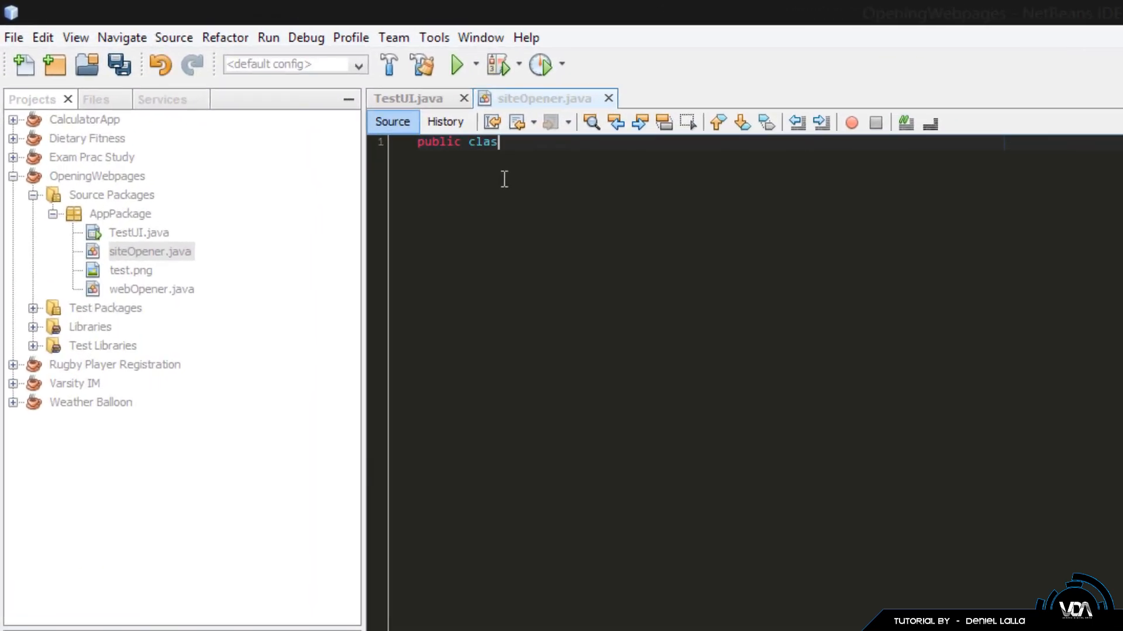
type("s")
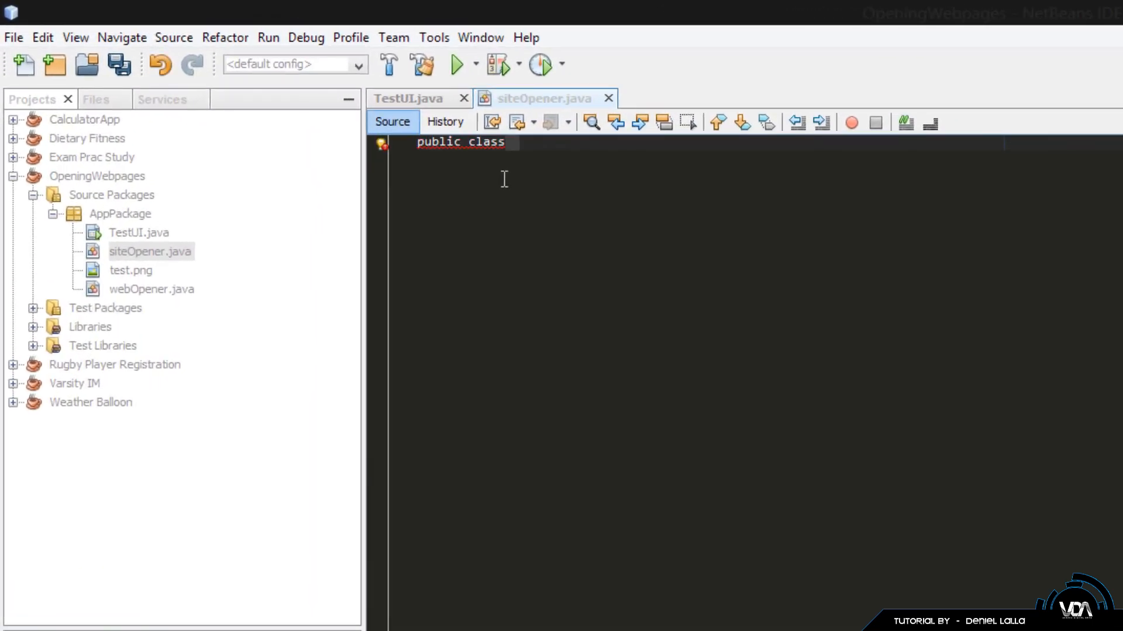
type("s")
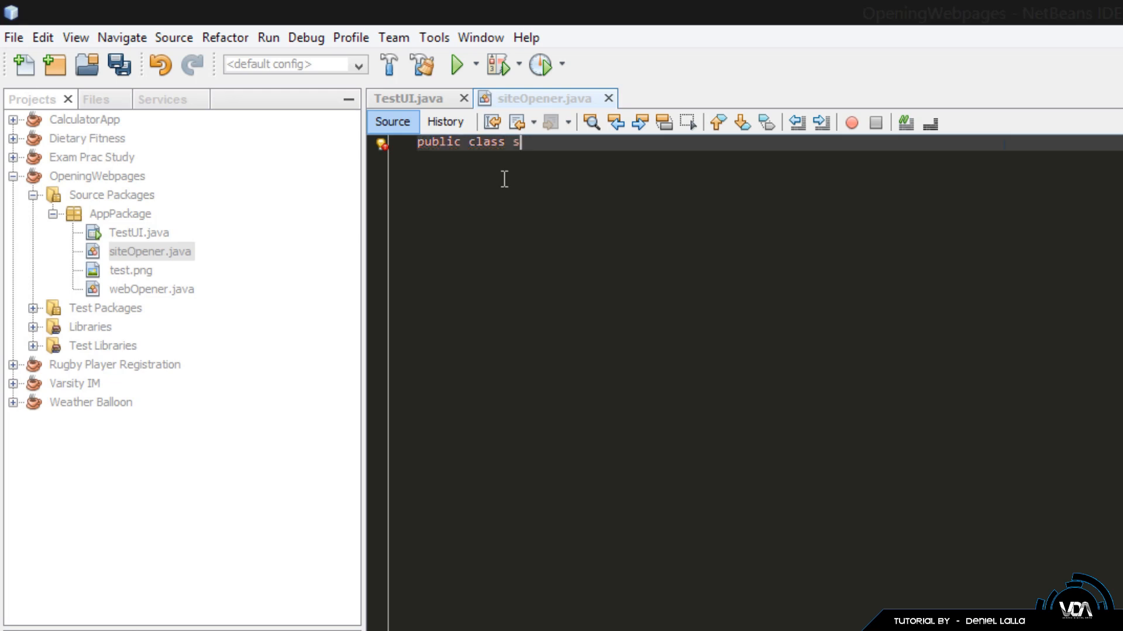
type("iteOpener")
type("{")
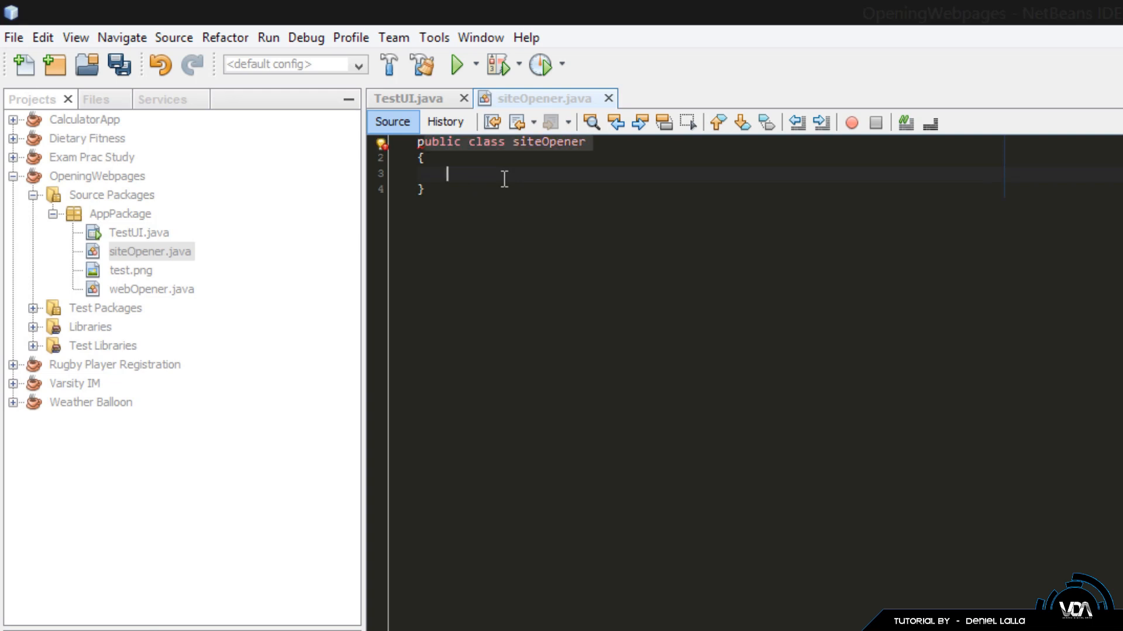
left_click(380, 144)
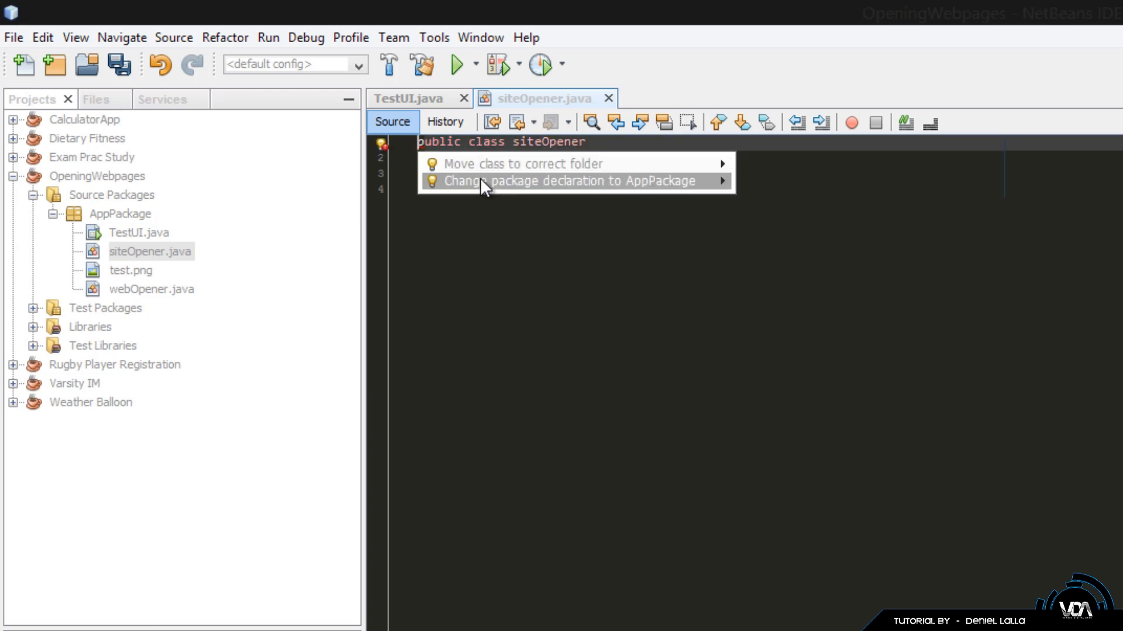
mouse_move(500, 192)
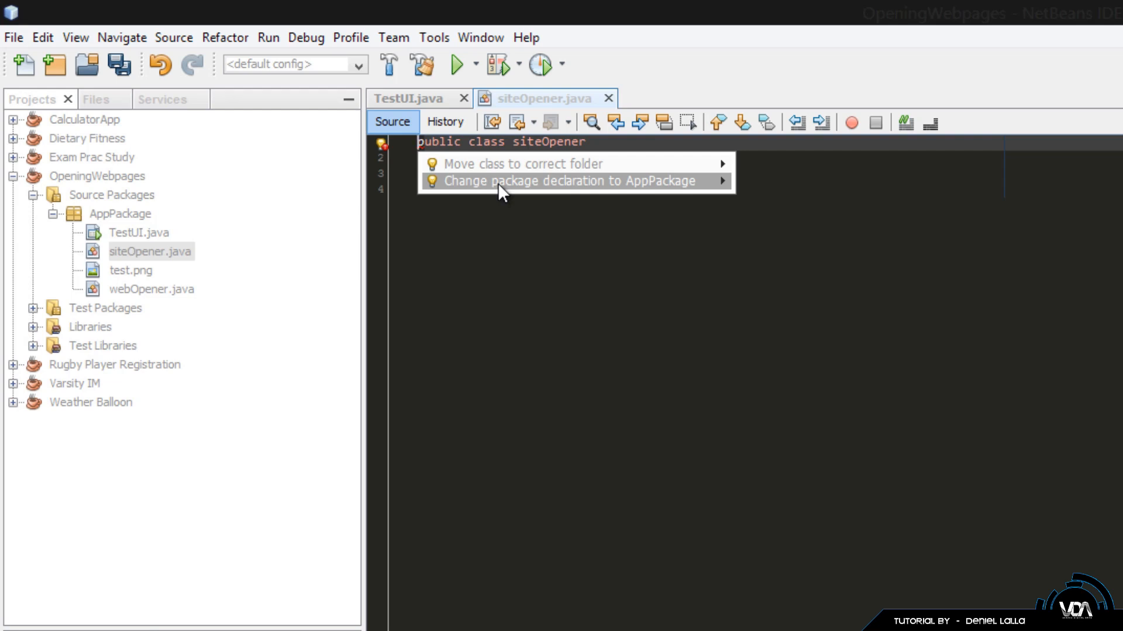
left_click(566, 180)
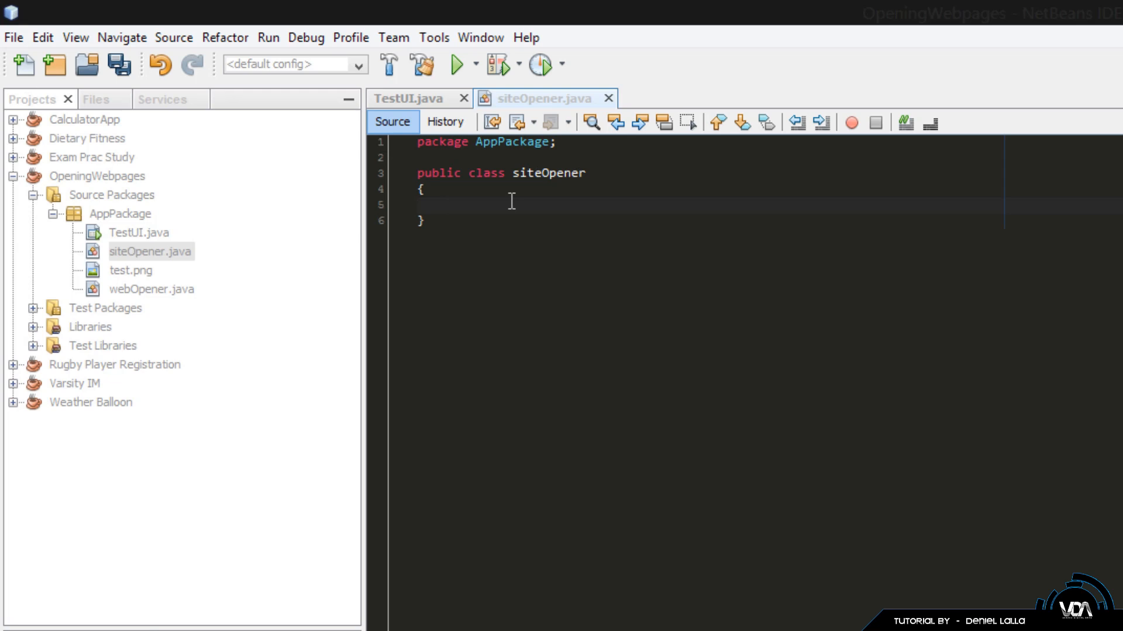
Step: Write the method signature public void OpenWebsite(String sitename) and begin its try block
left_click(446, 204)
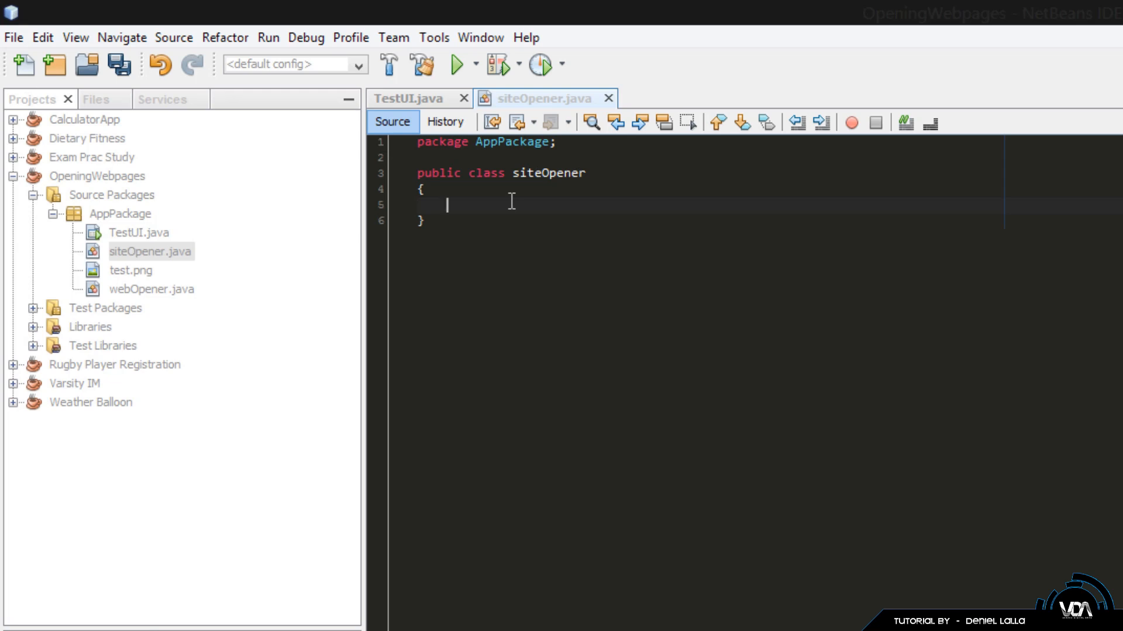
type("public")
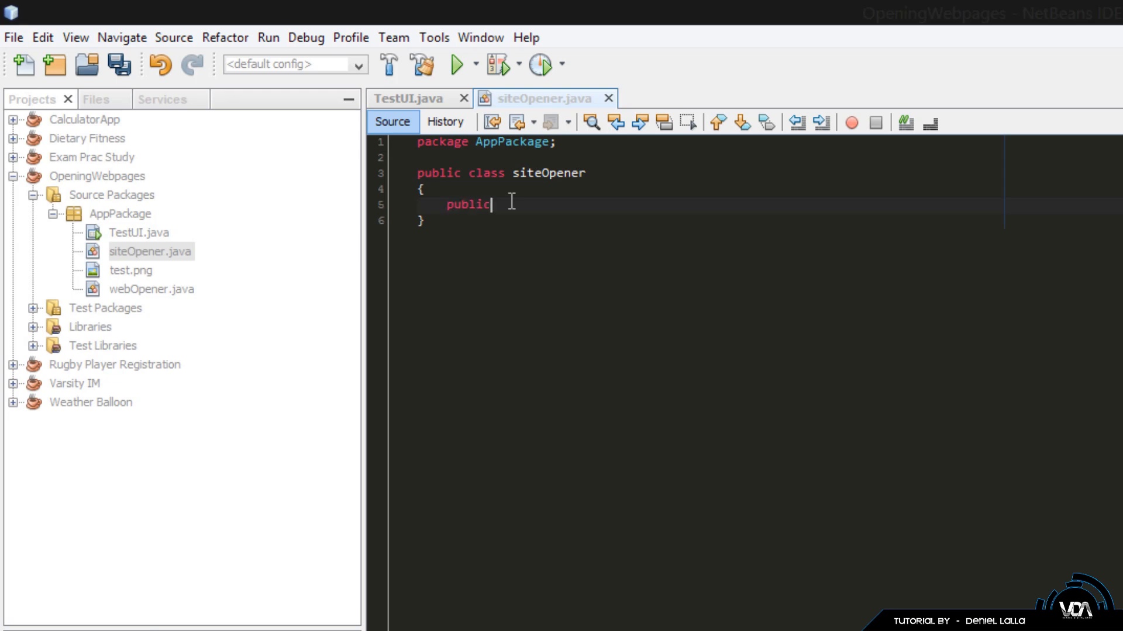
type("void")
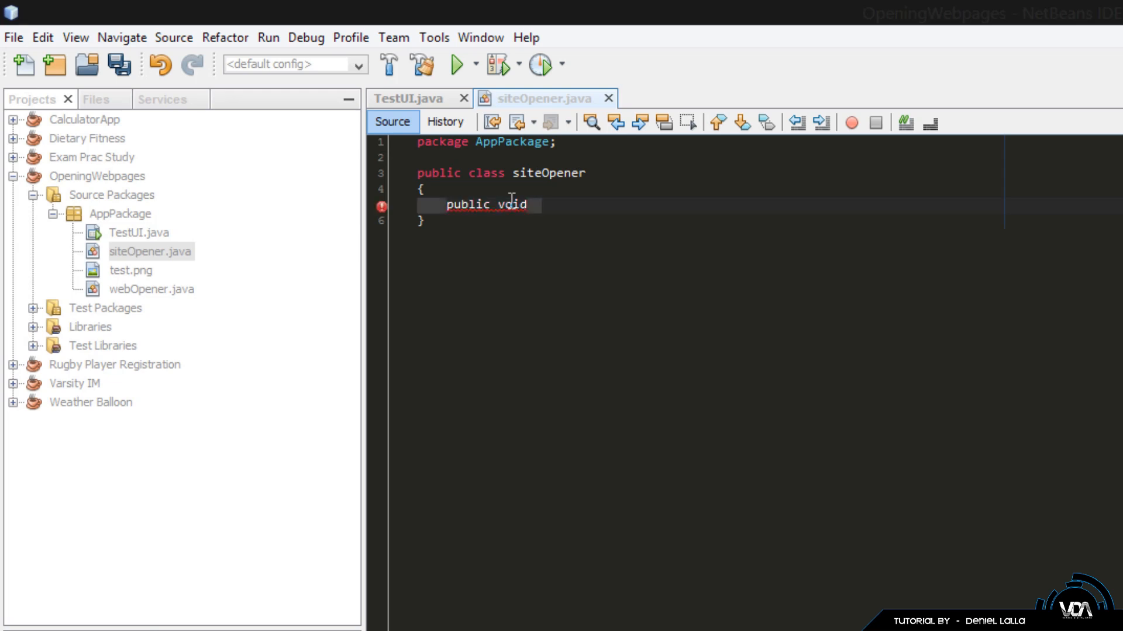
type("Open")
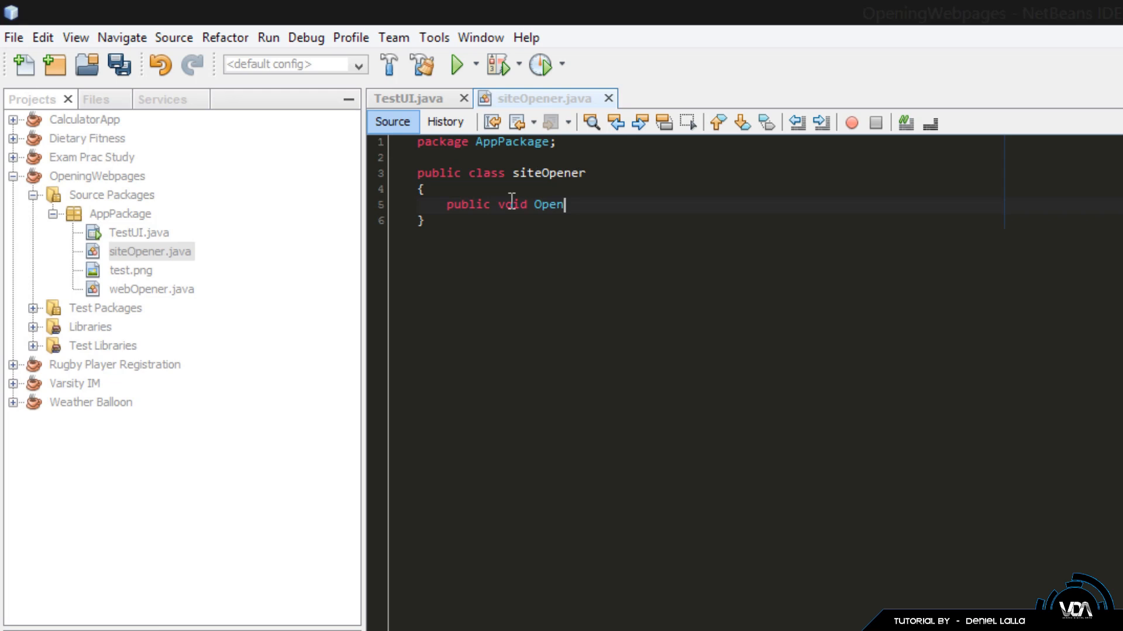
type("We")
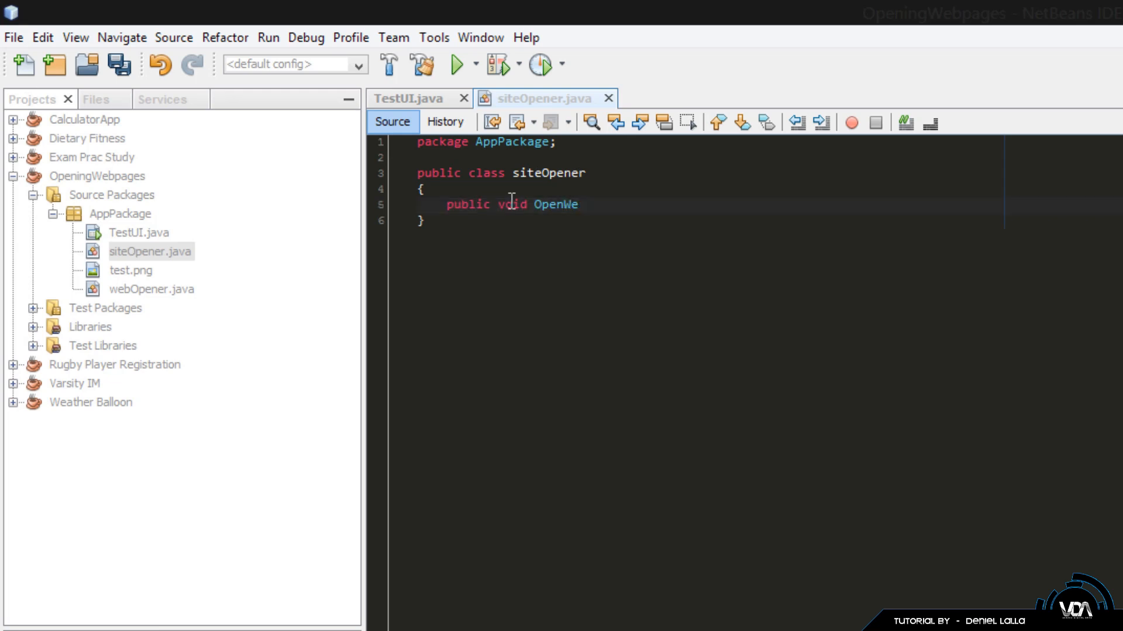
type("bsite")
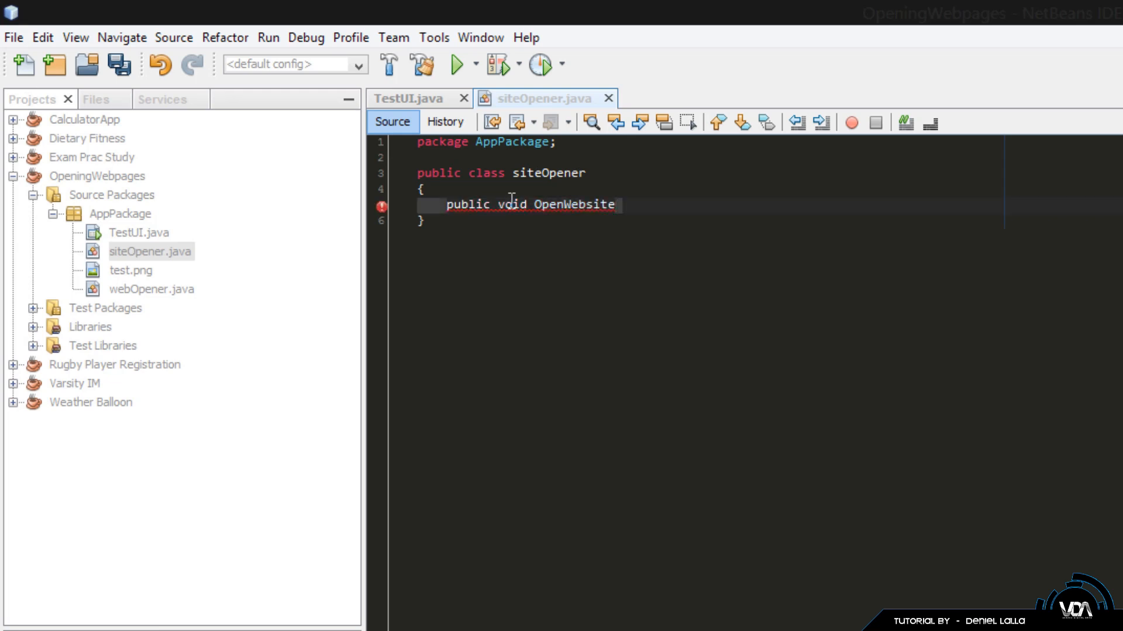
type("()")
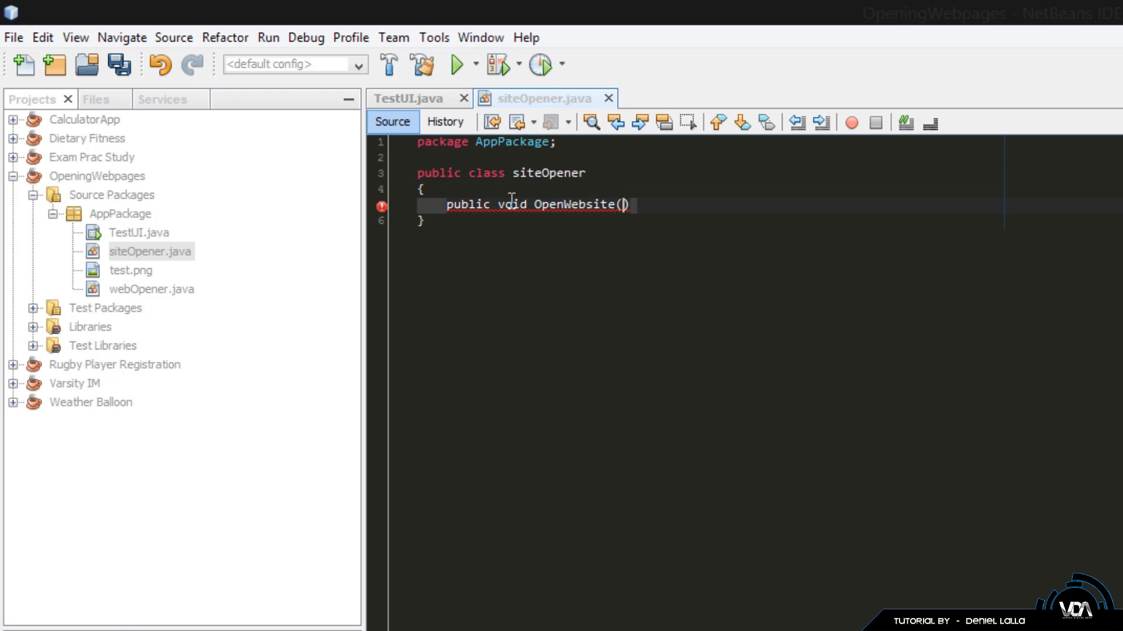
type("String si")
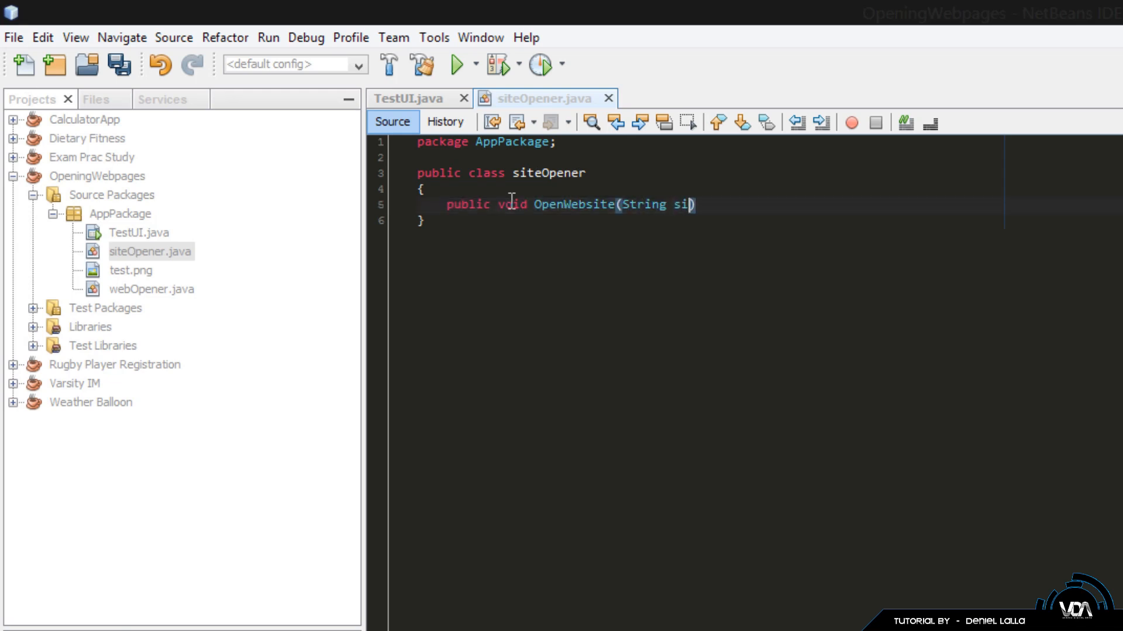
type("tename")
type("{")
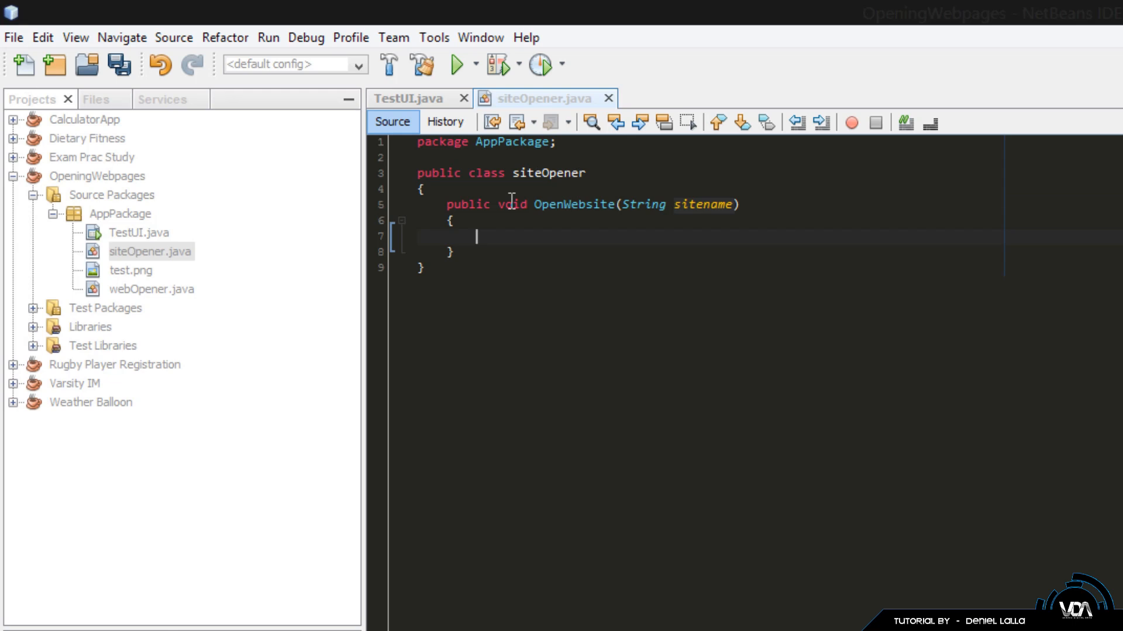
type("try")
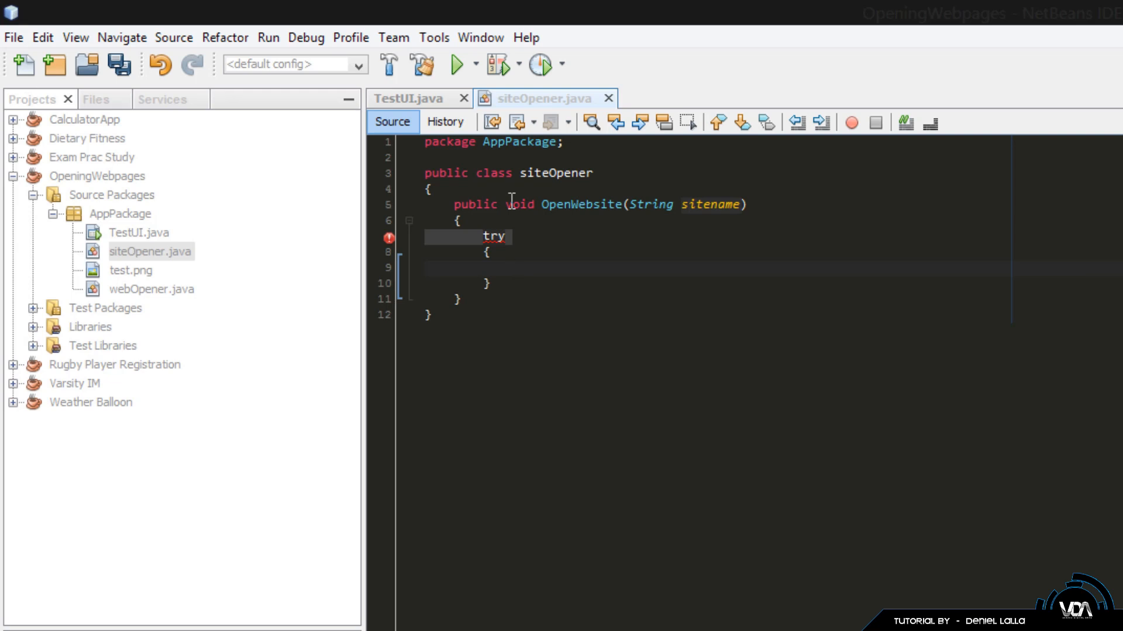
Step: In the try block, declare Process P and assign P = Runtime.getRuntime().exec(sitename)
left_click(512, 267)
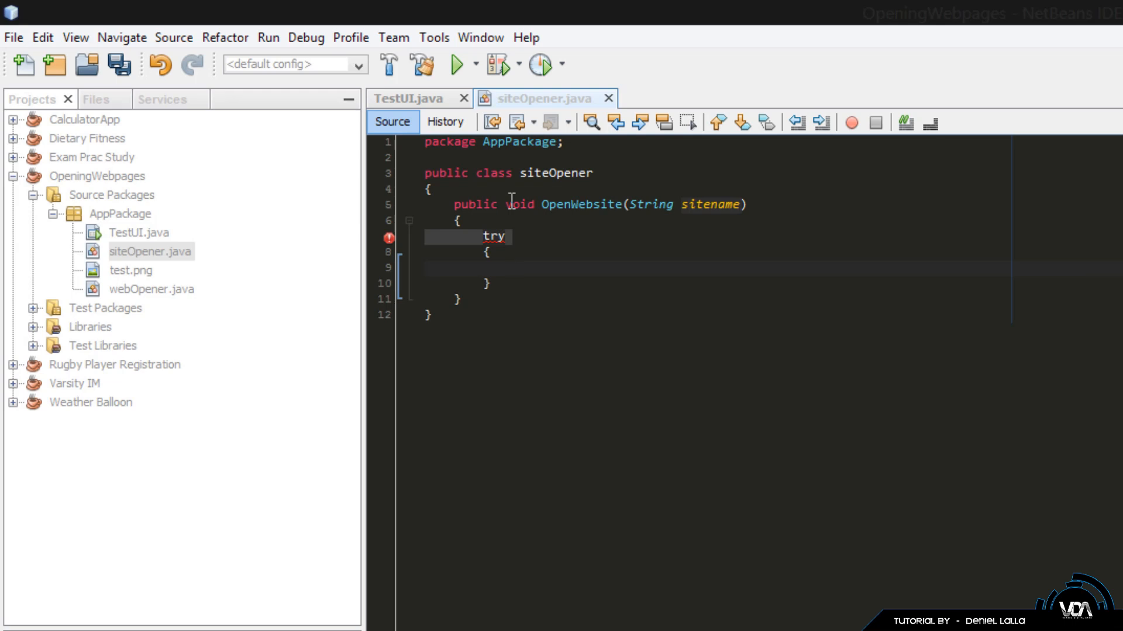
type("Pr")
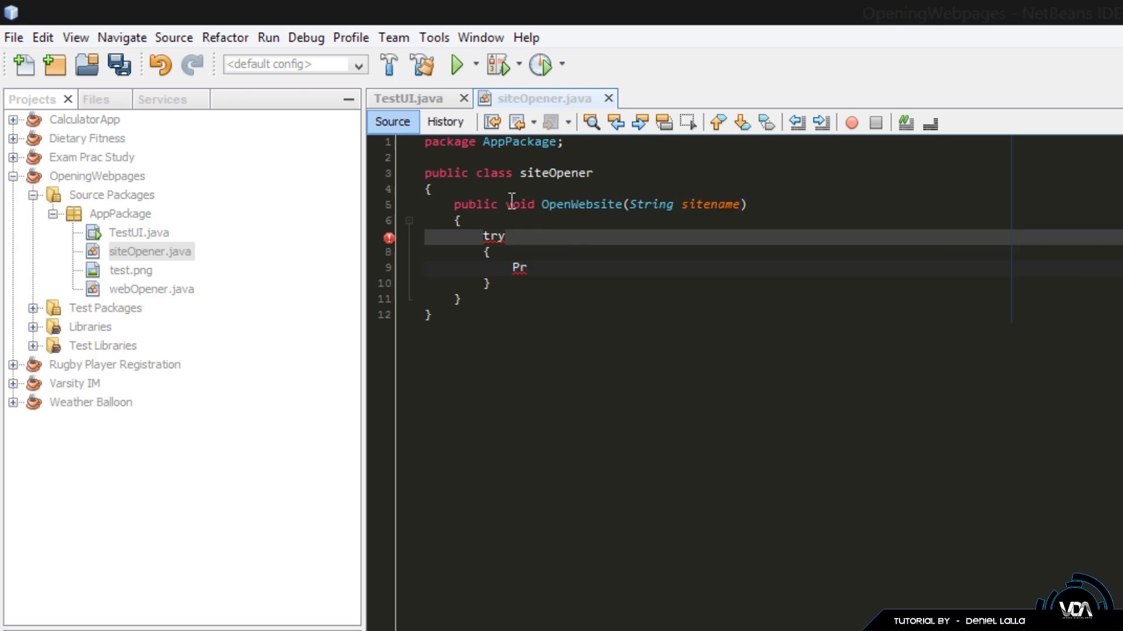
type("oce")
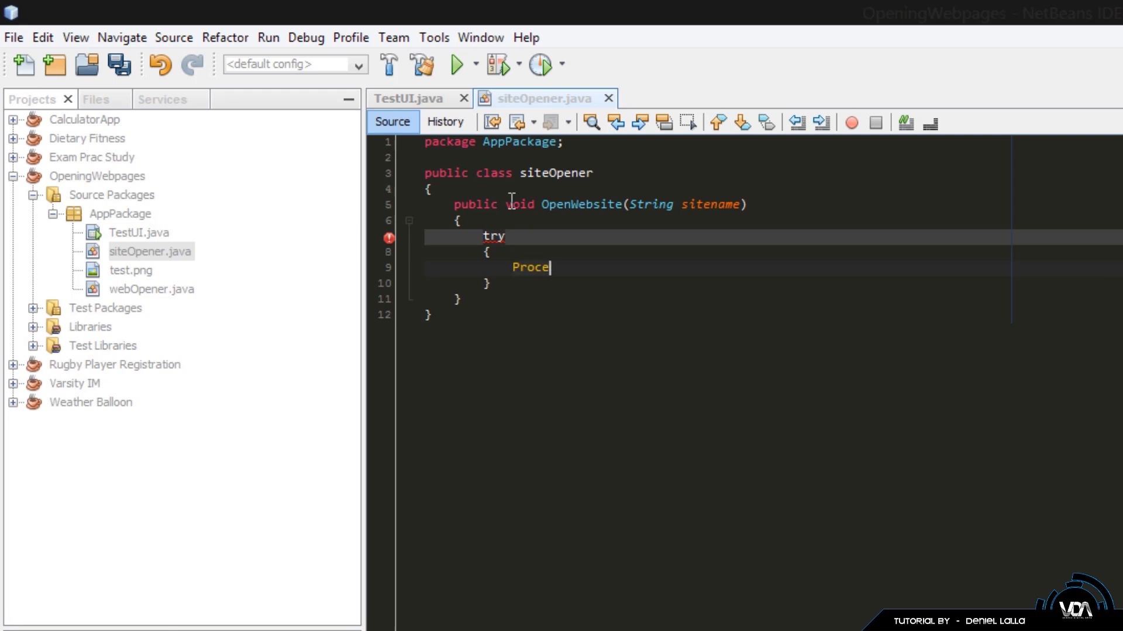
type("ss")
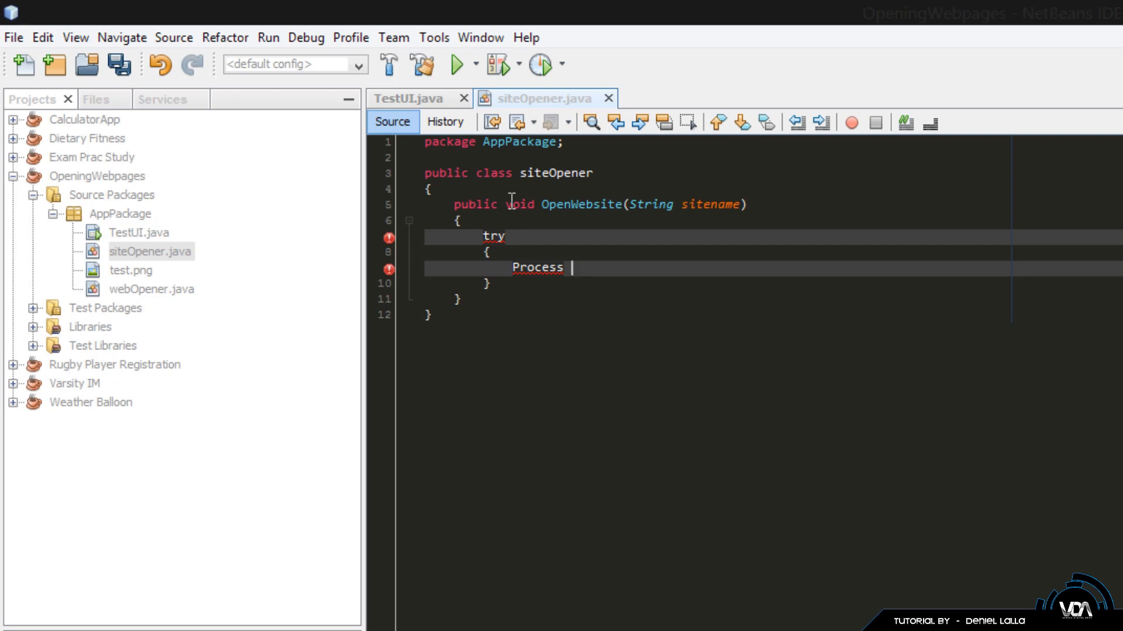
type("P;")
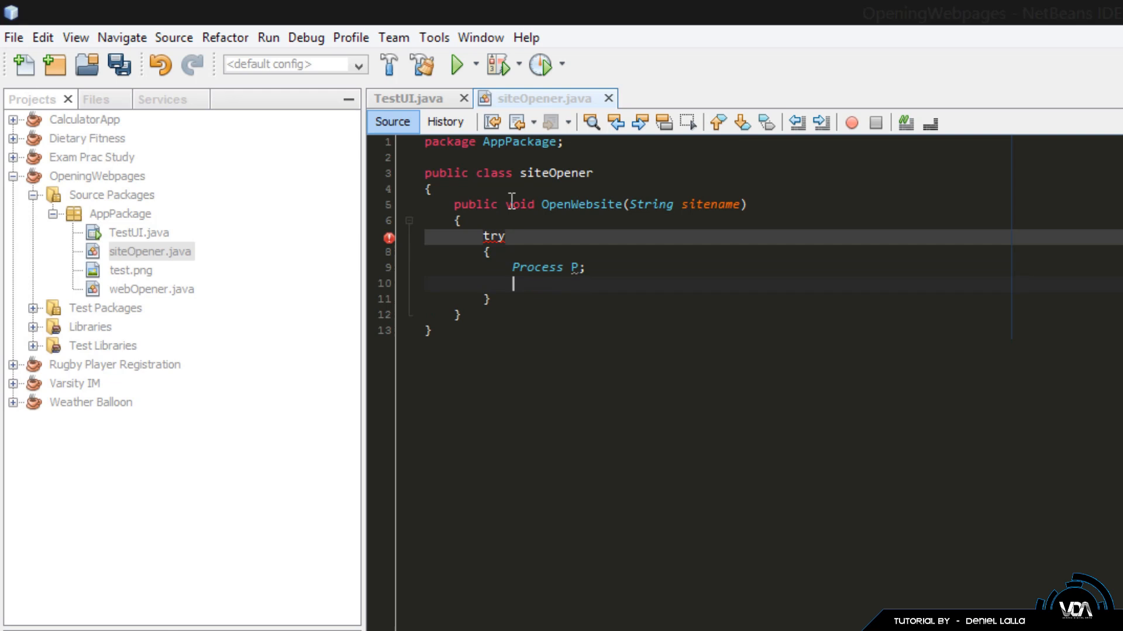
type("P")
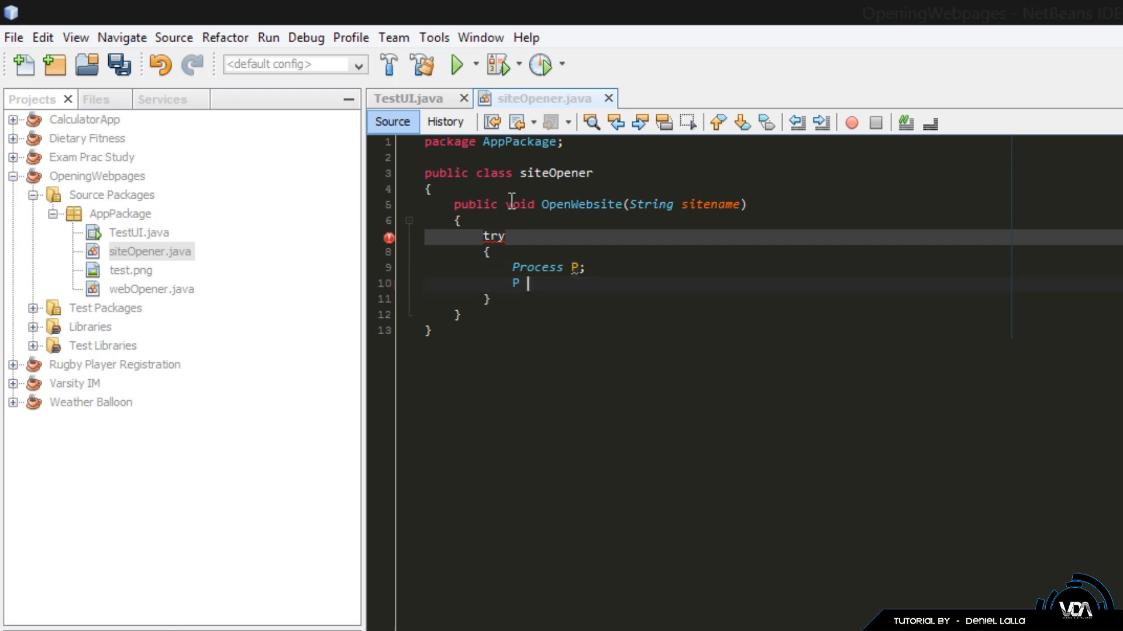
type("= Rut")
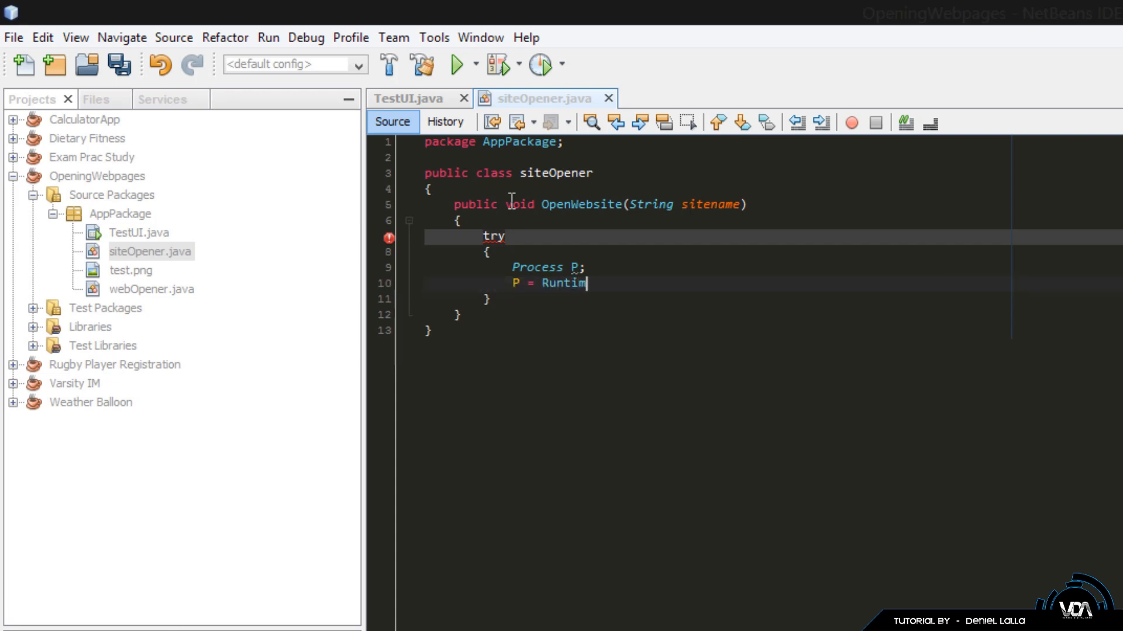
type("e.ge")
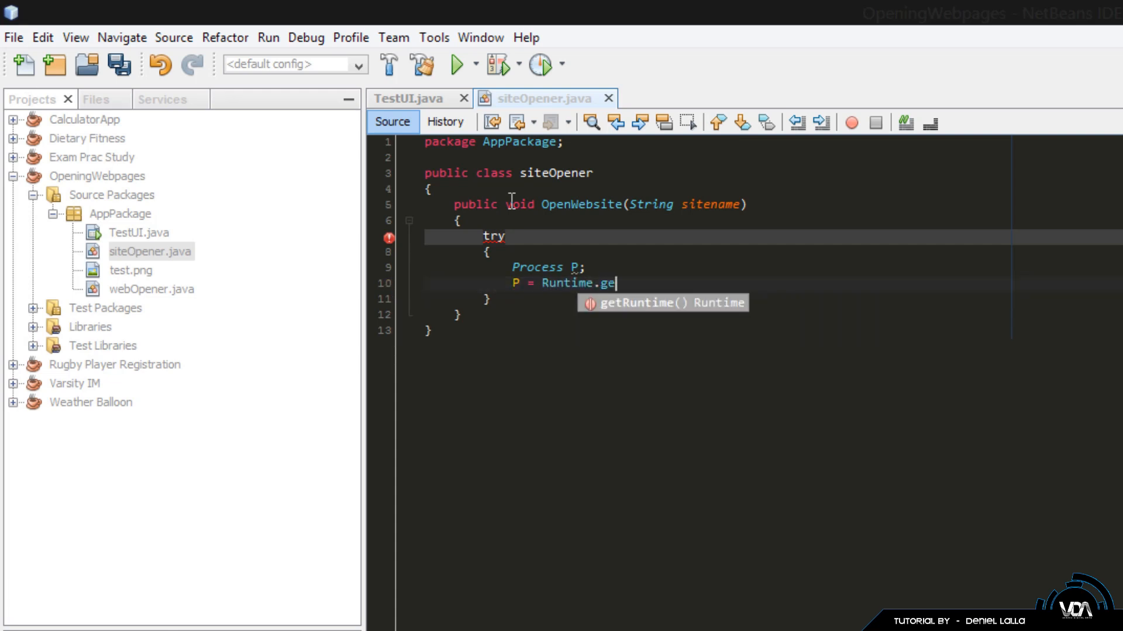
type("tRuntime(")
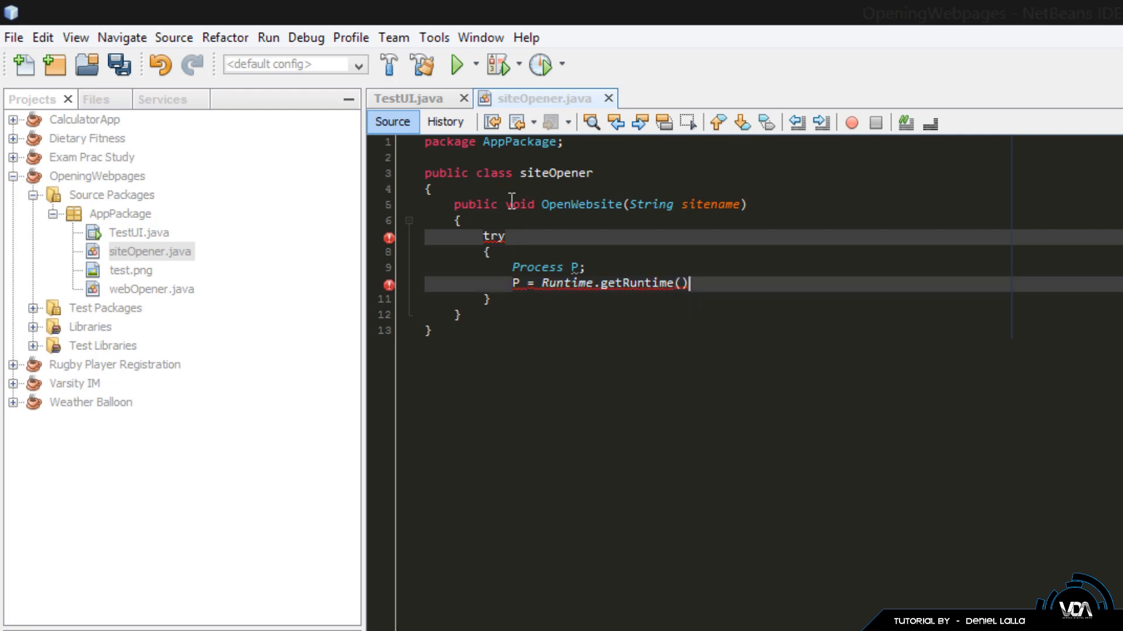
type(".exec(sitename")
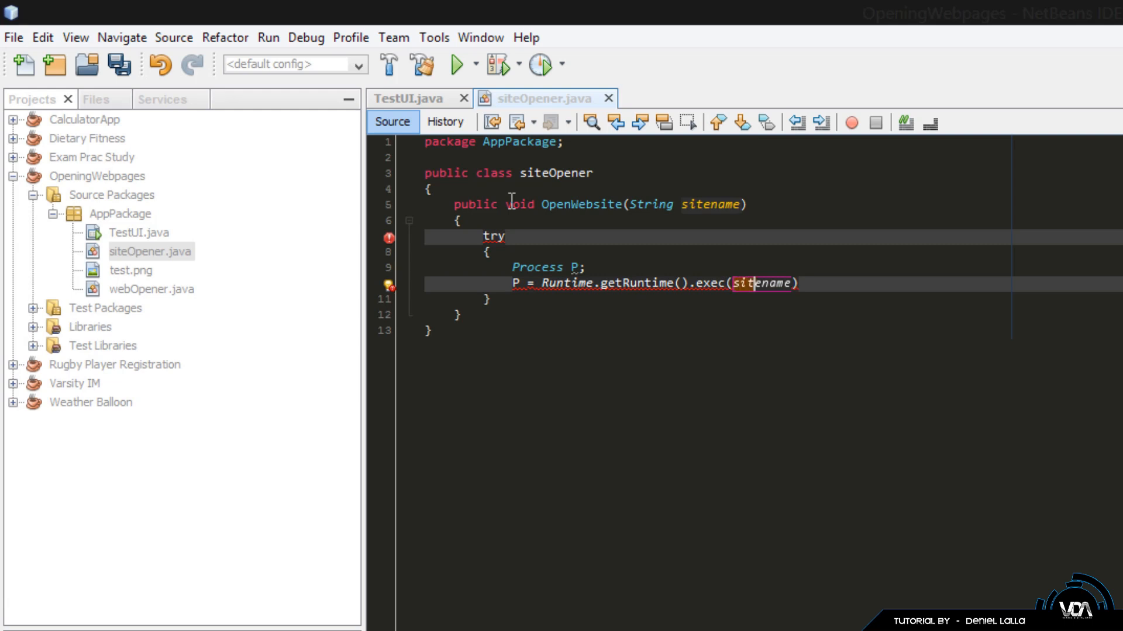
Step: Make exec run "cmd /c start " + sitelink, rename the parameter sitelink, and terminate the statement
key("Delete")
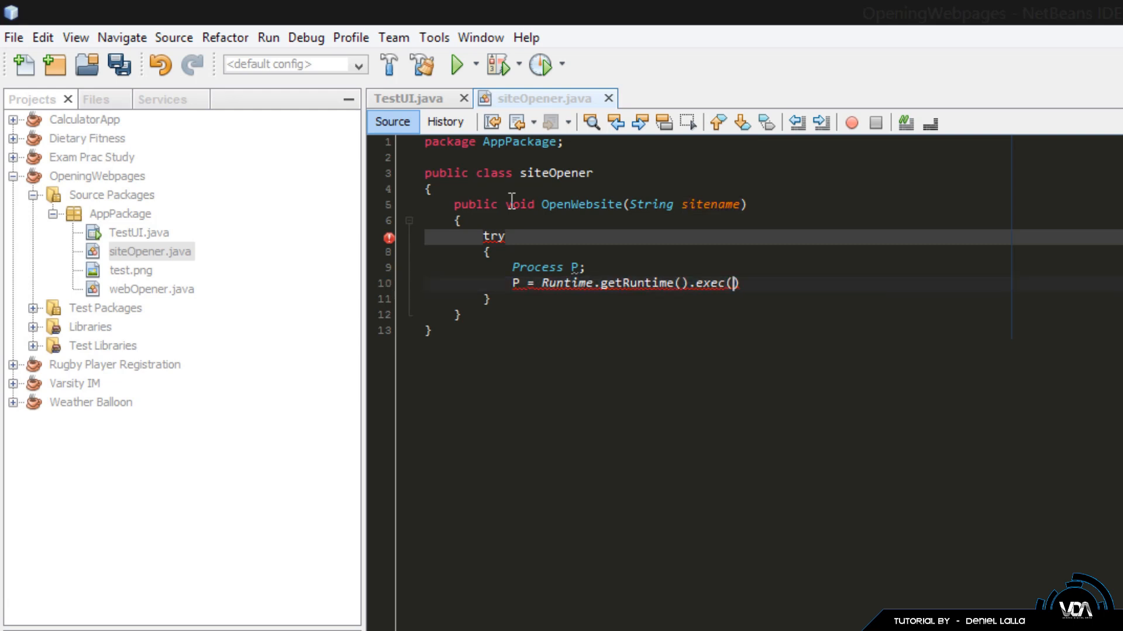
type("\"")
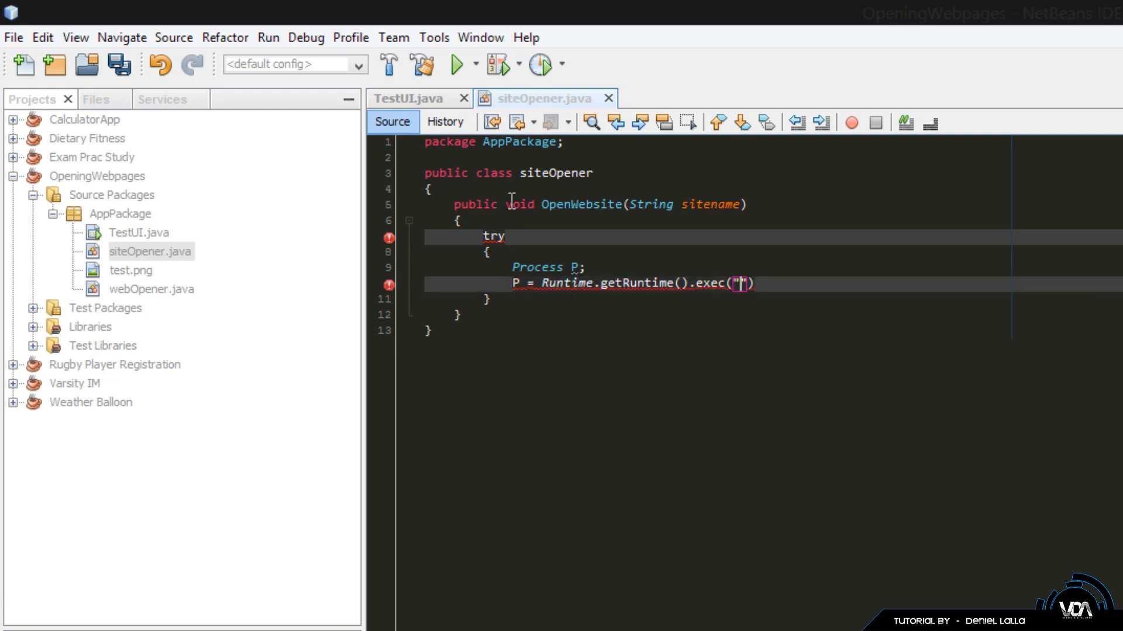
type("cmd")
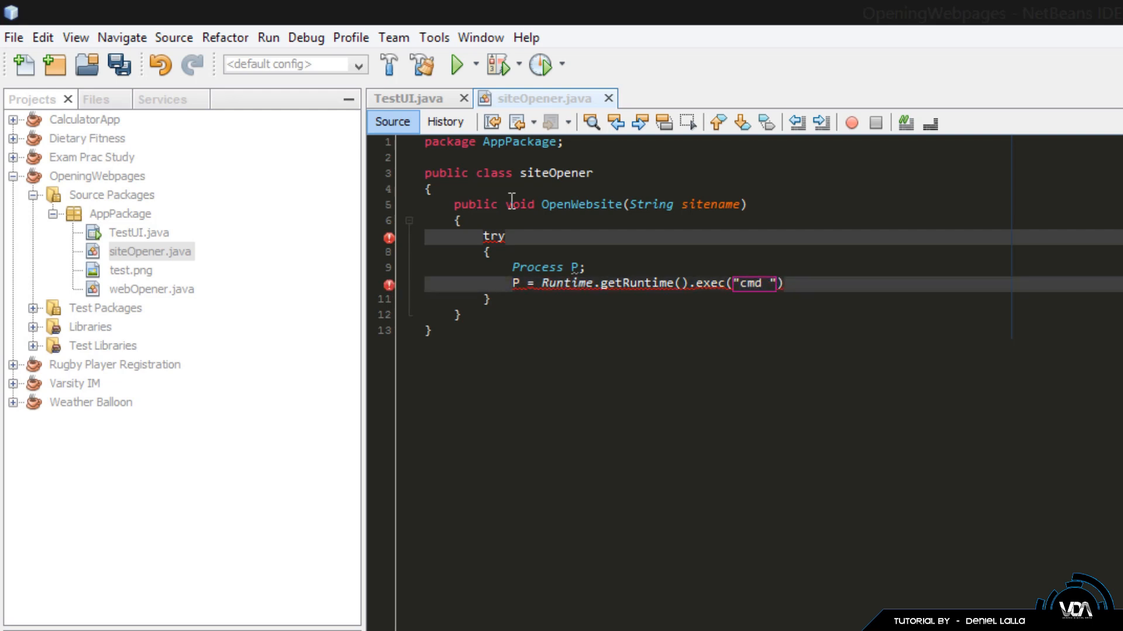
type("/c")
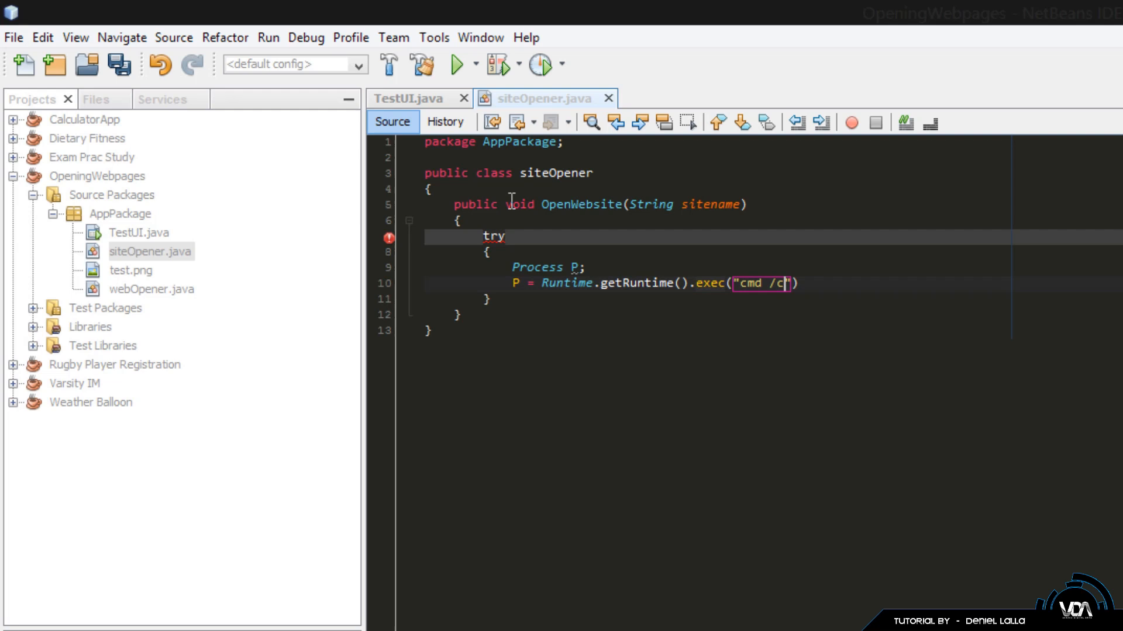
type("start")
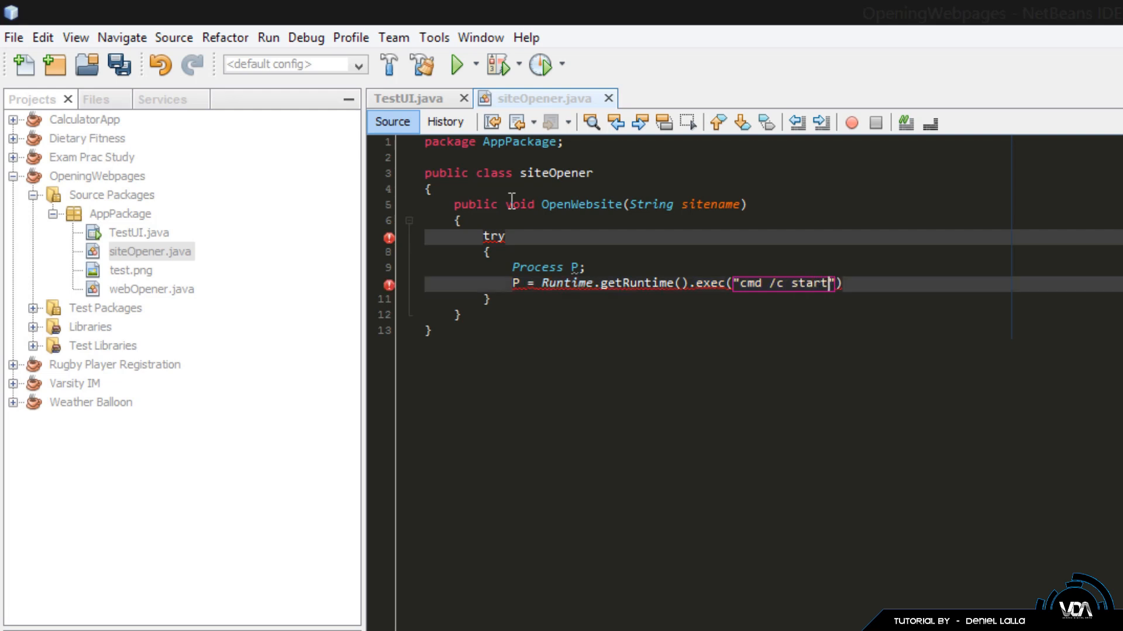
type("\" +")
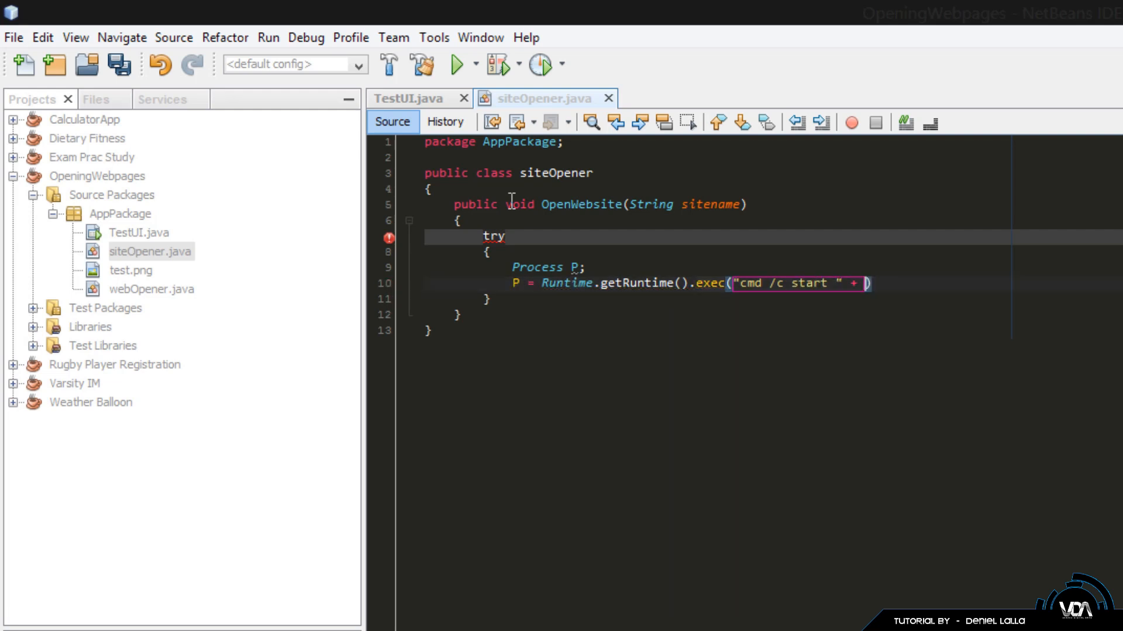
type("sitename")
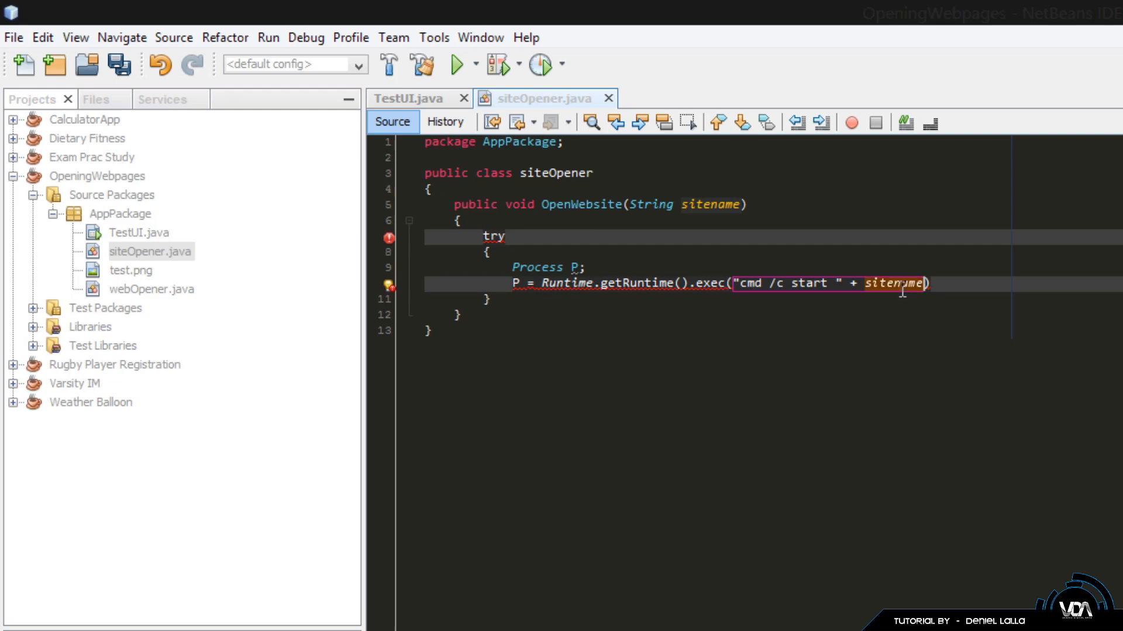
type("sitelink")
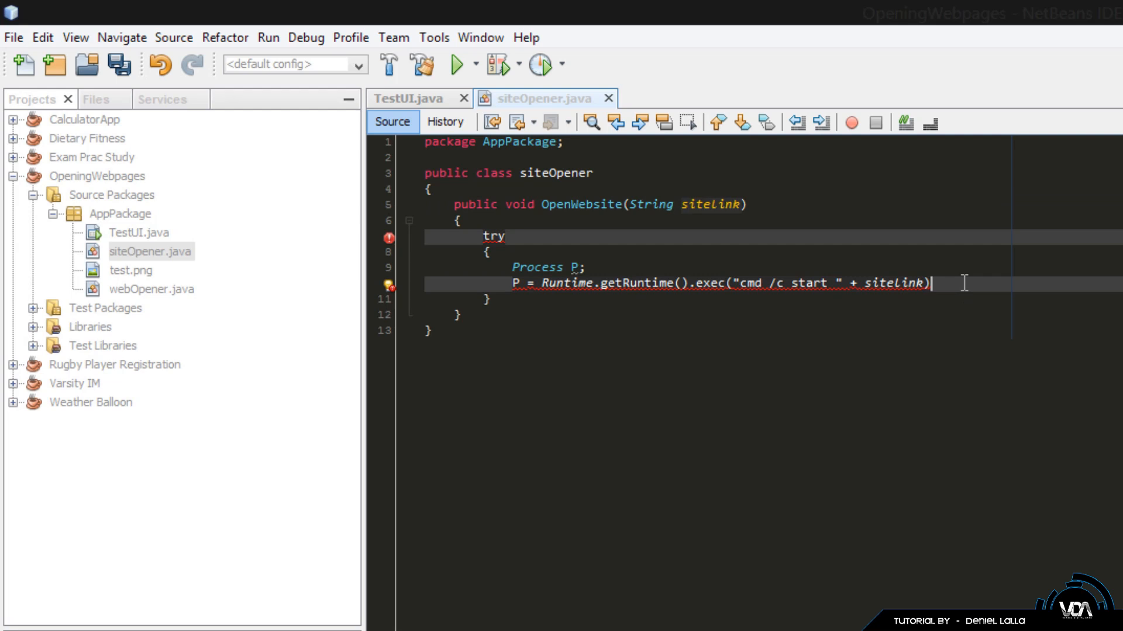
type(";")
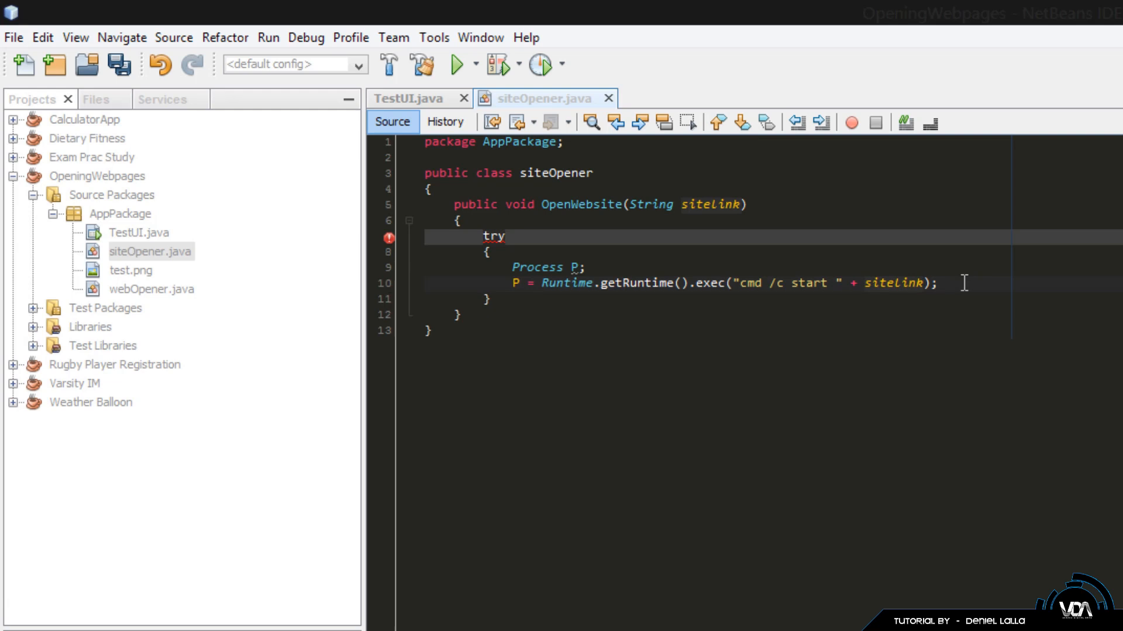
left_click(940, 283)
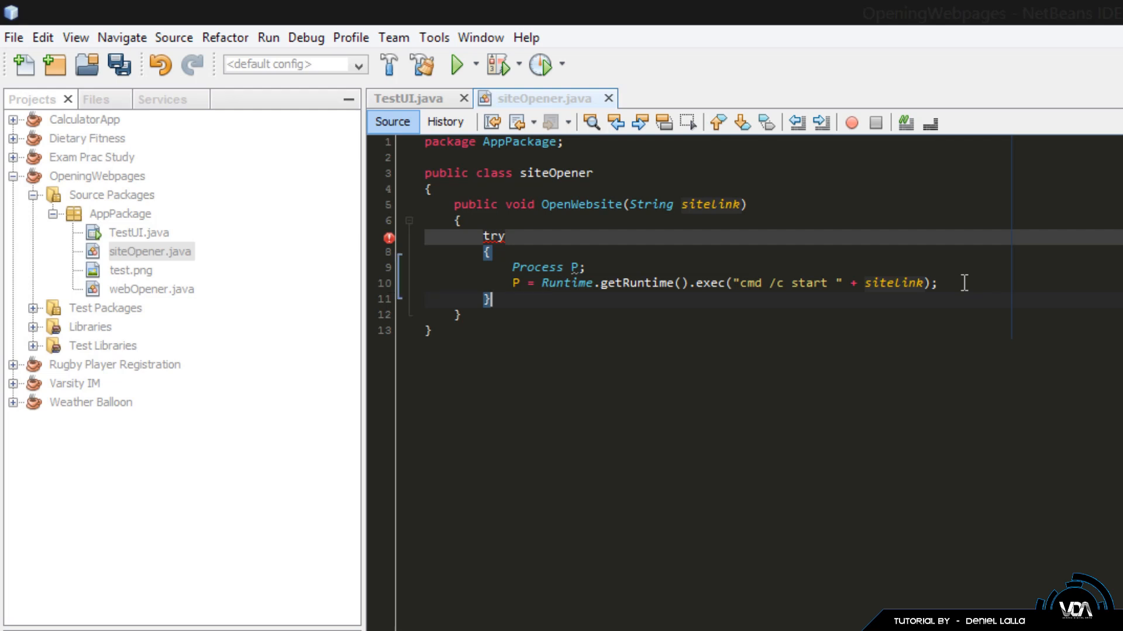
mouse_move(405, 262)
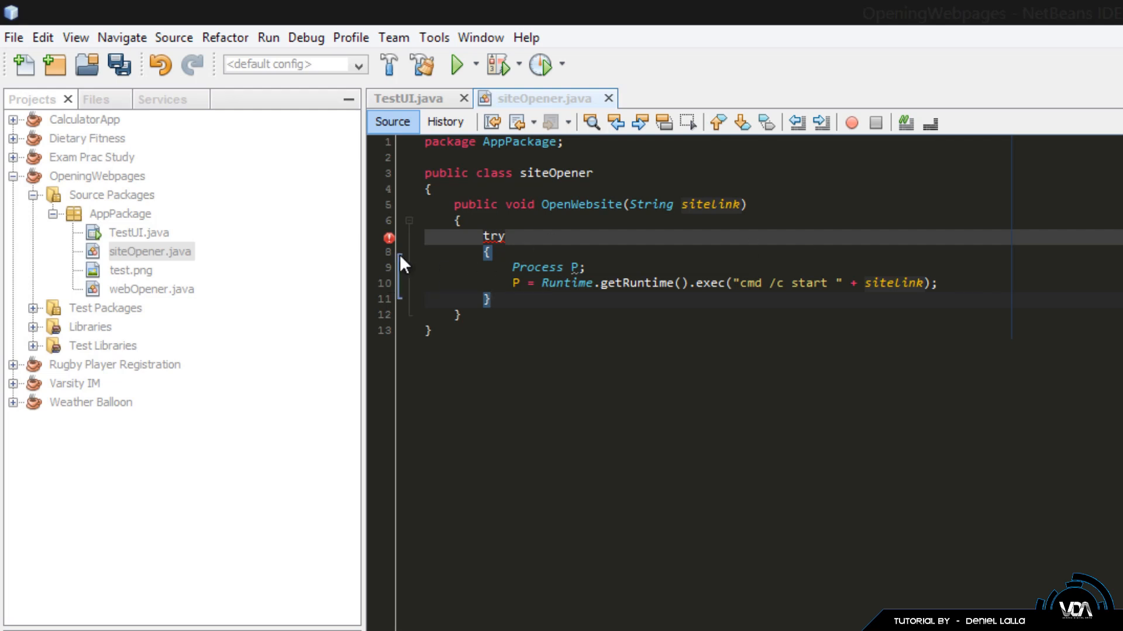
mouse_move(389, 239)
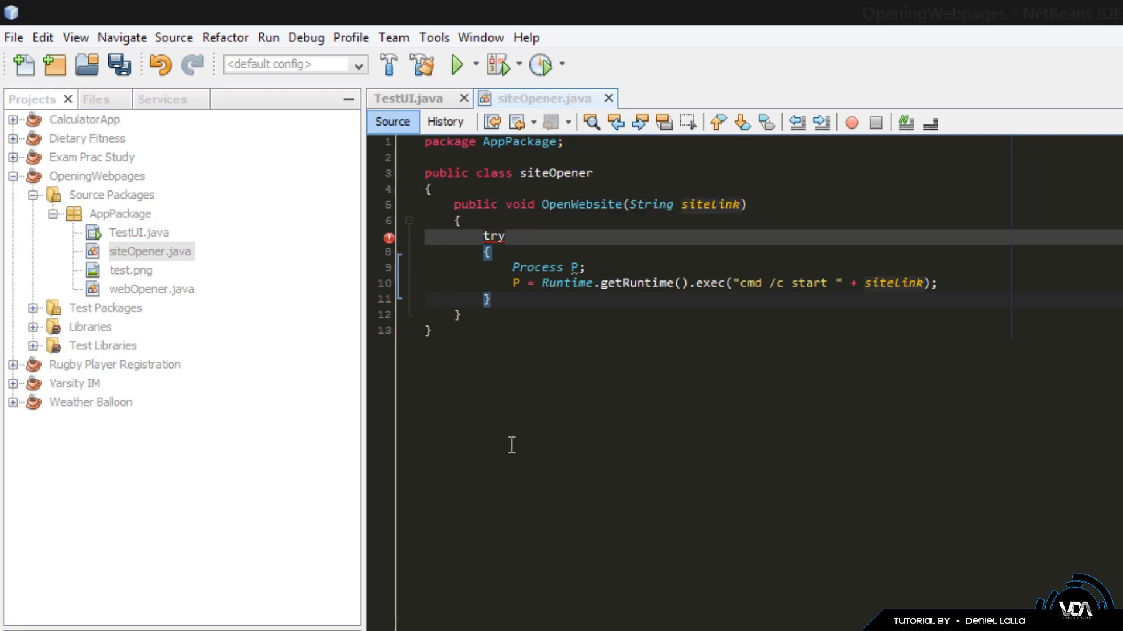
Step: Add a catch (IOException e) block after the try block
key("Enter")
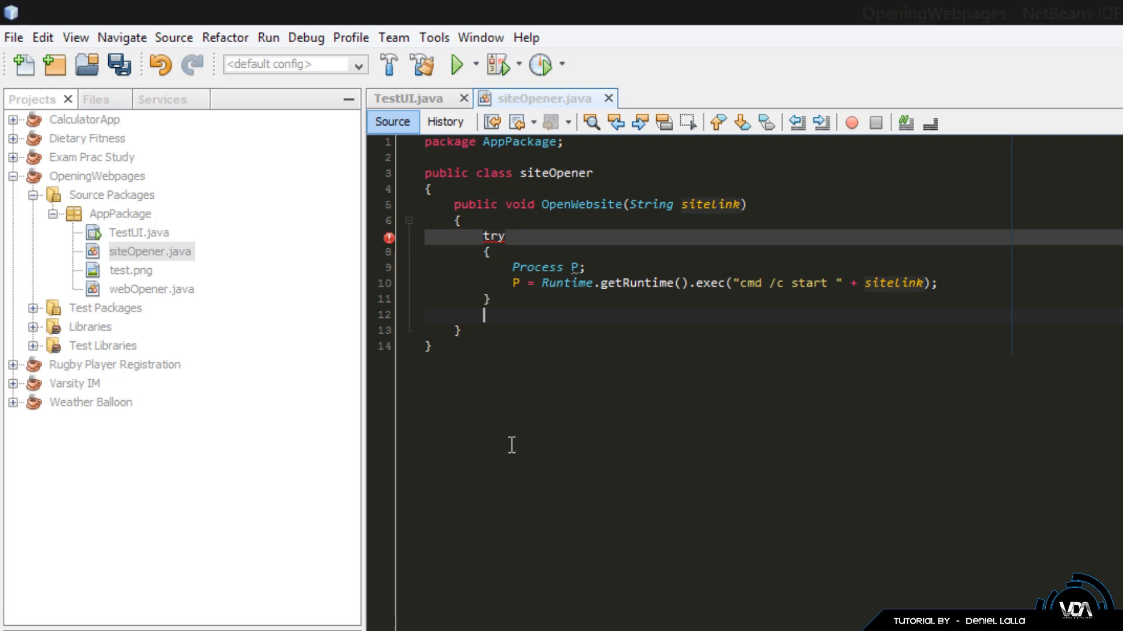
type("catch")
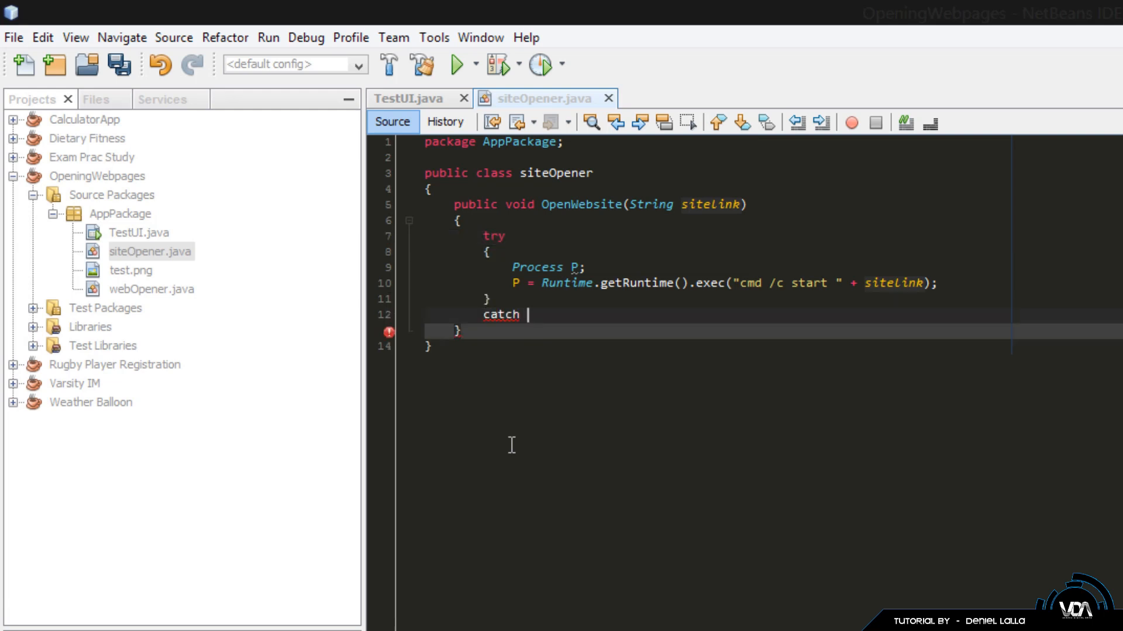
type("()")
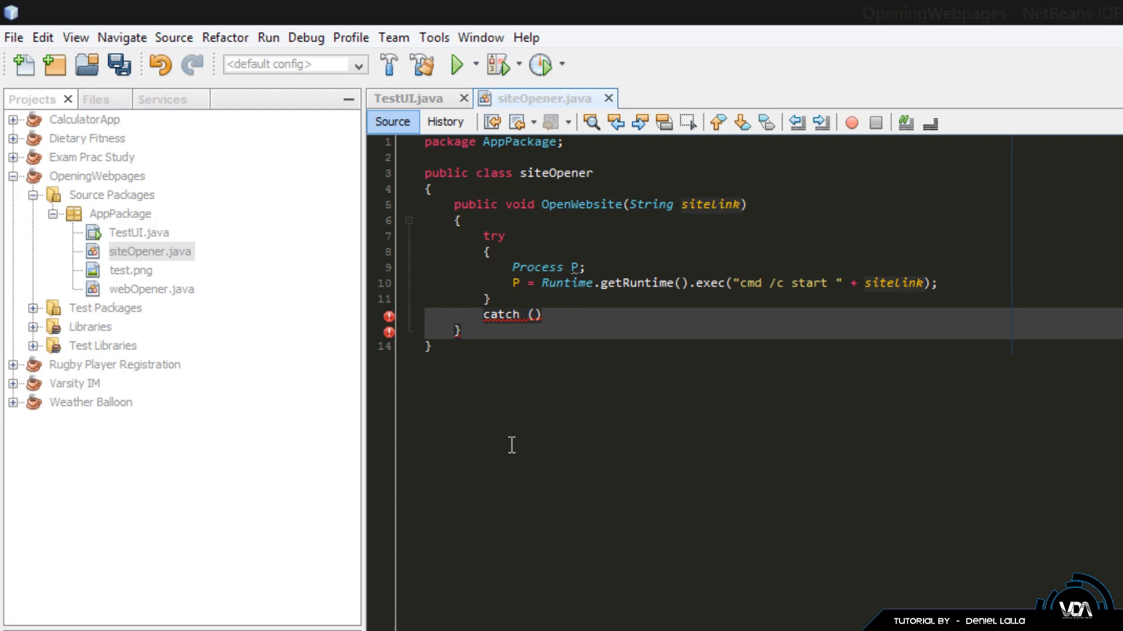
type("IX")
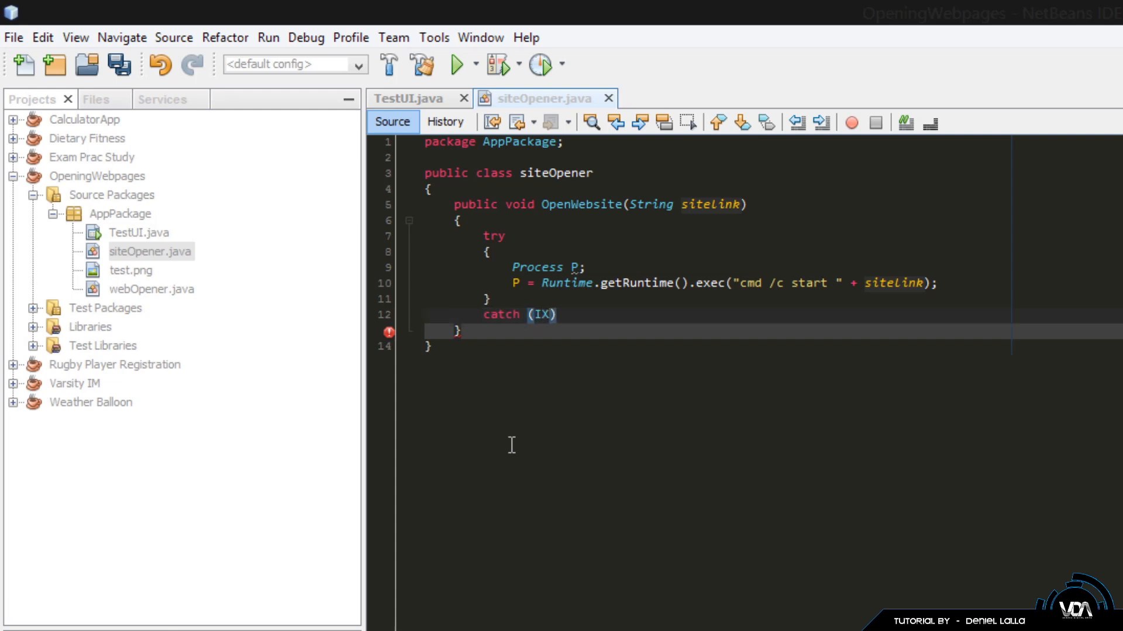
type("OException")
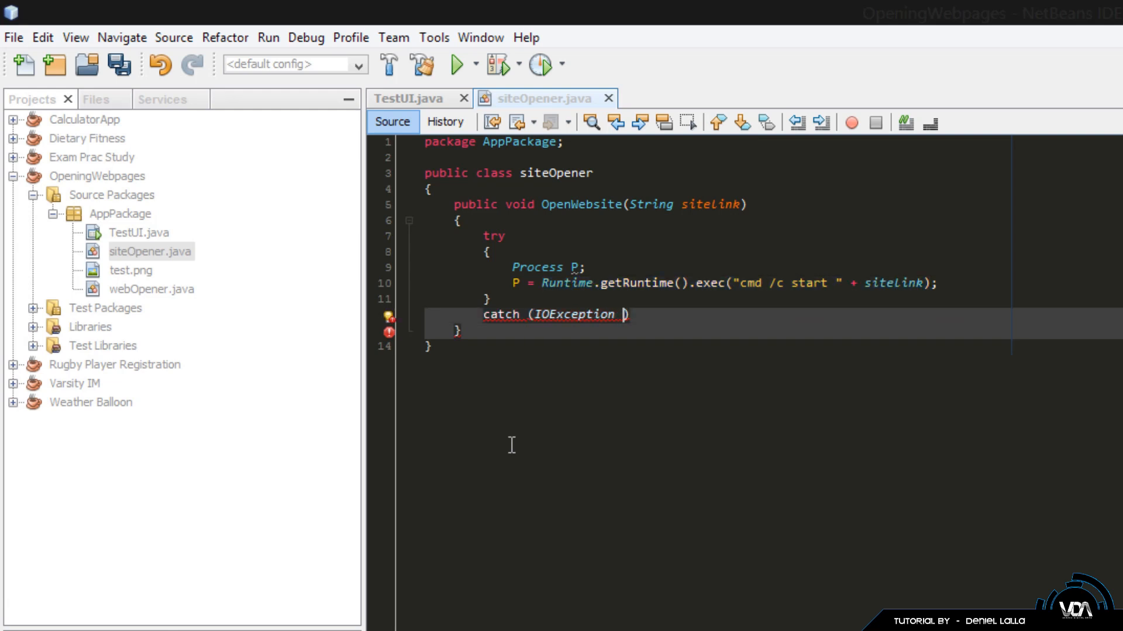
type("e")
type("{")
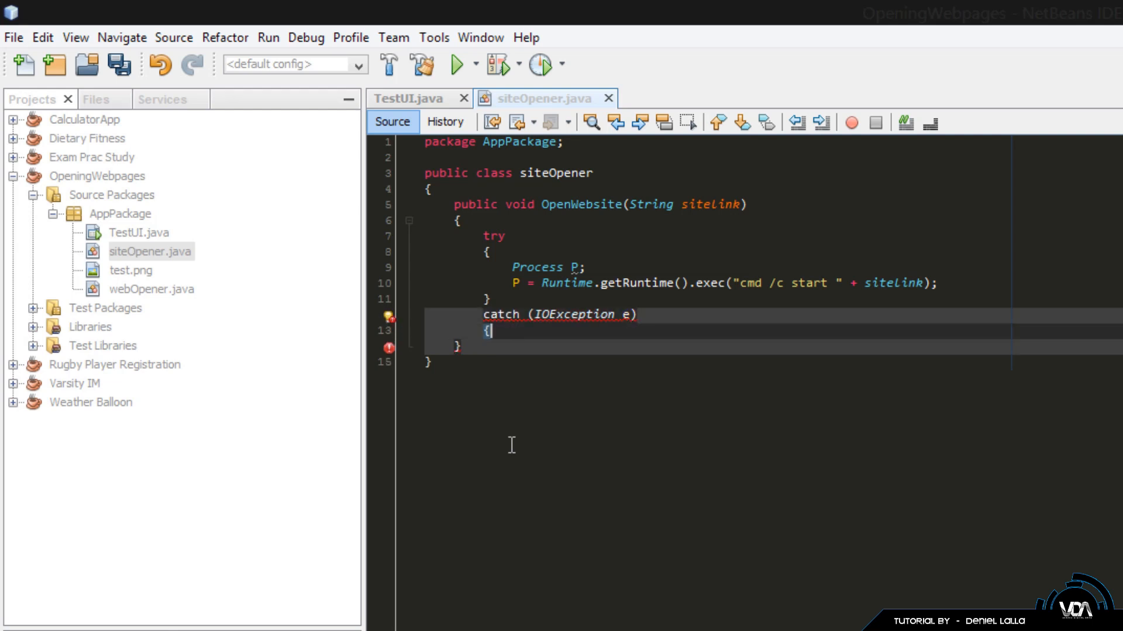
Step: In the catch block, call JOptionPane.showMessageDialog(null, "Error: " + e)
type("J")
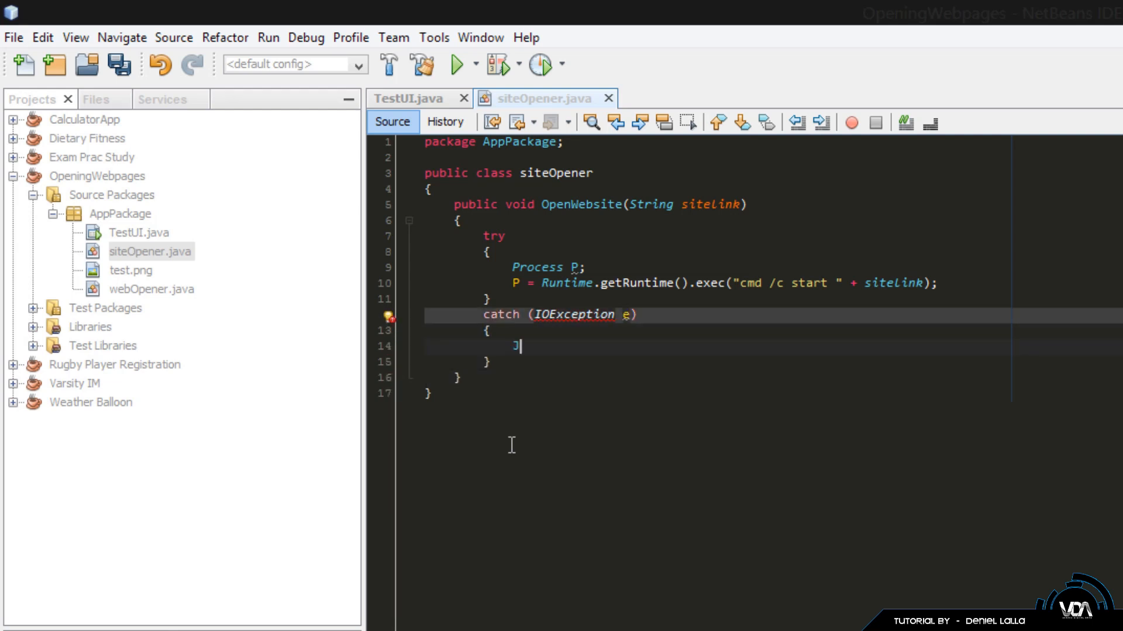
type("OptionPane")
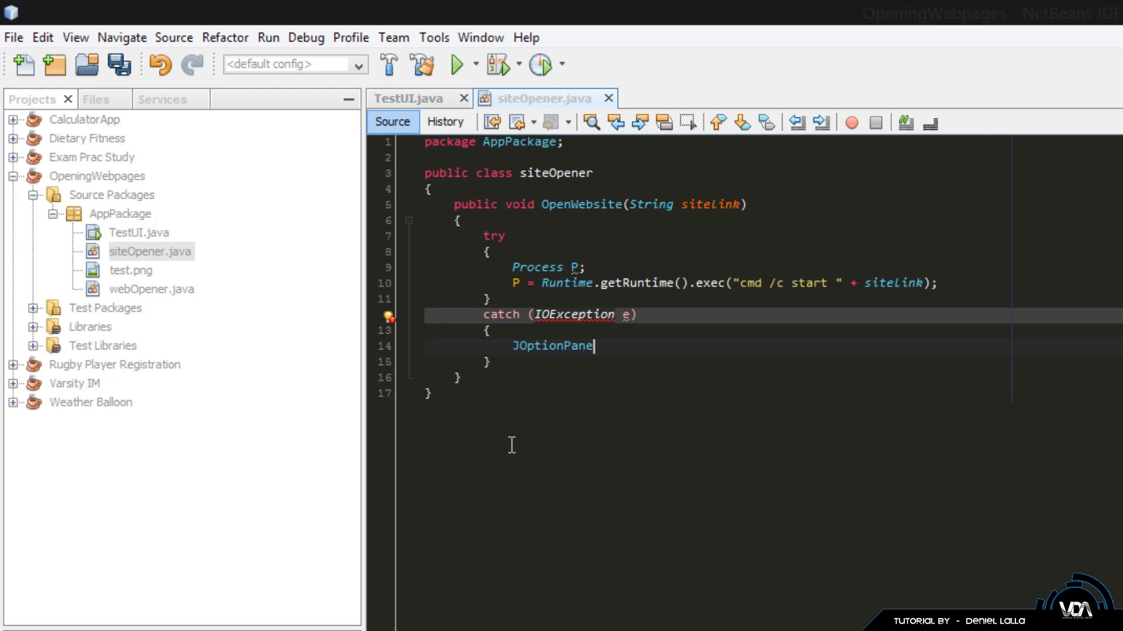
type(".showM")
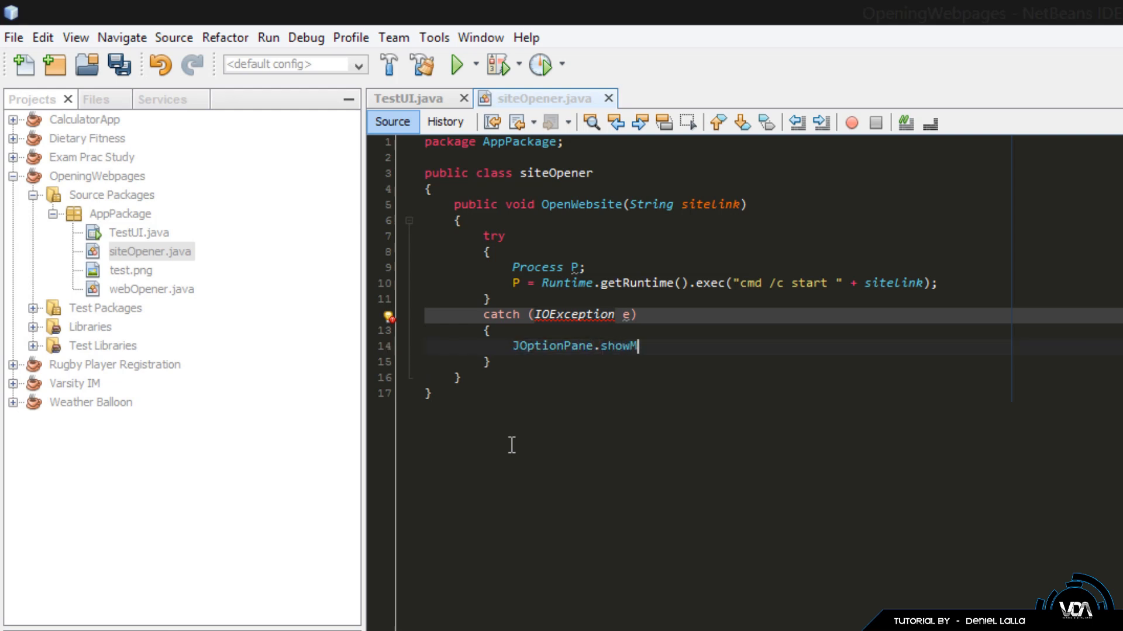
type("essageDi")
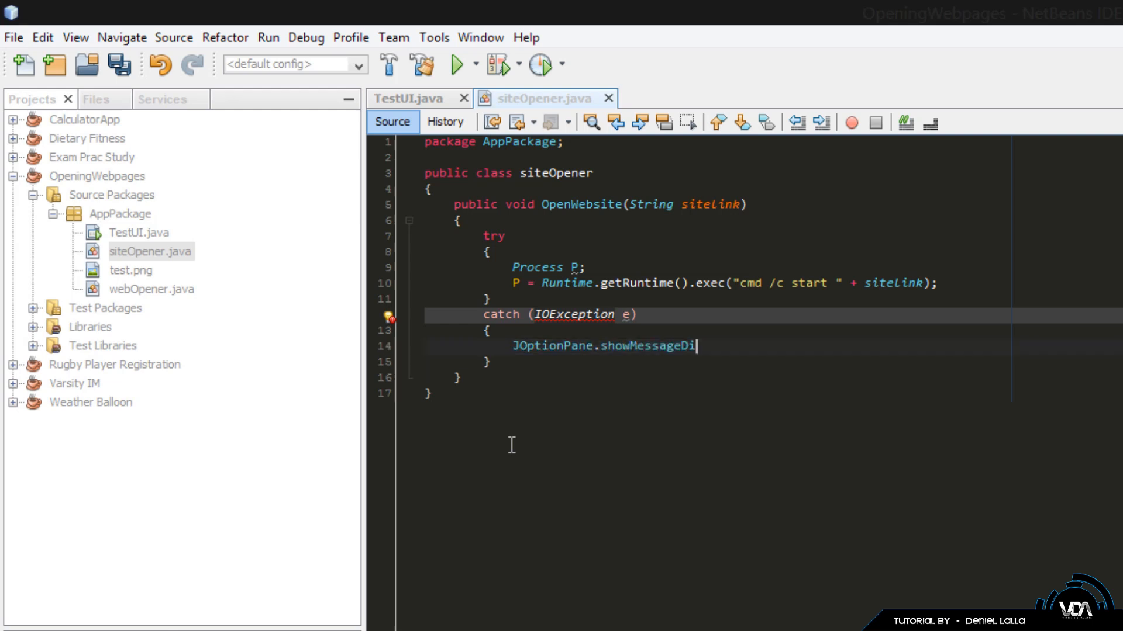
type("alog (null,")
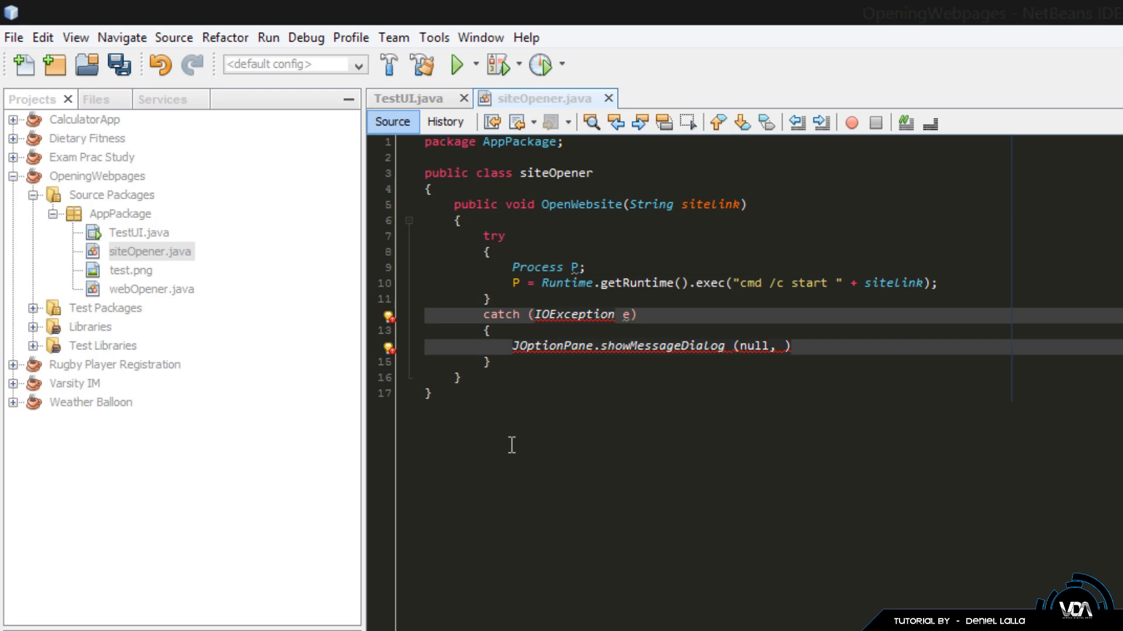
type("\"\"")
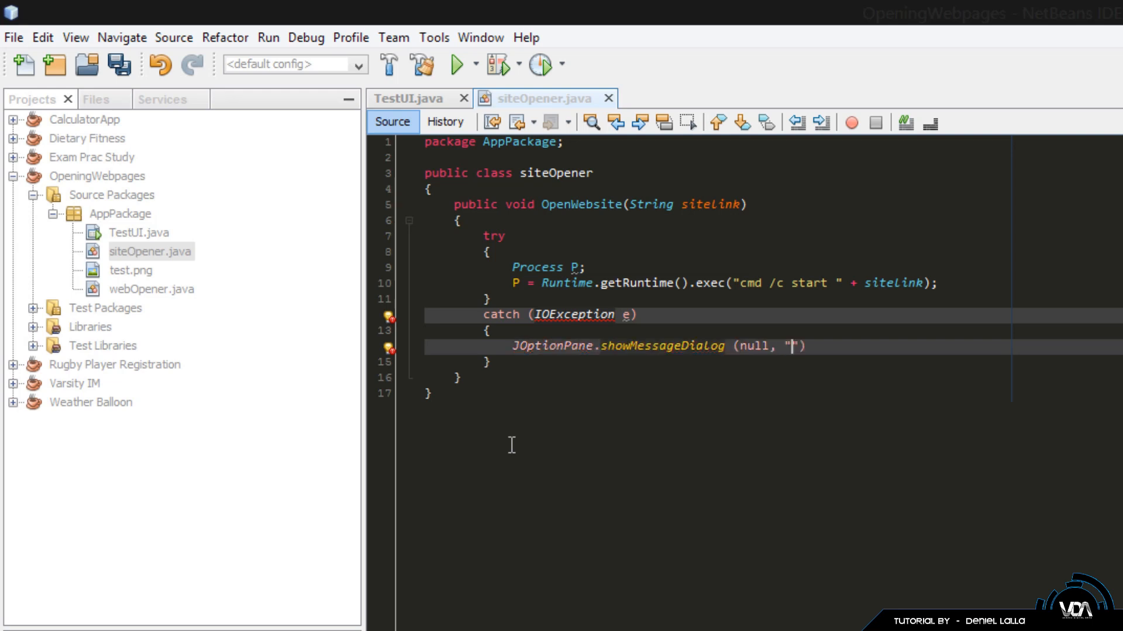
type("Eroor")
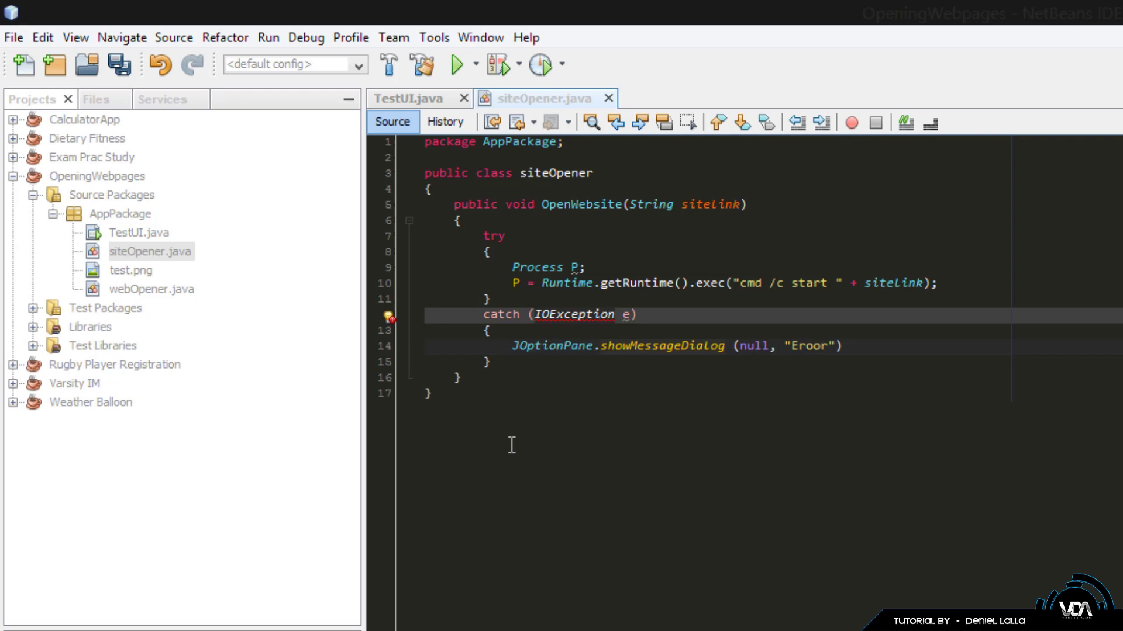
key("Backspace")
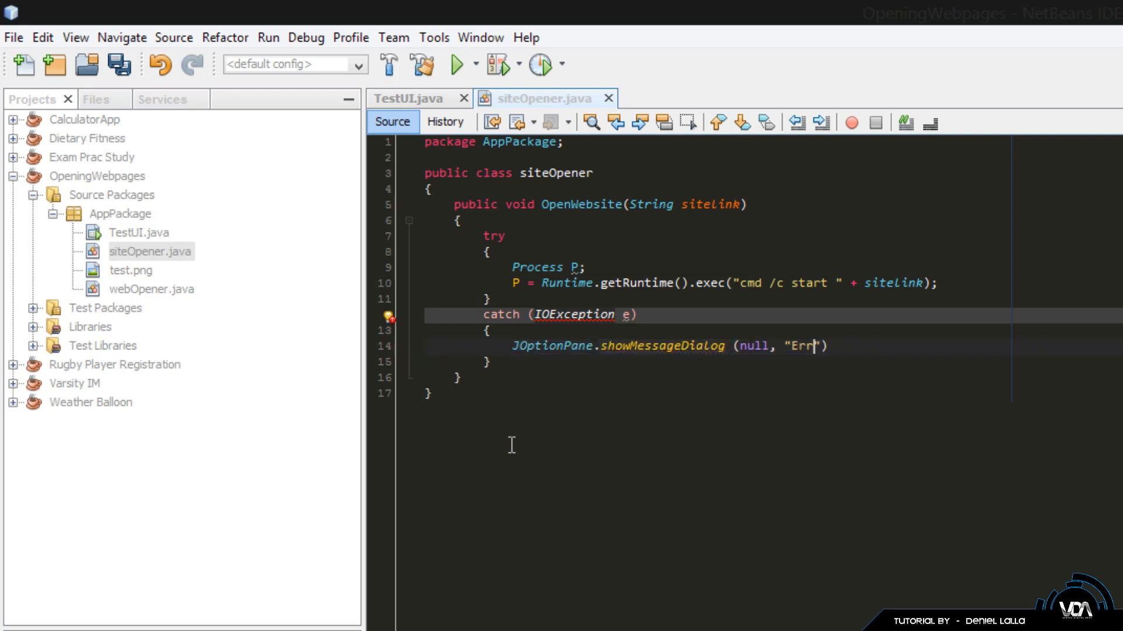
type("or:")
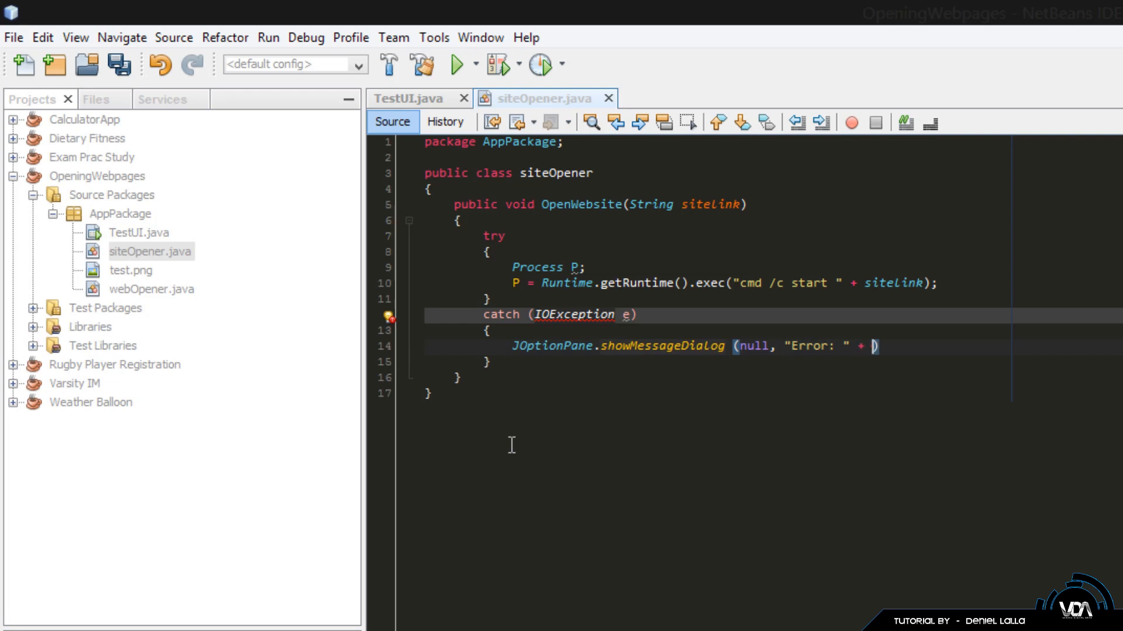
type("e")
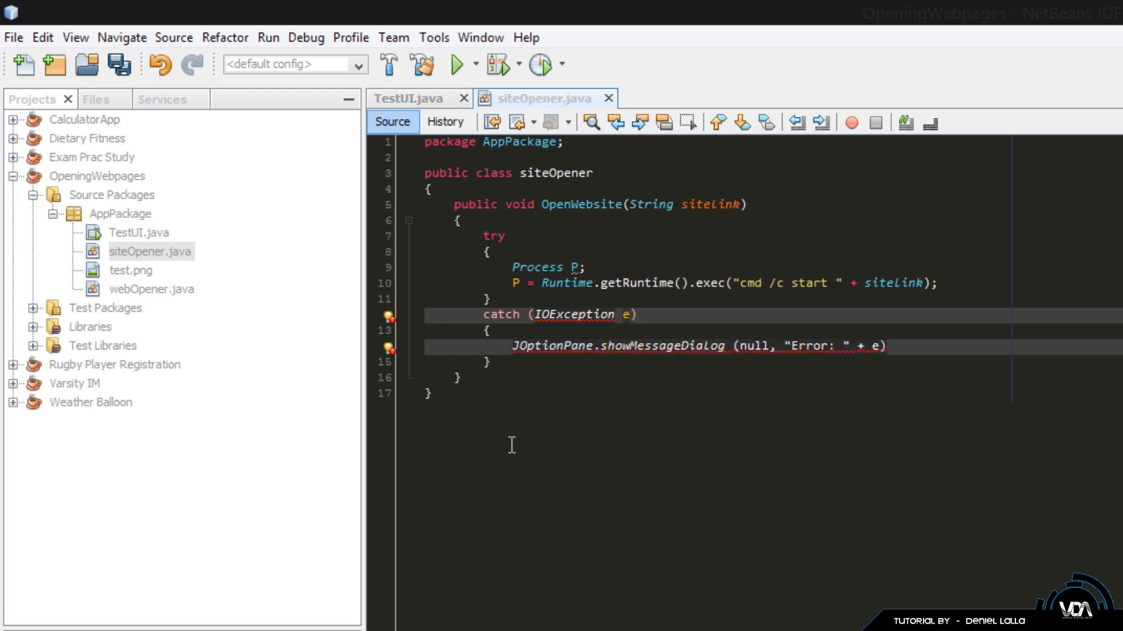
type(";")
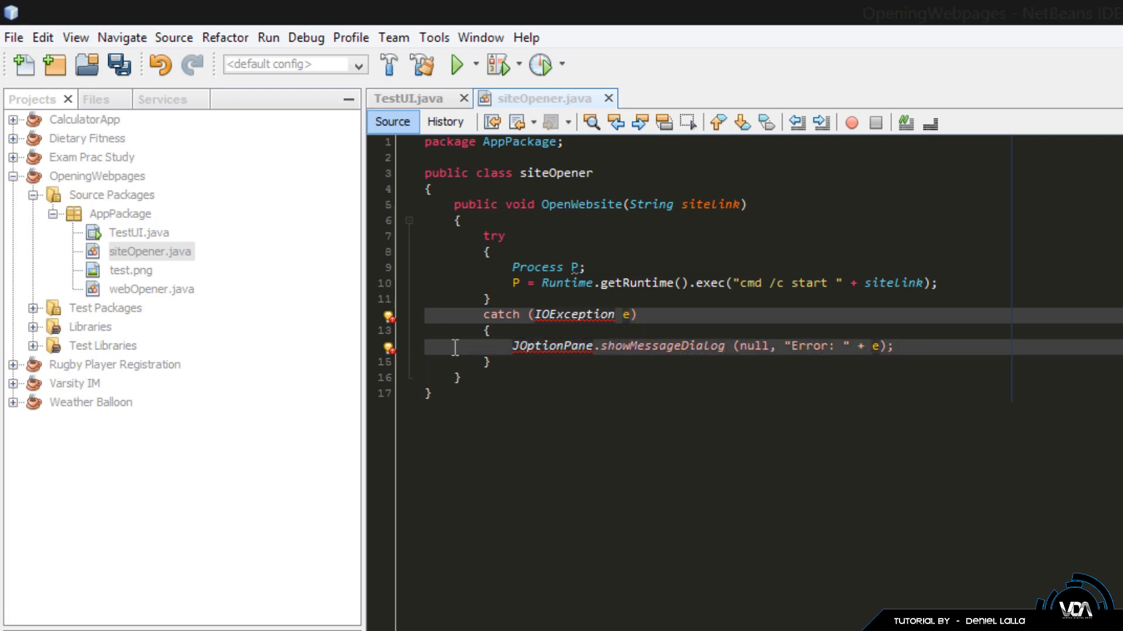
left_click(389, 350)
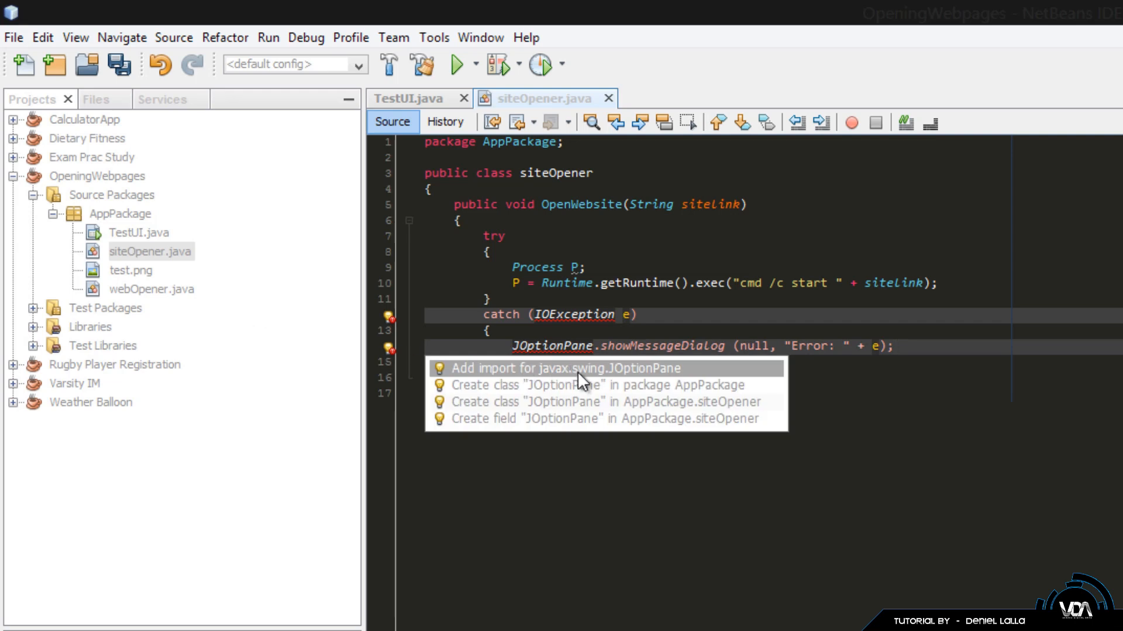
mouse_move(342, 385)
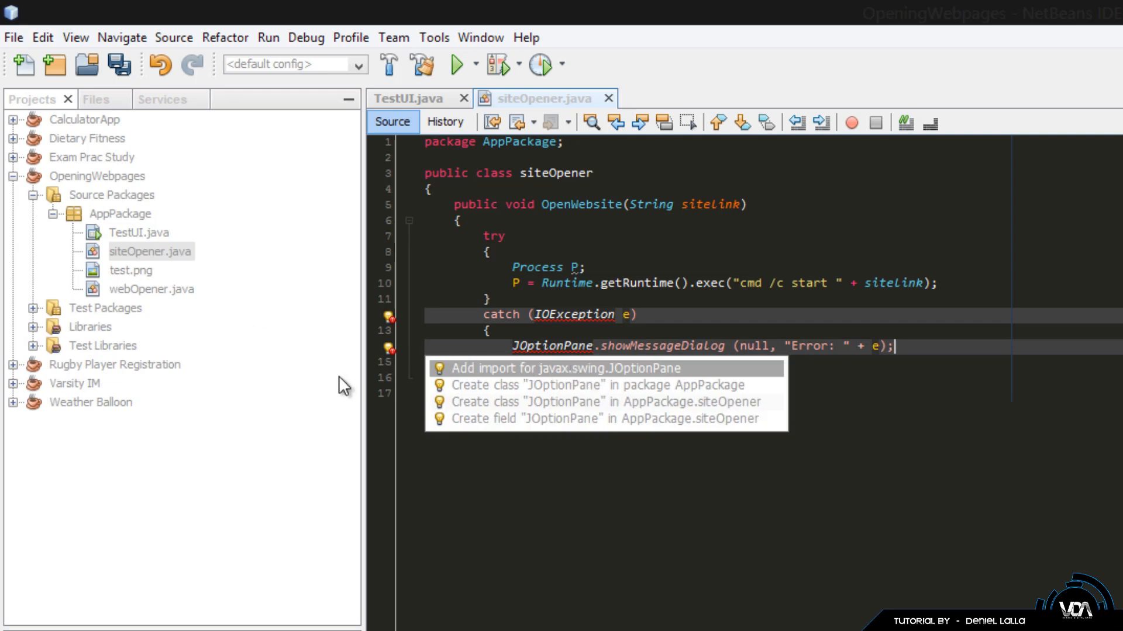
mouse_move(529, 378)
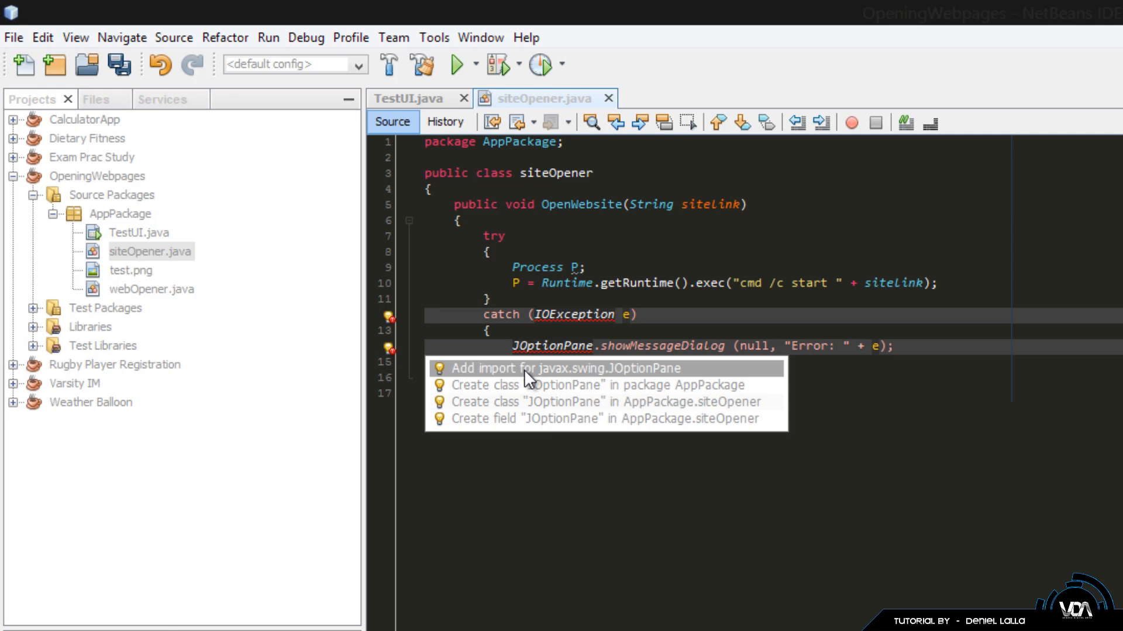
Step: Add the javax.swing.JOptionPane import so siteOpener.java has no errors
left_click(558, 368)
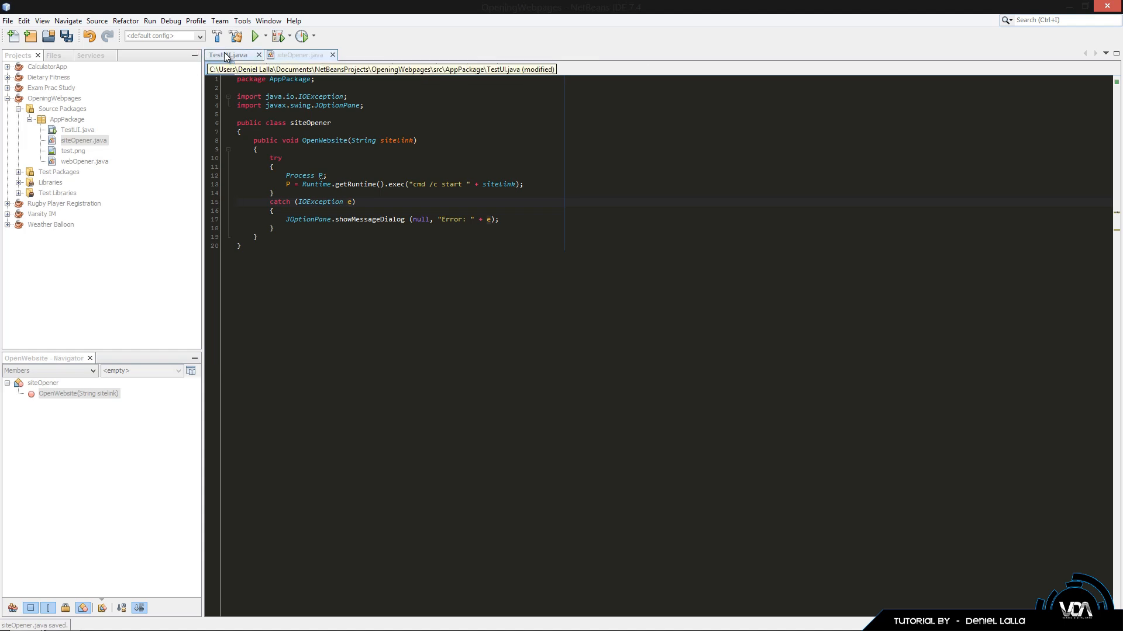
Step: In TestUI's Design view, add a mouseClicked event handler to the starbucksLBL label
left_click(226, 54)
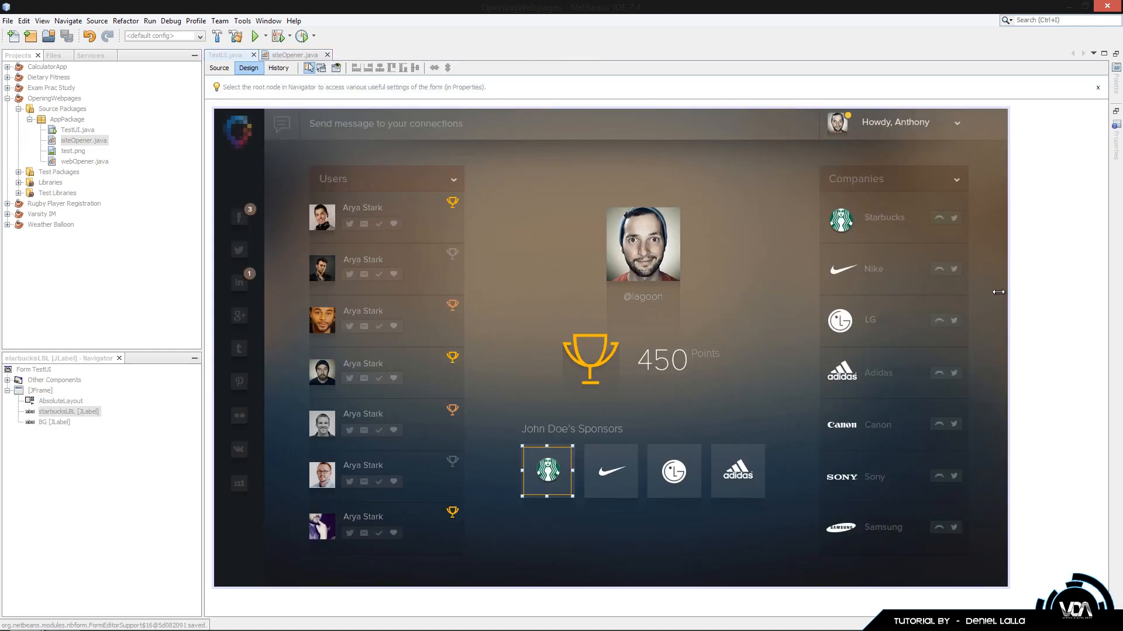
left_click(546, 470)
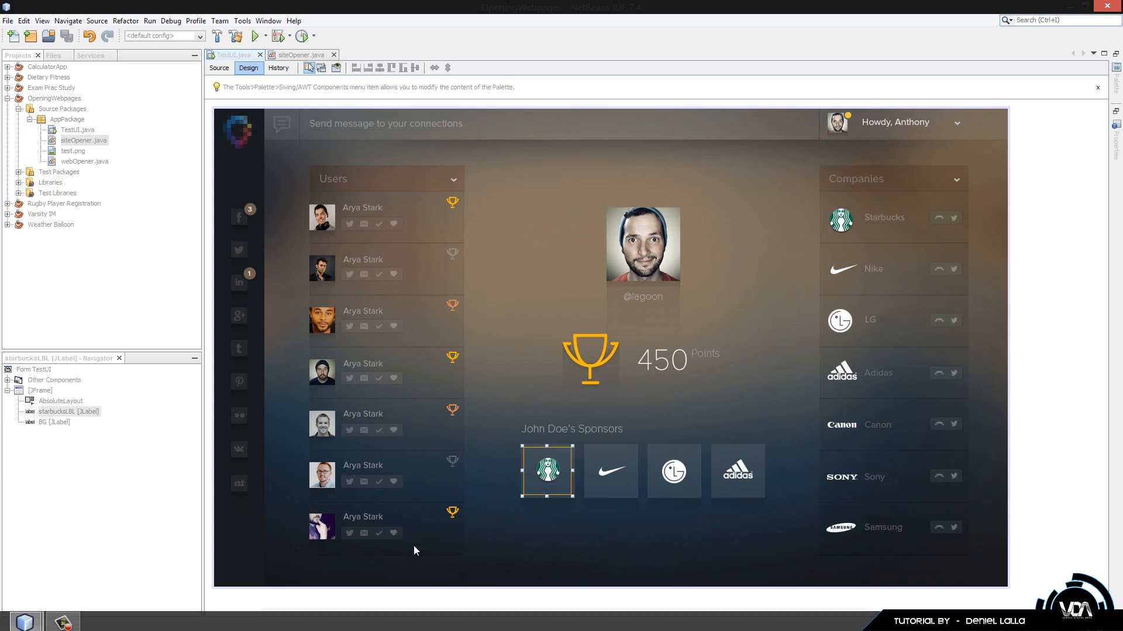
right_click(546, 470)
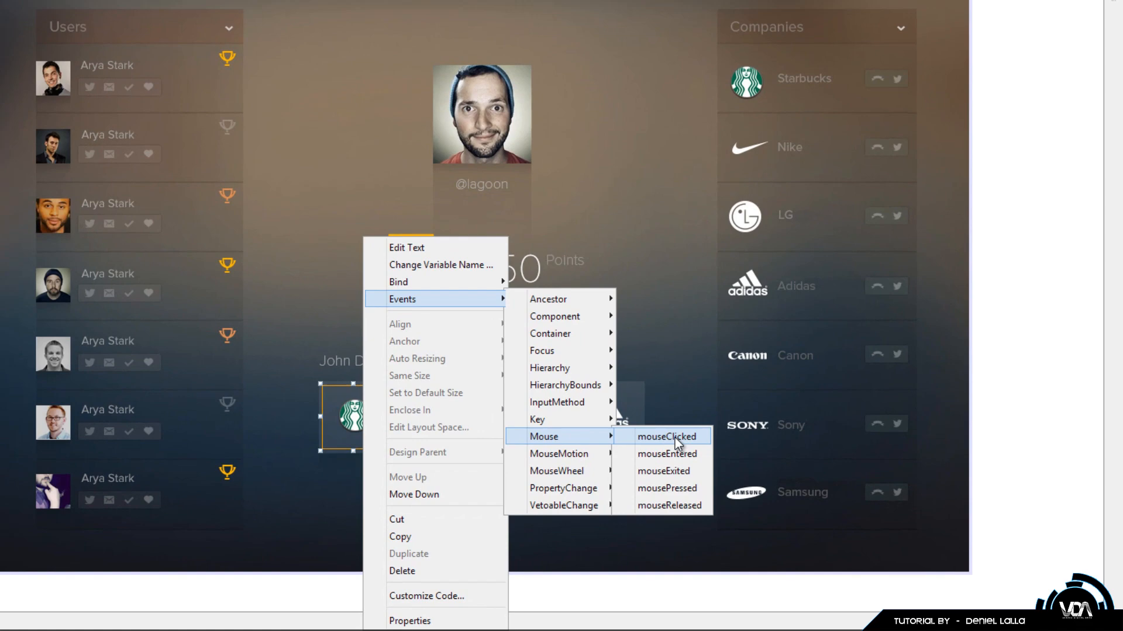
left_click(664, 436)
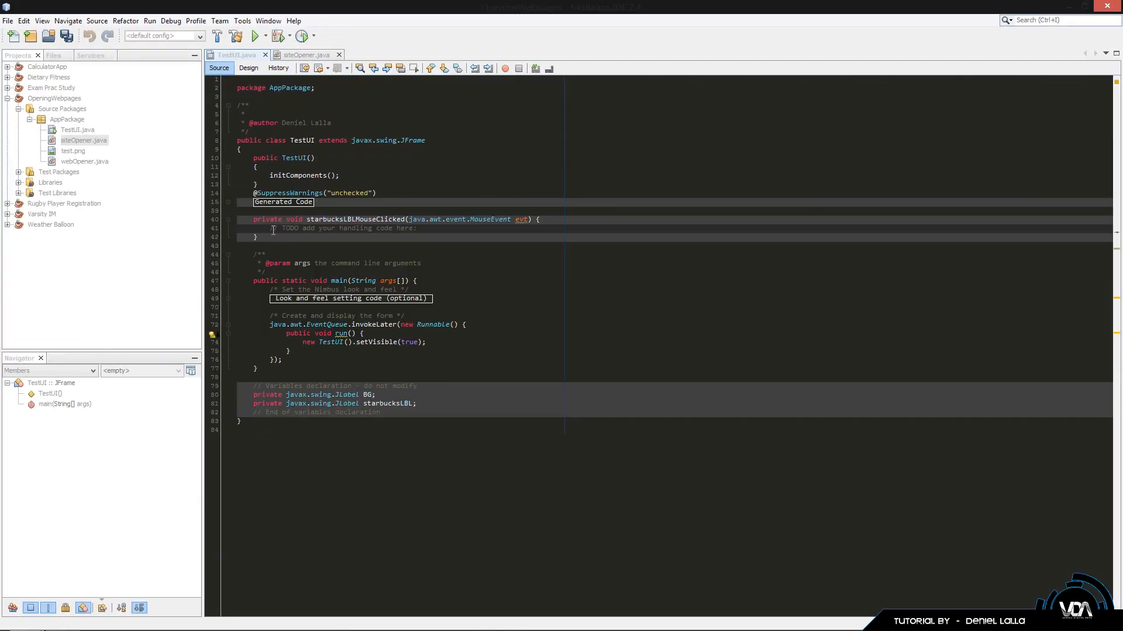
Step: Replace the TODO in starbucksLBLMouseClicked with siteOpener run = new siteOpener(); run.OpenWebsite(null);
key("Delete")
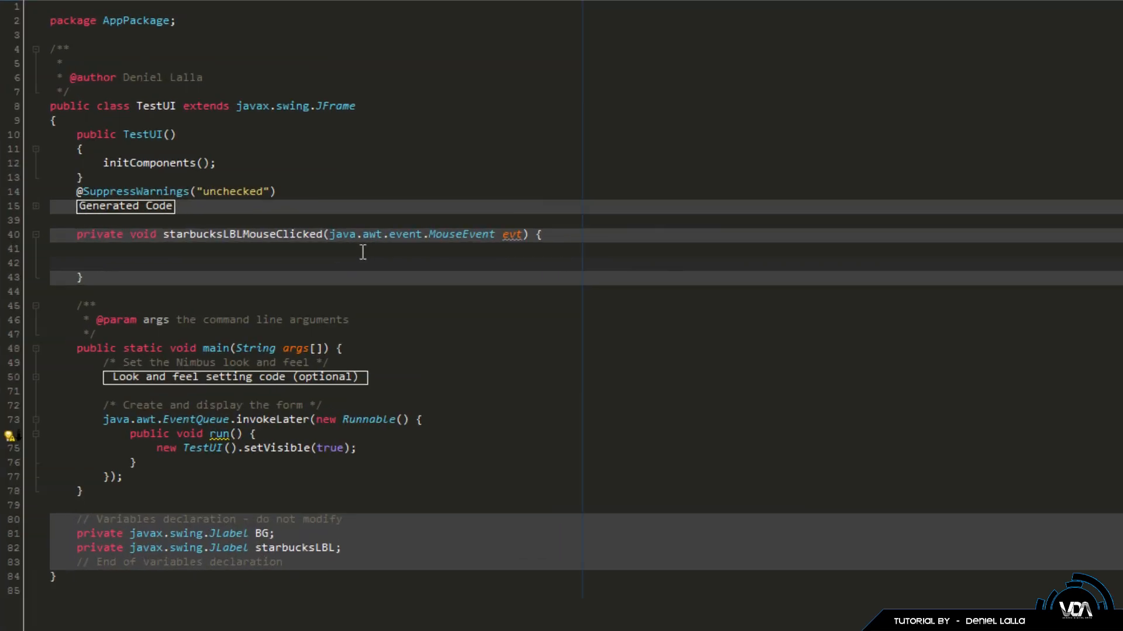
left_click(104, 263)
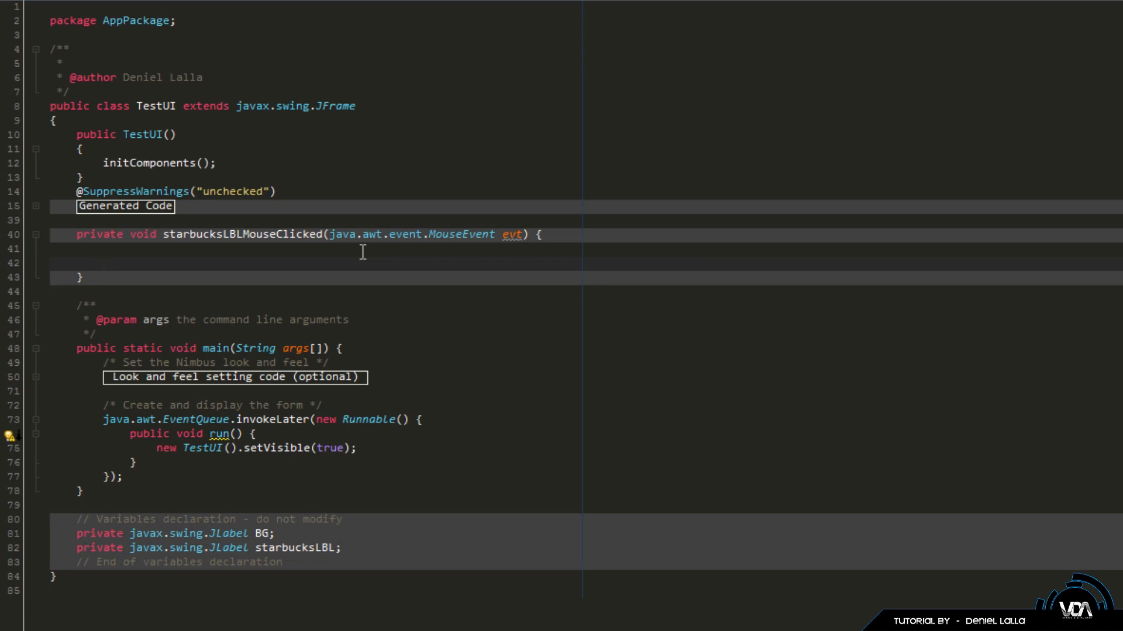
left_click(104, 262)
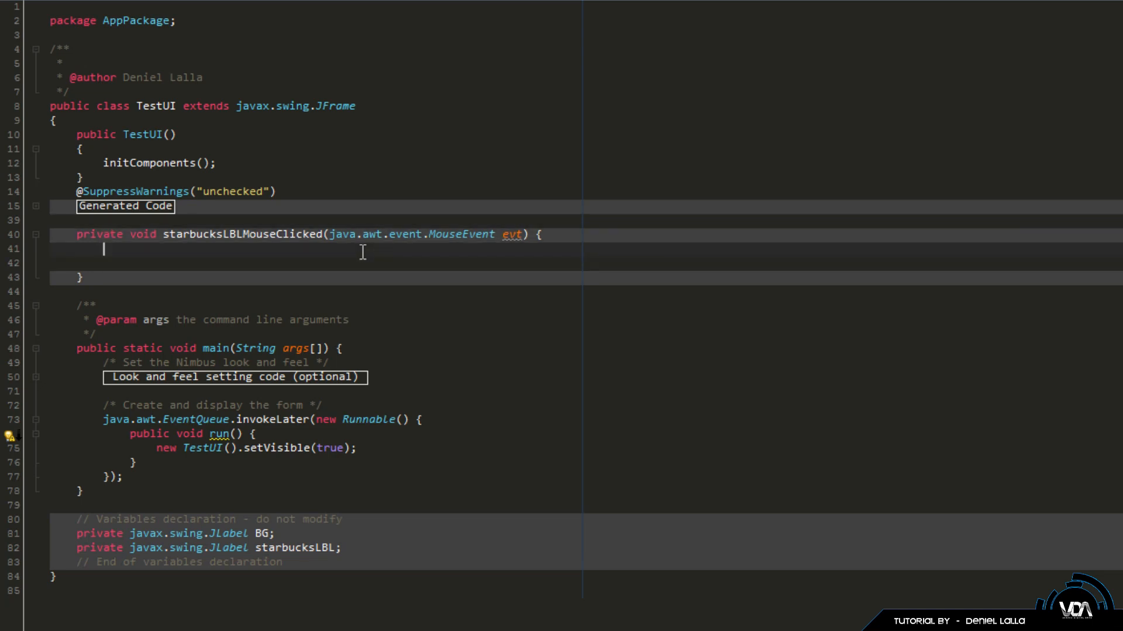
type("site")
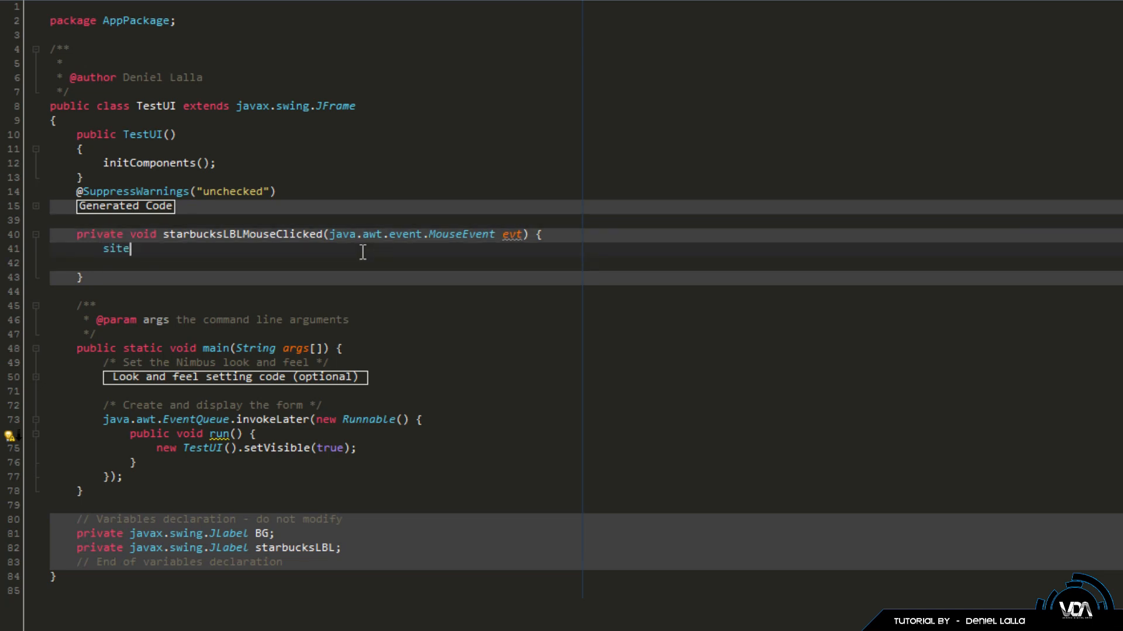
type("Opener")
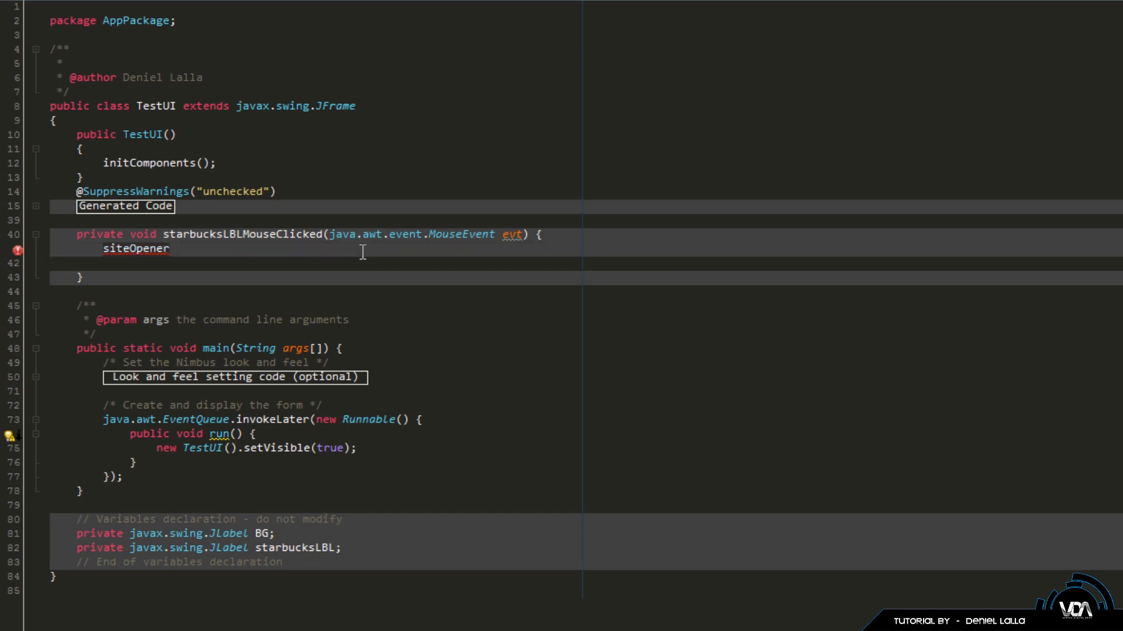
type("obj")
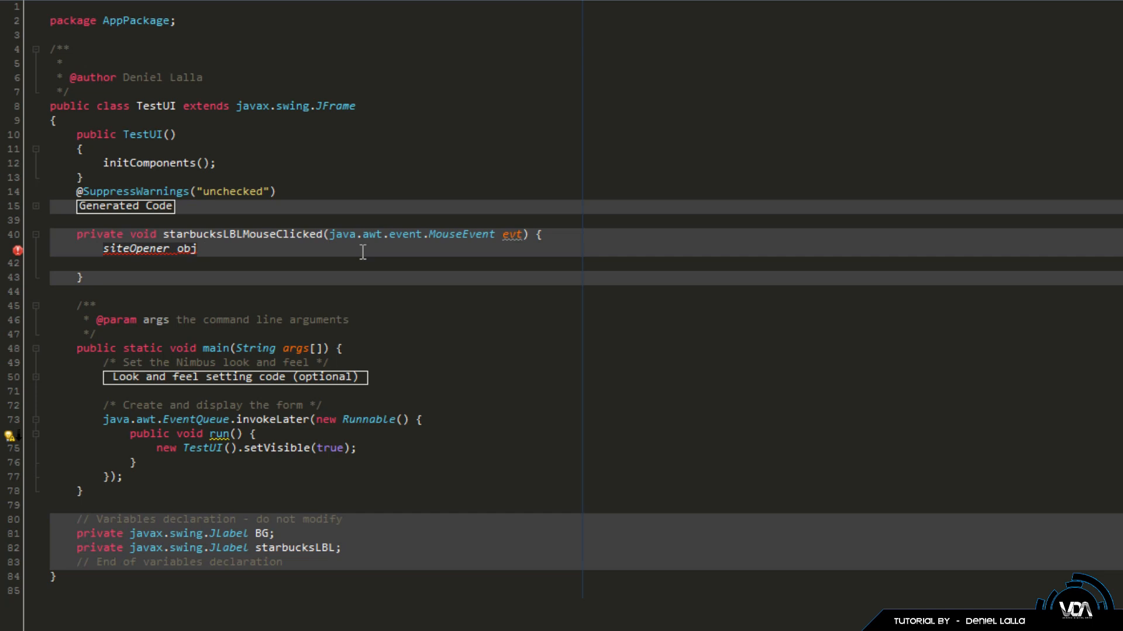
type("run = new sit")
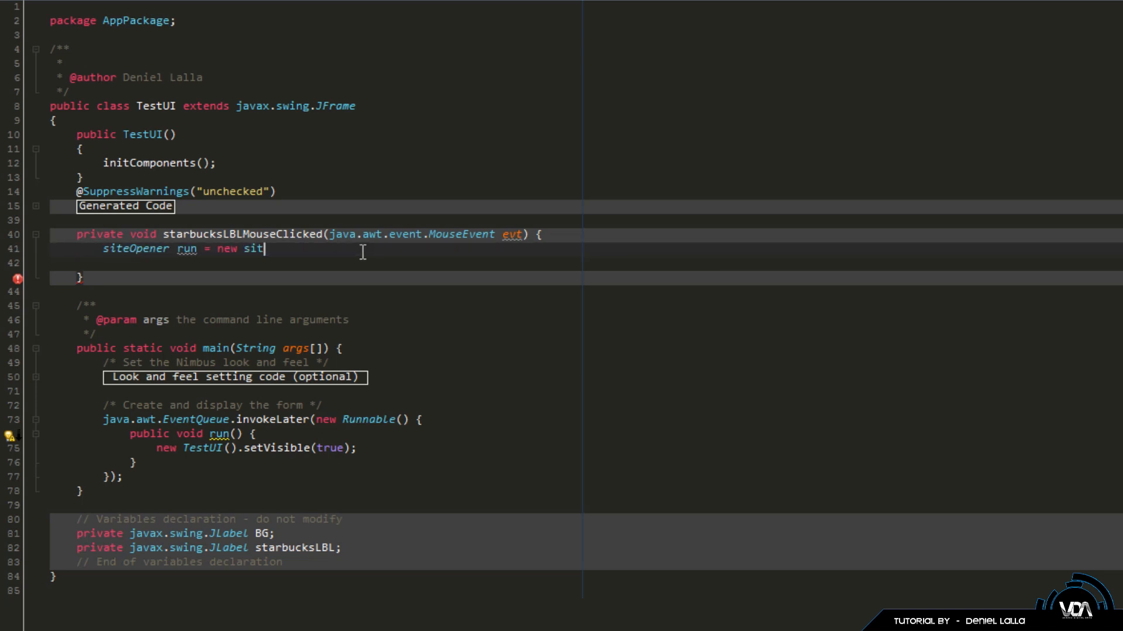
type("eOpener(")
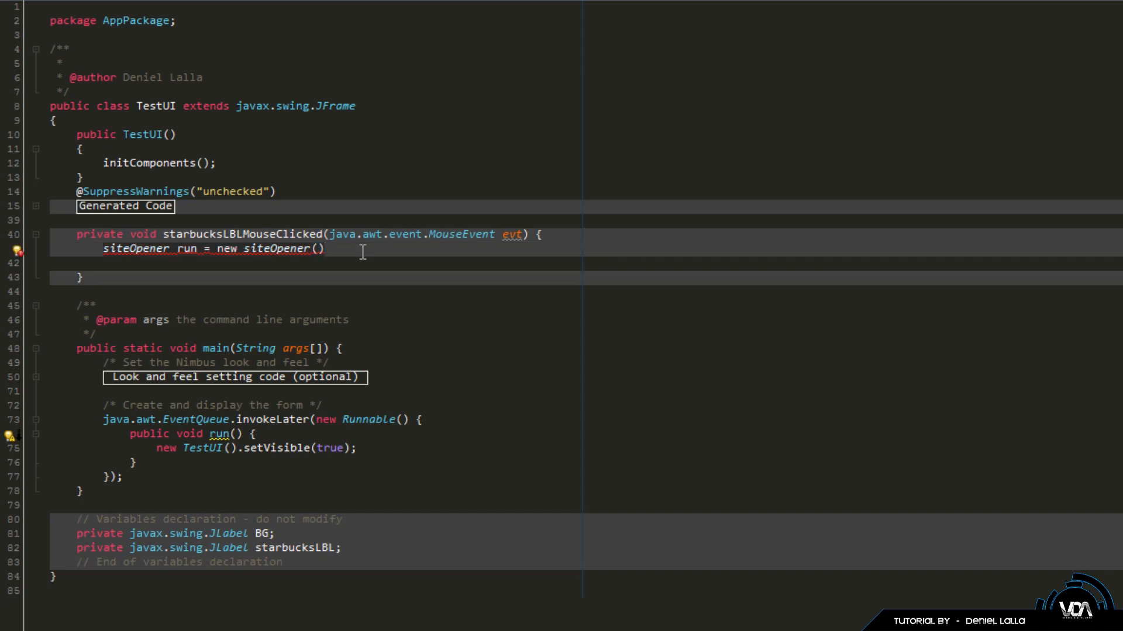
type(";")
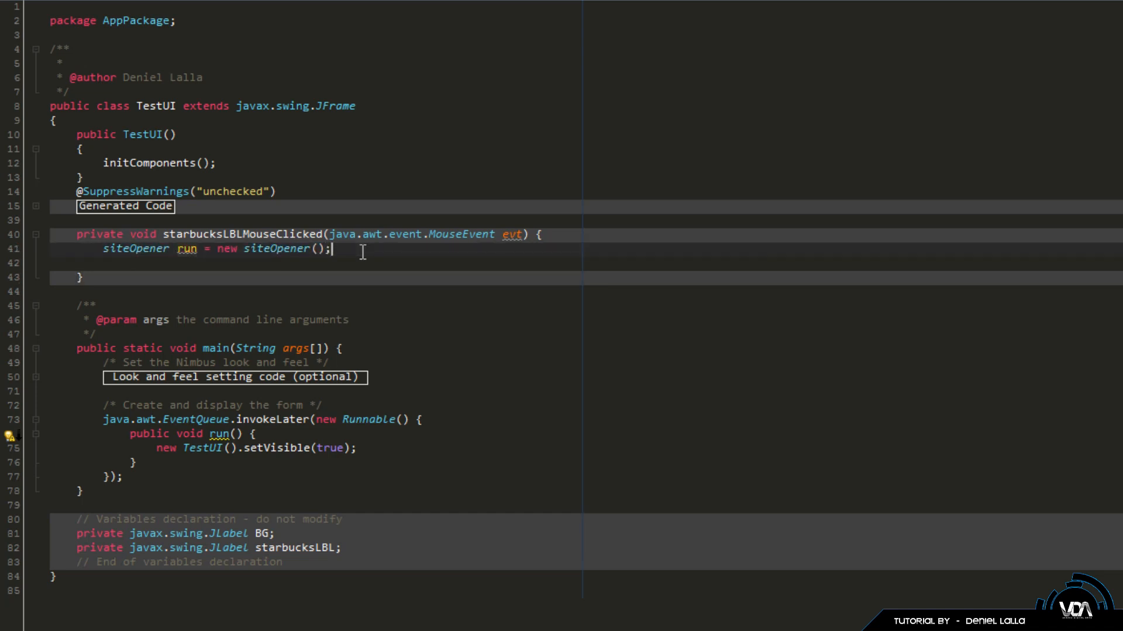
type("run")
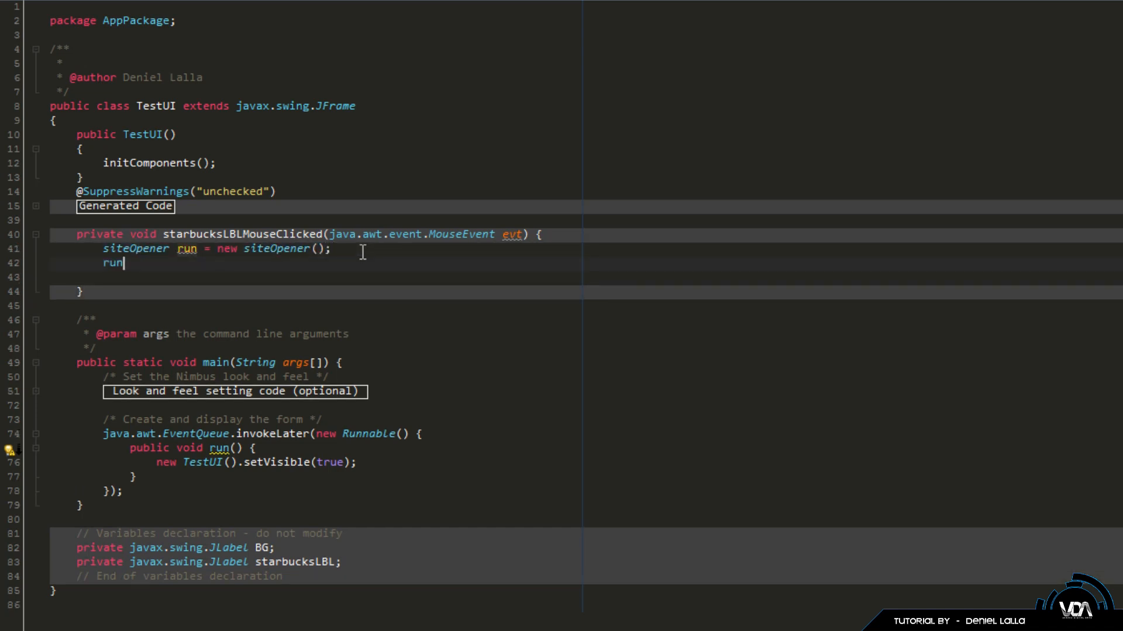
type(".OpenWebsite(null);")
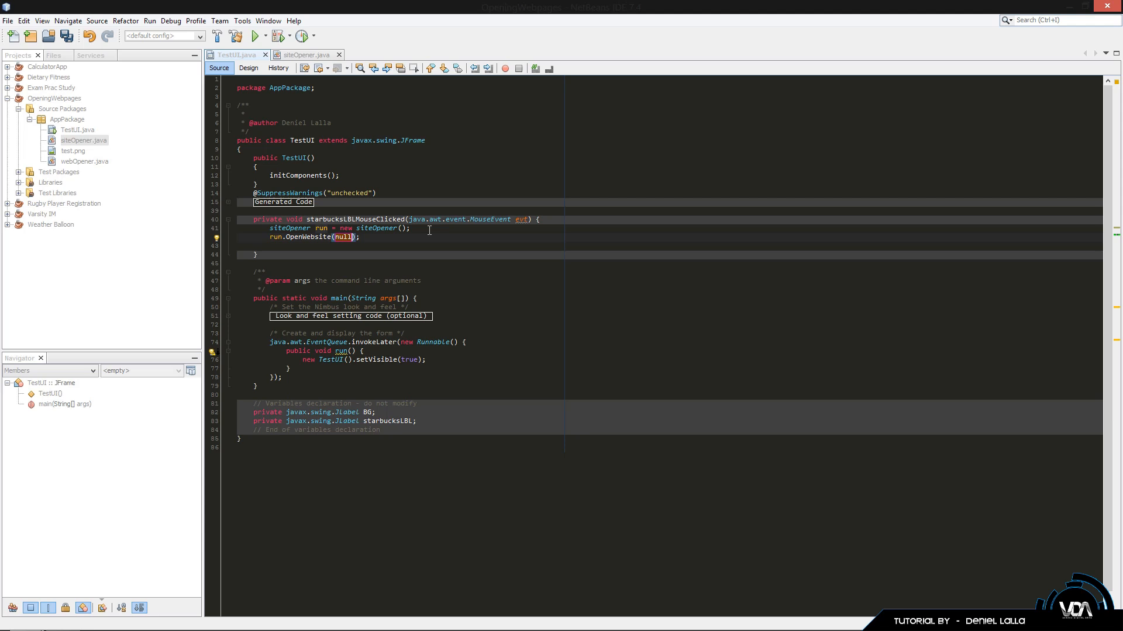
Step: Look up Starbucks on Google, open starbucks.com, and select its address-bar URL
left_click(248, 67)
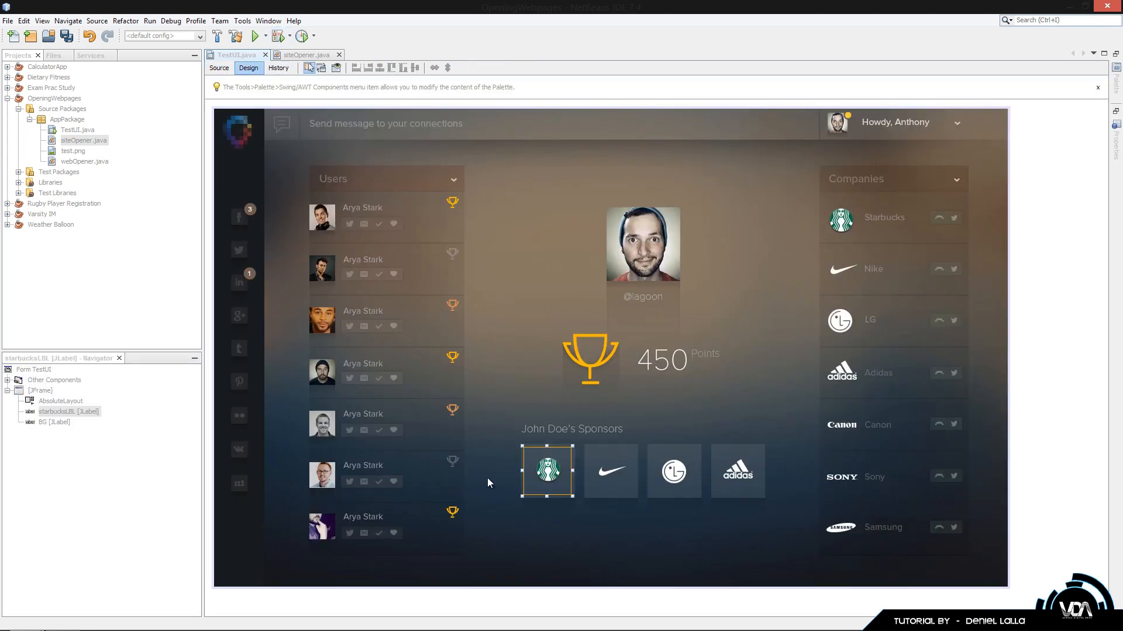
mouse_move(539, 469)
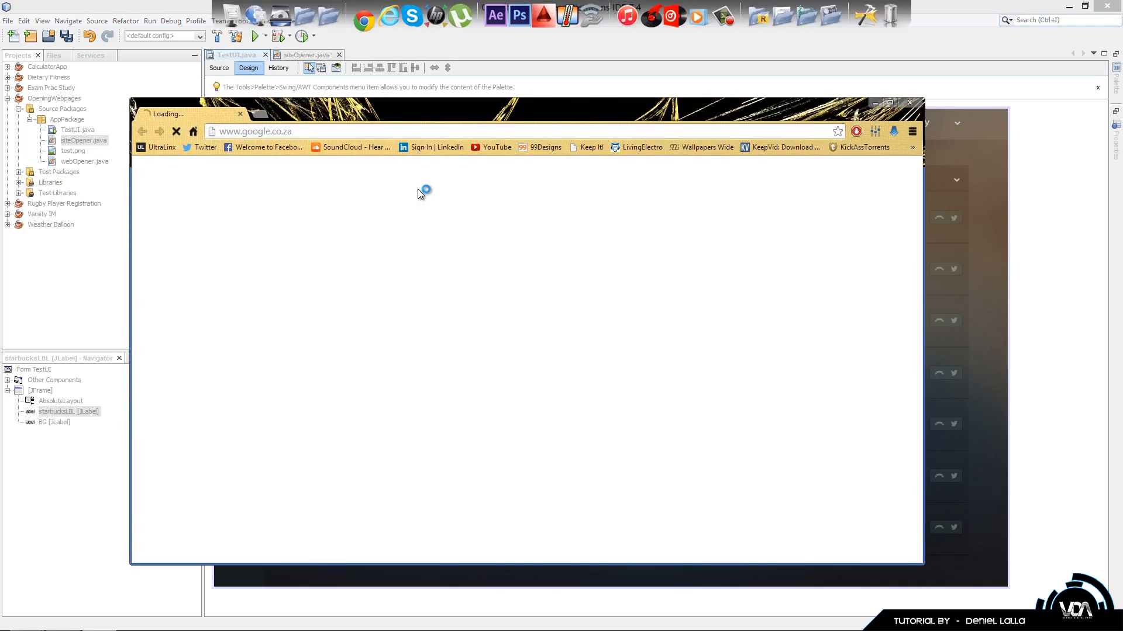
type("student portal vc")
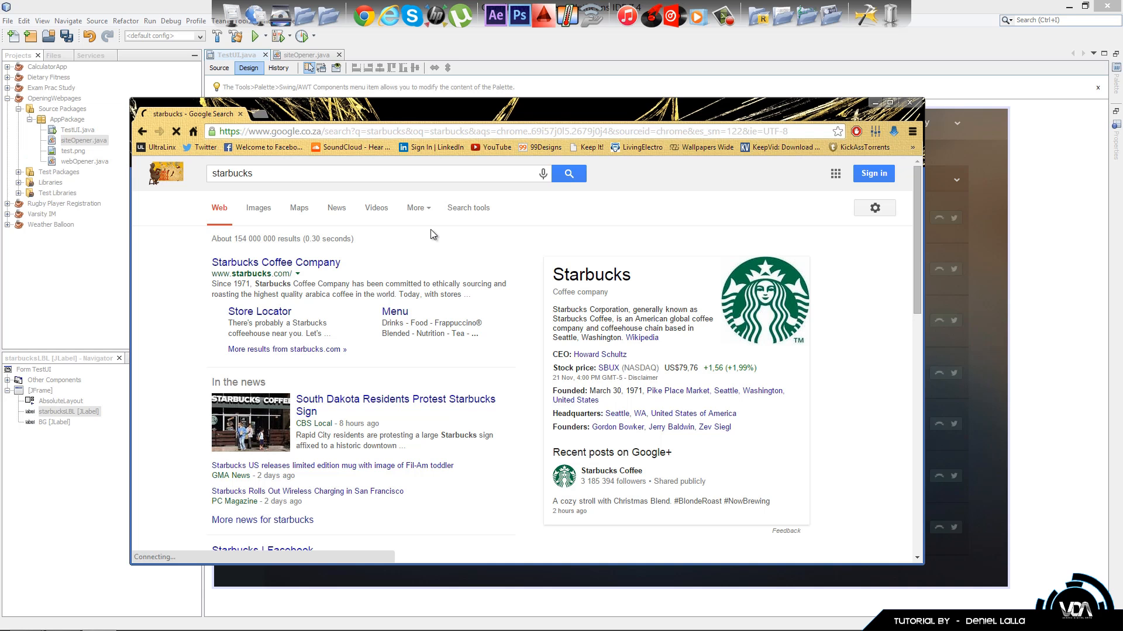
left_click(275, 262)
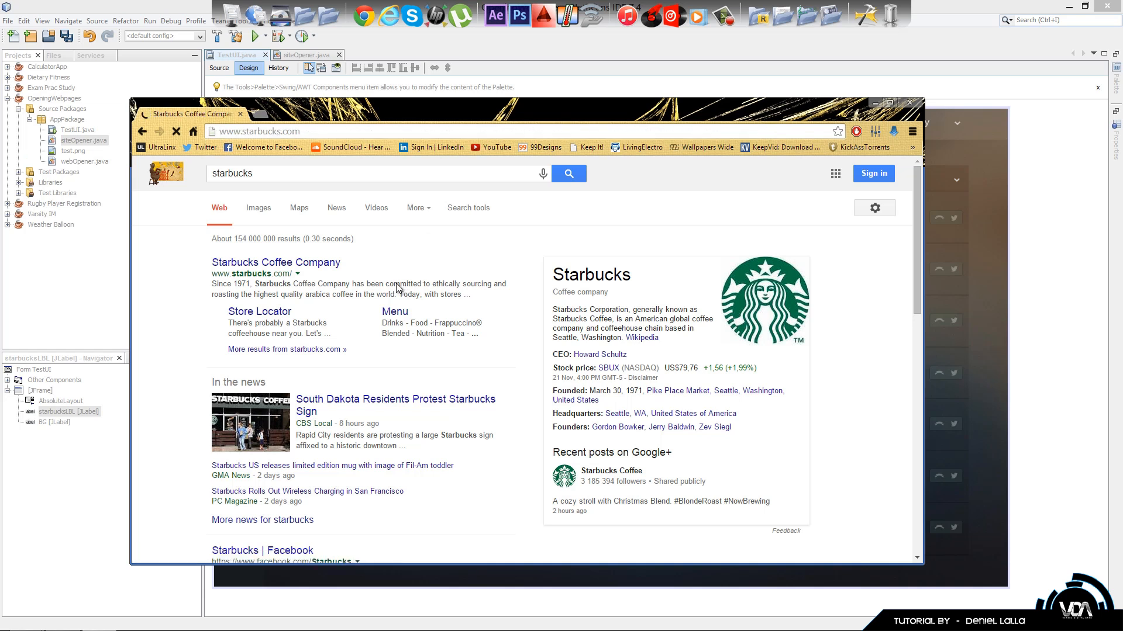
mouse_move(322, 128)
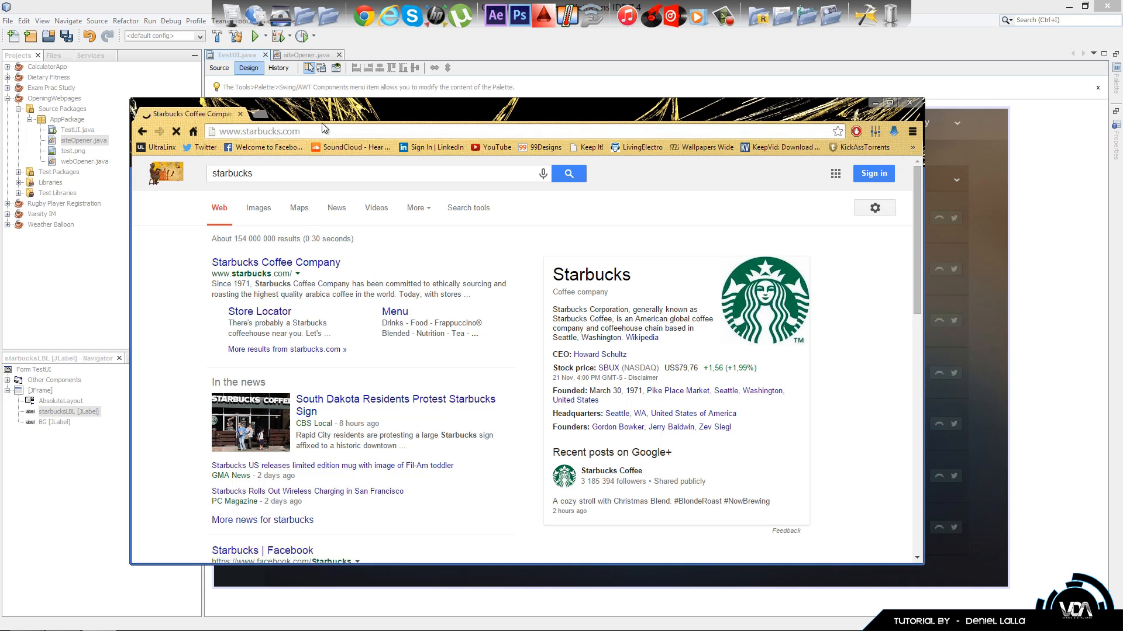
left_click(265, 131)
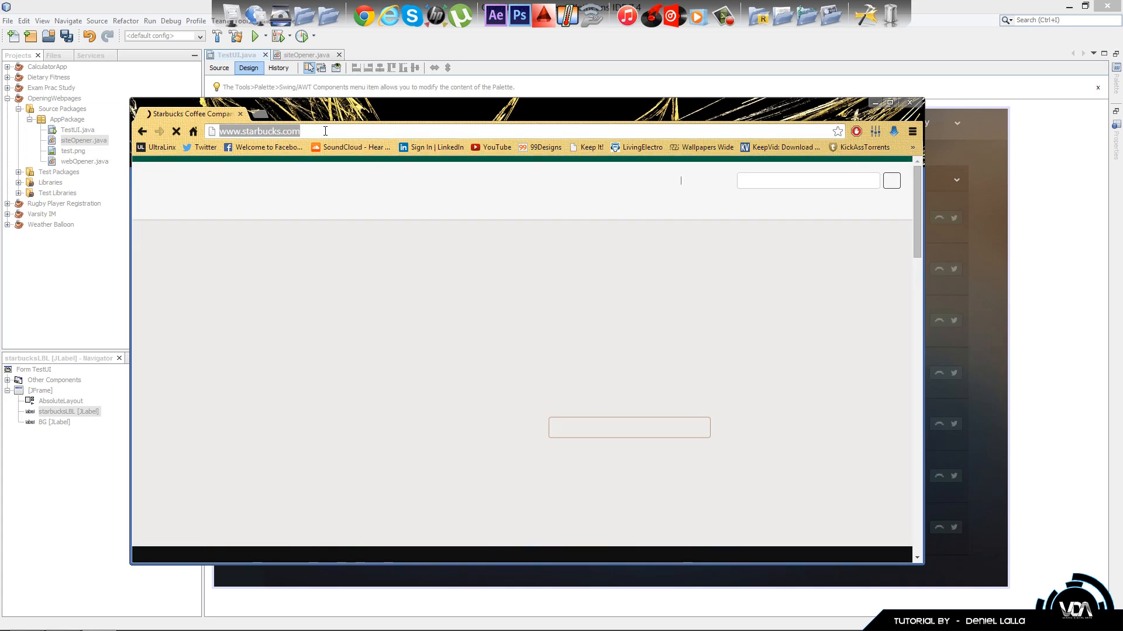
right_click(254, 131)
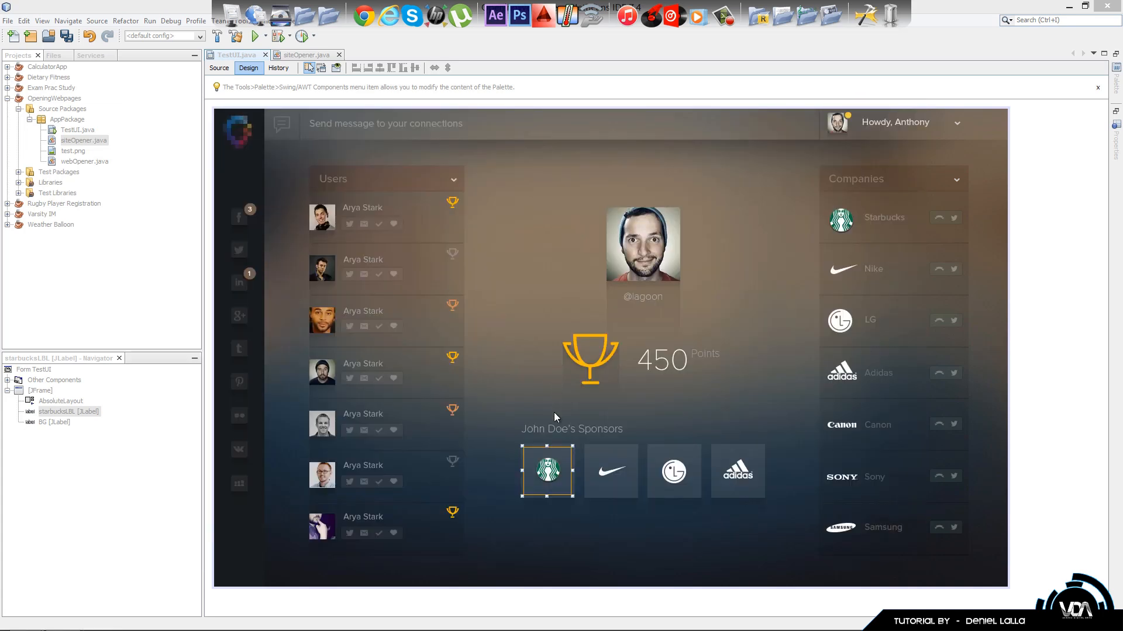
right_click(547, 470)
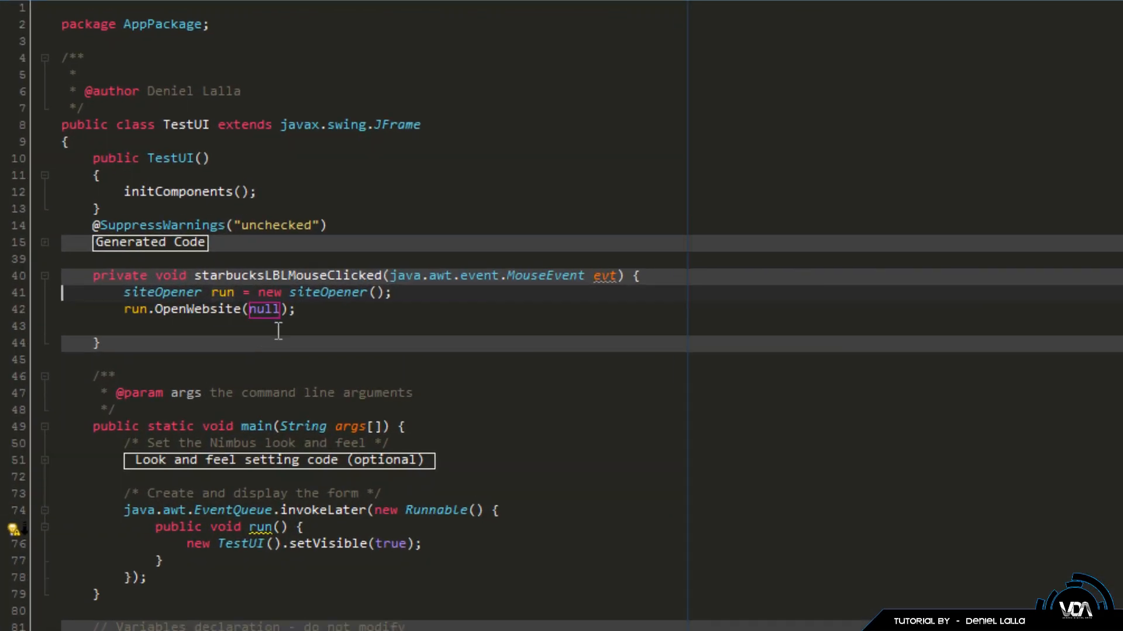
type("http://www.starbucks.com/\"")
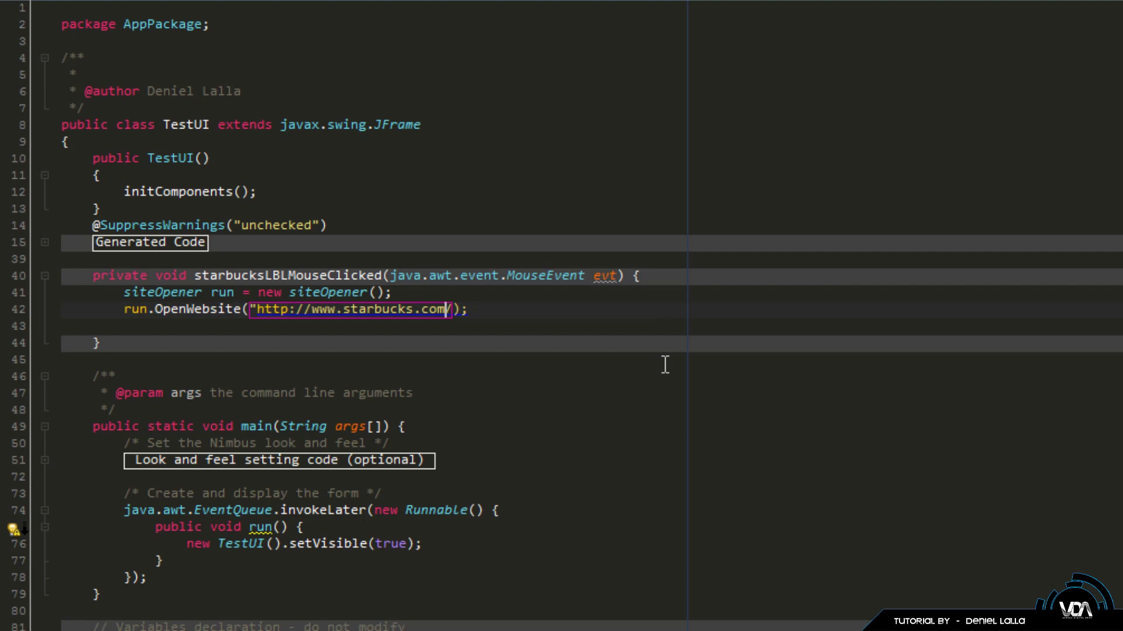
type("/")
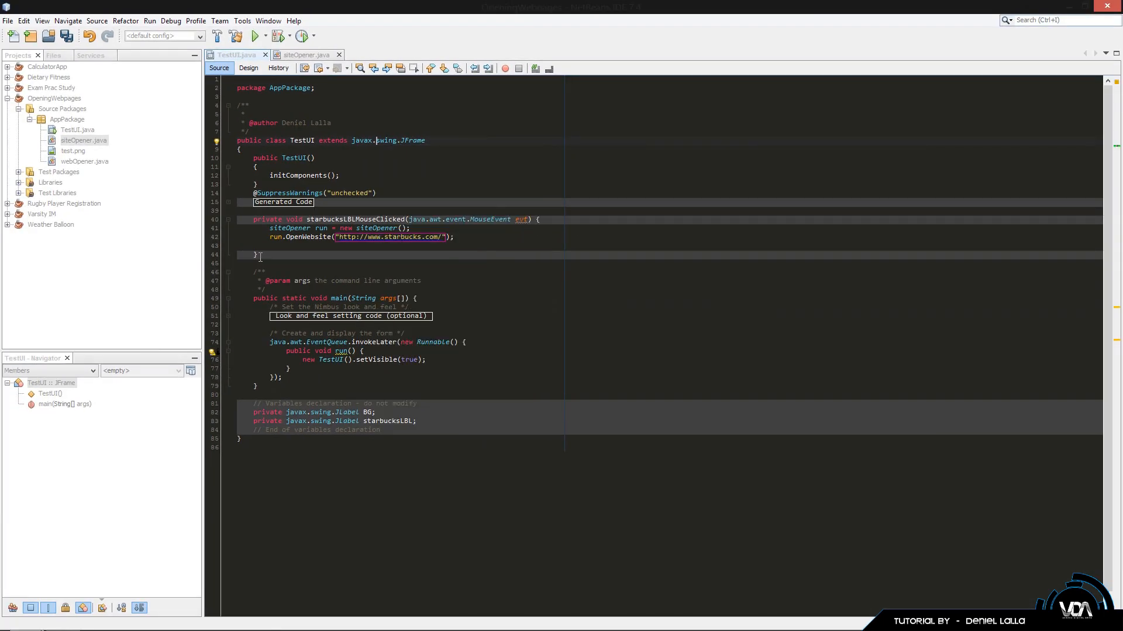
key("ctrl+s")
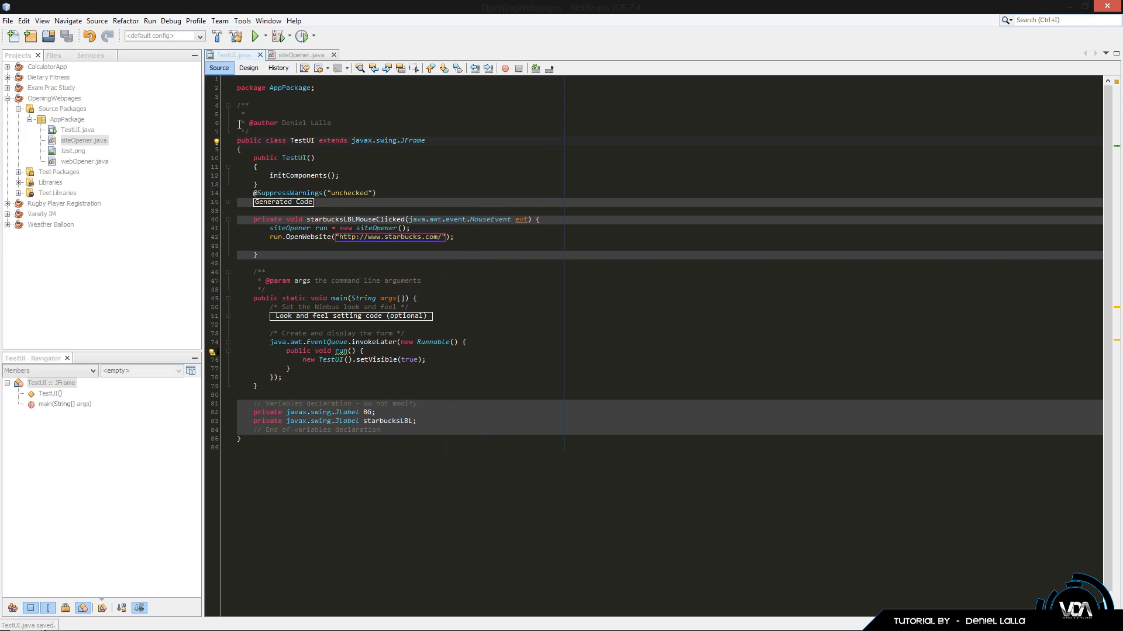
Step: Return to Design view and open starbucksLBL's cursor property dropdown
left_click(248, 68)
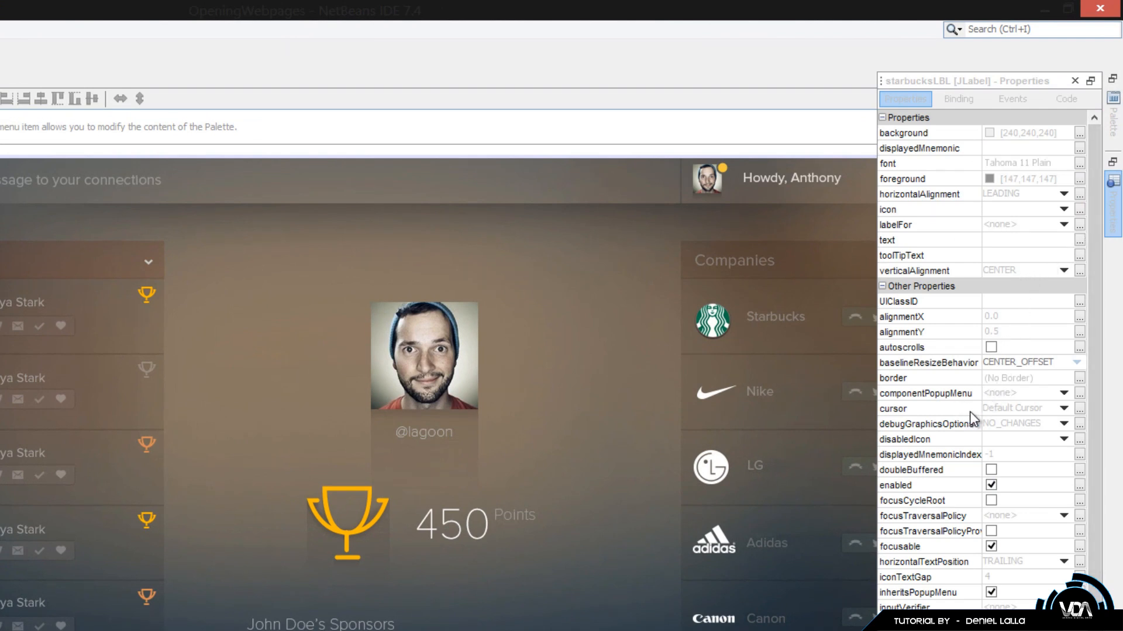
left_click(1063, 408)
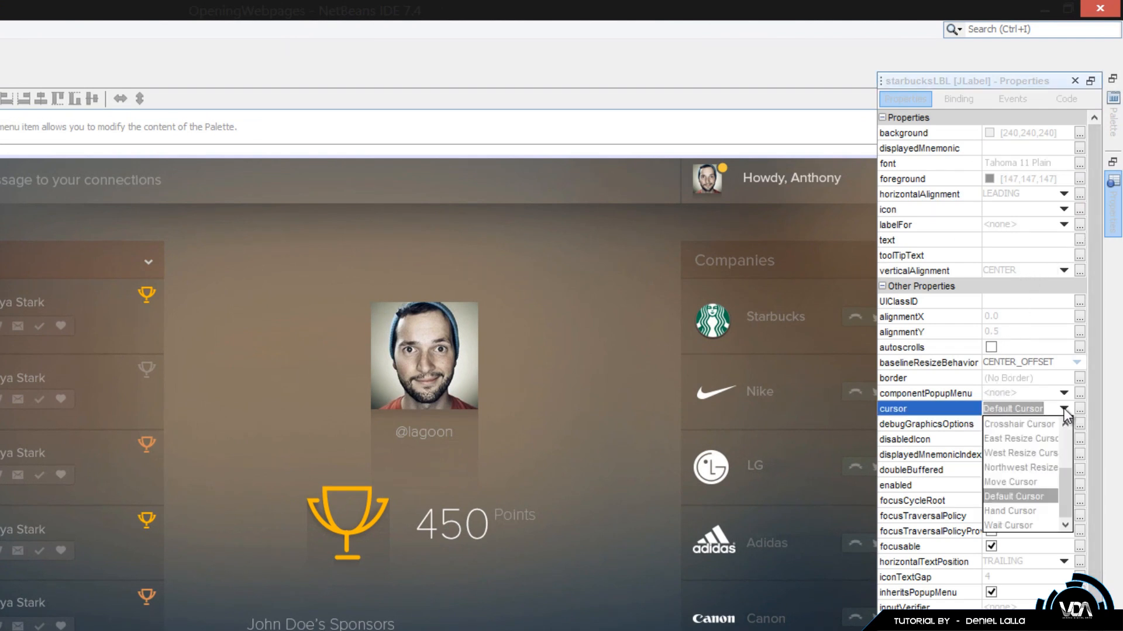
mouse_move(720, 437)
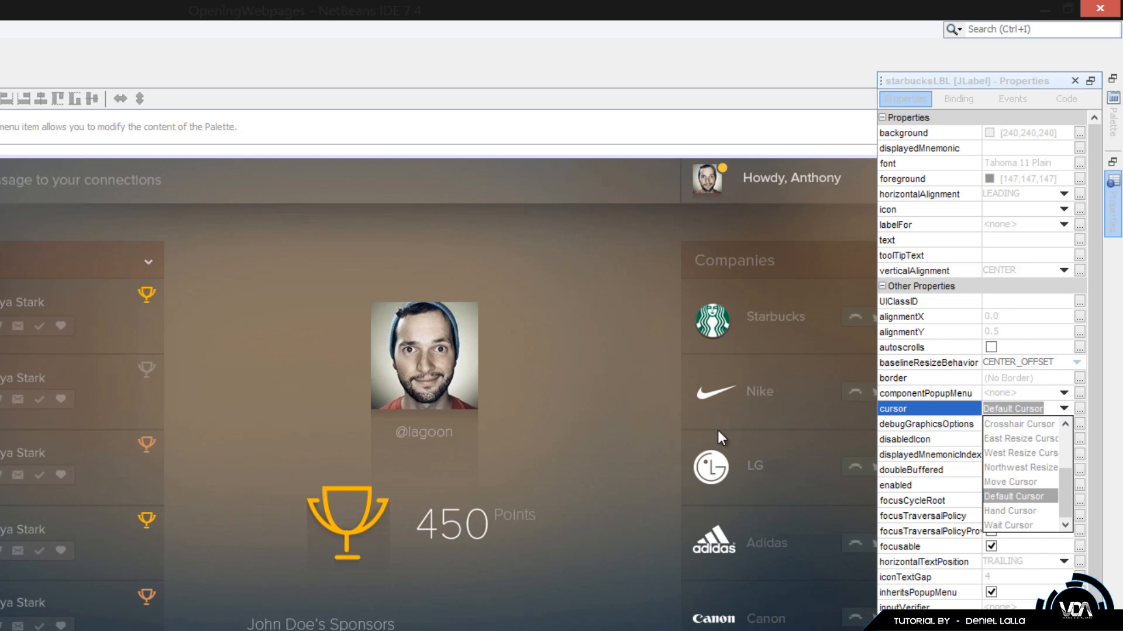
mouse_move(666, 354)
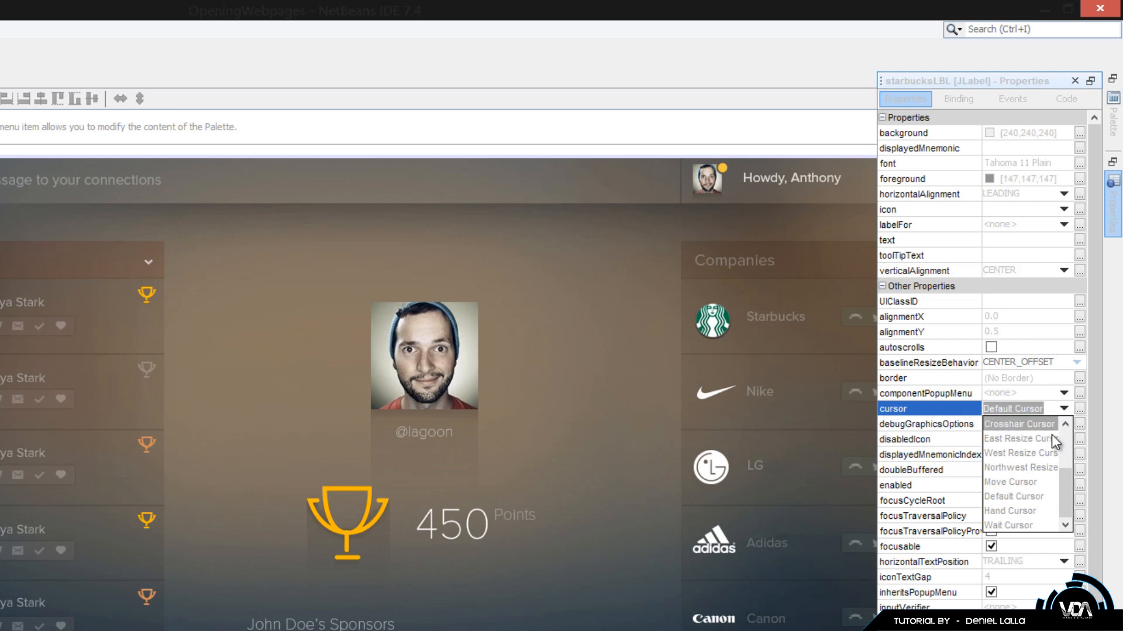
mouse_move(1031, 510)
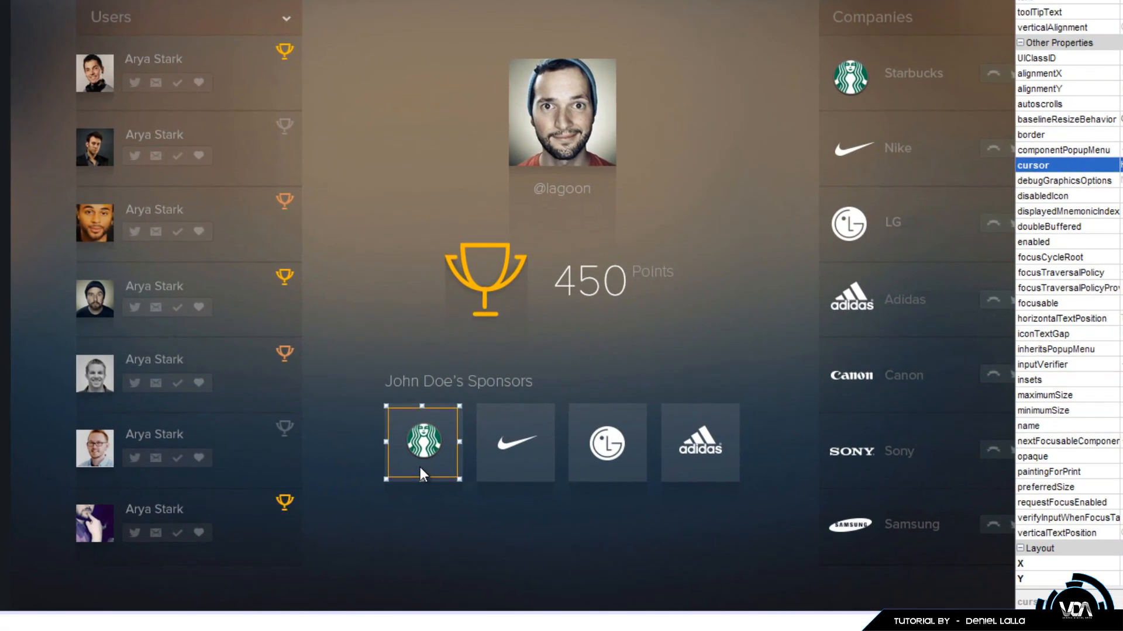
mouse_move(415, 462)
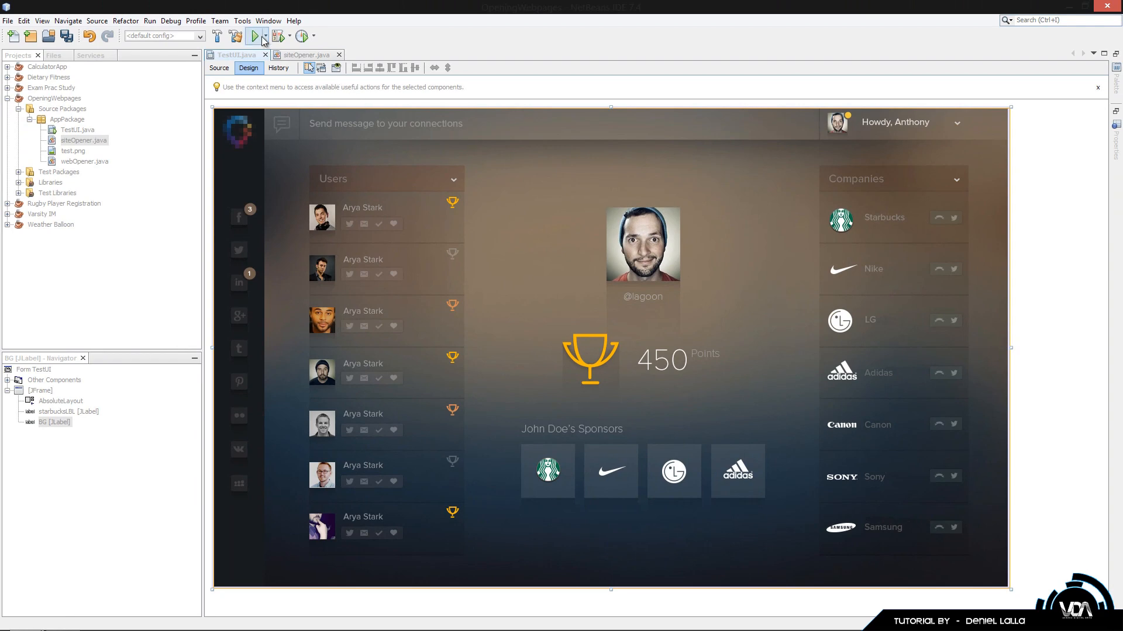
Step: Run TestUI, click the Starbucks logo to test the link, then close the app
left_click(253, 36)
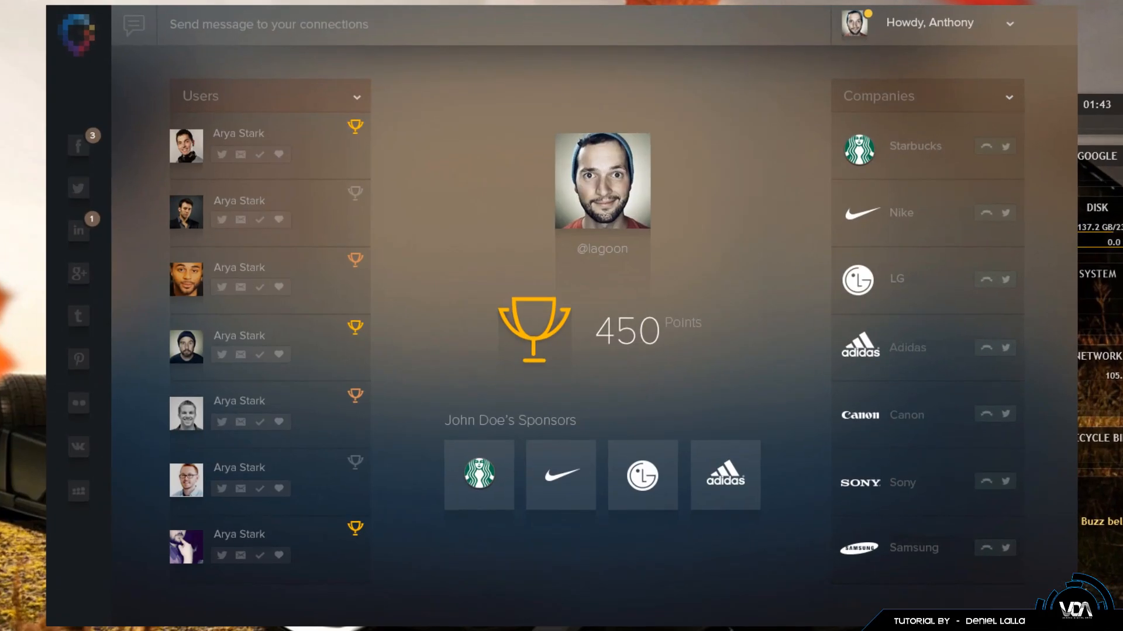
mouse_move(471, 543)
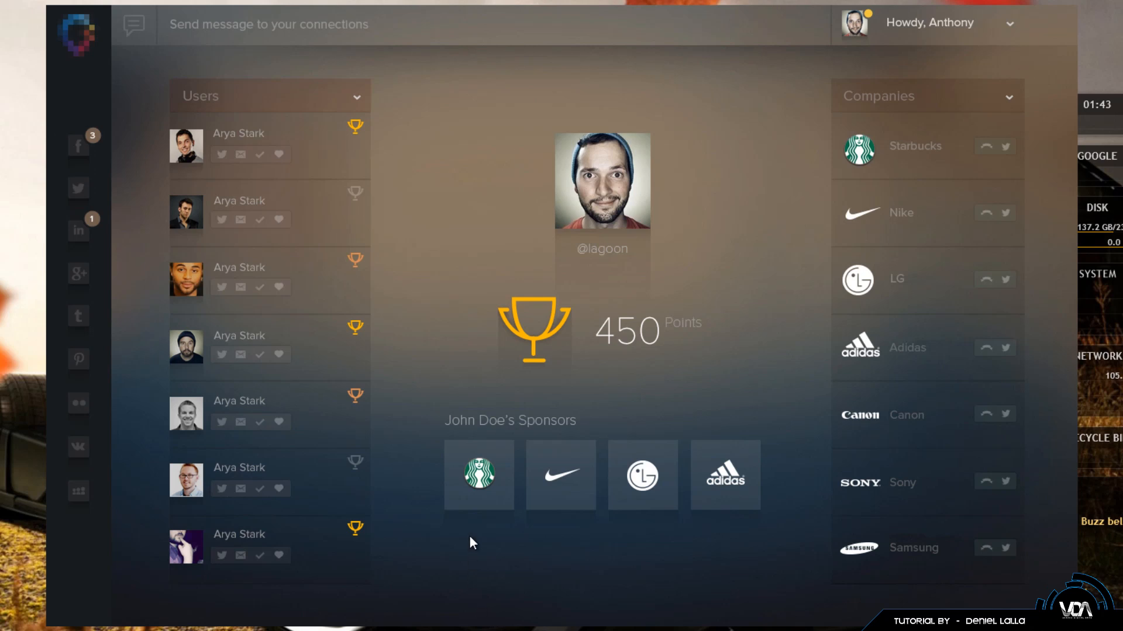
mouse_move(478, 532)
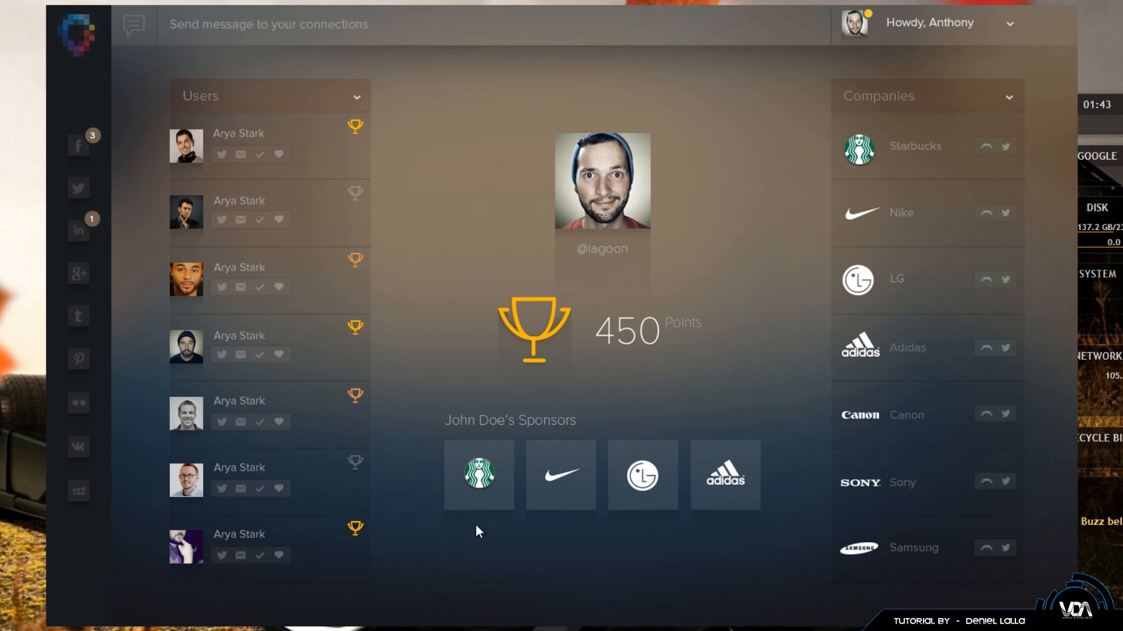
mouse_move(487, 510)
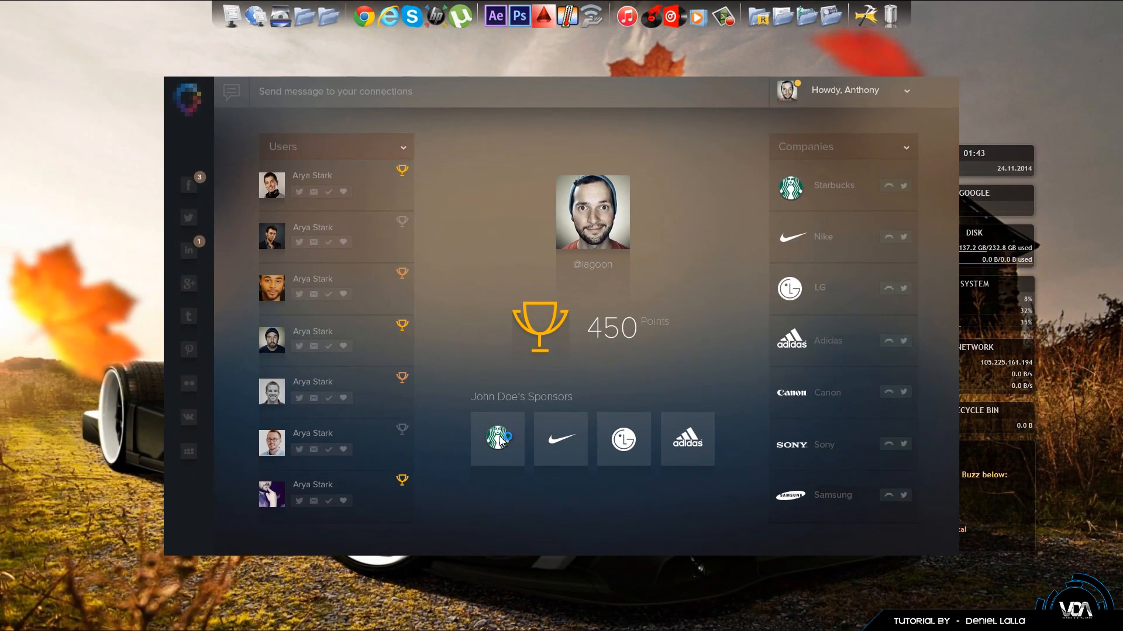
left_click(497, 439)
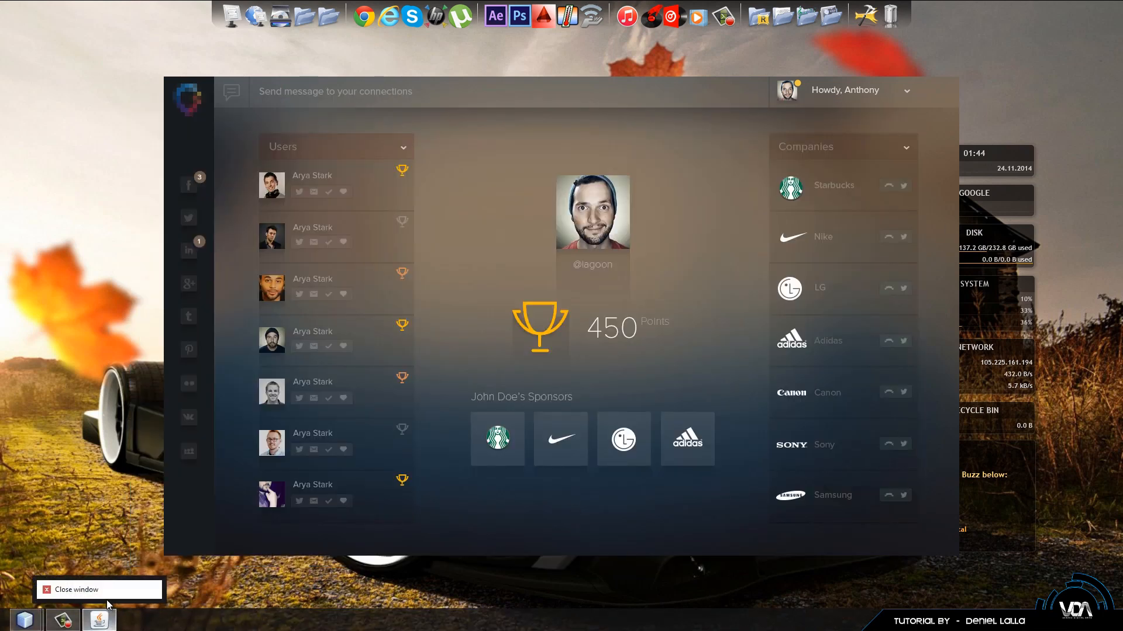
left_click(74, 590)
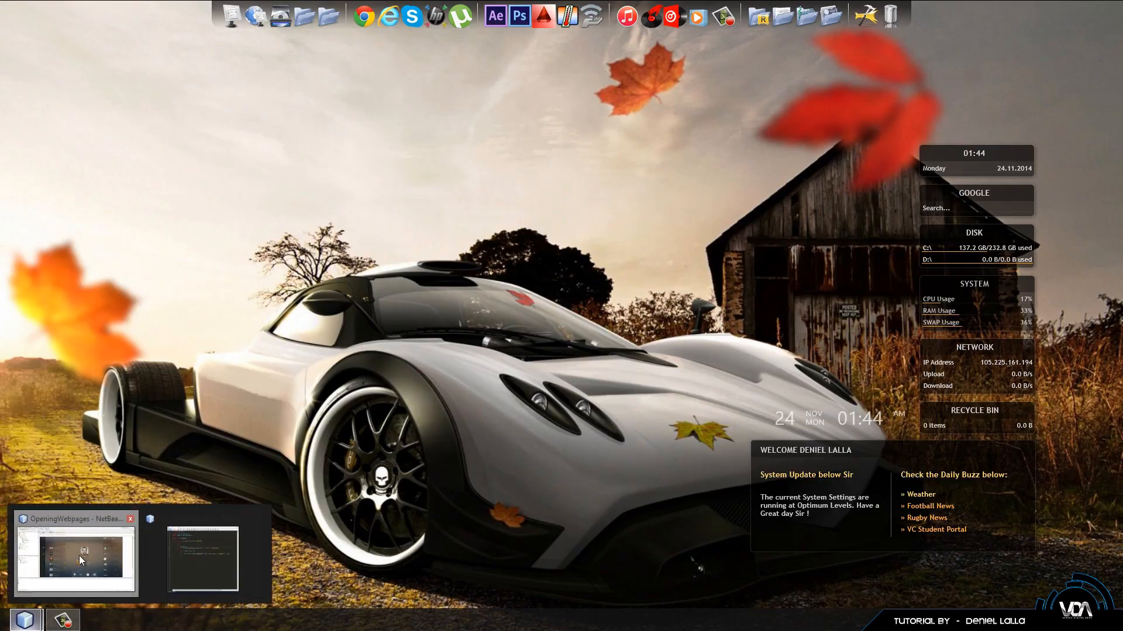
Step: Restore NetBeans from the taskbar and close the Output panel
left_click(75, 559)
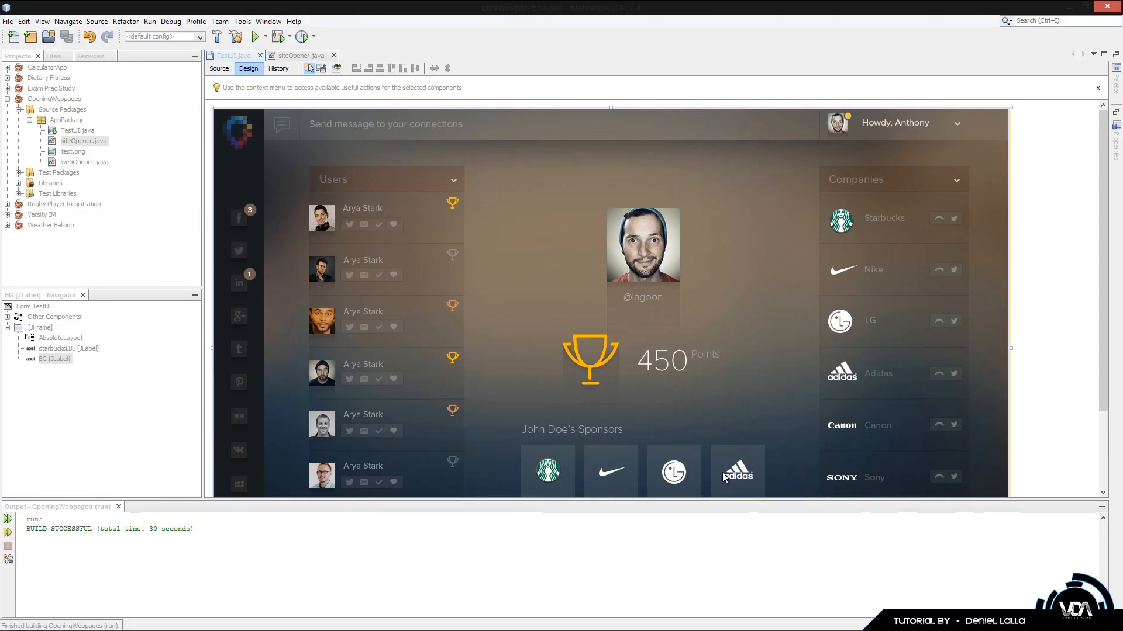
left_click(118, 507)
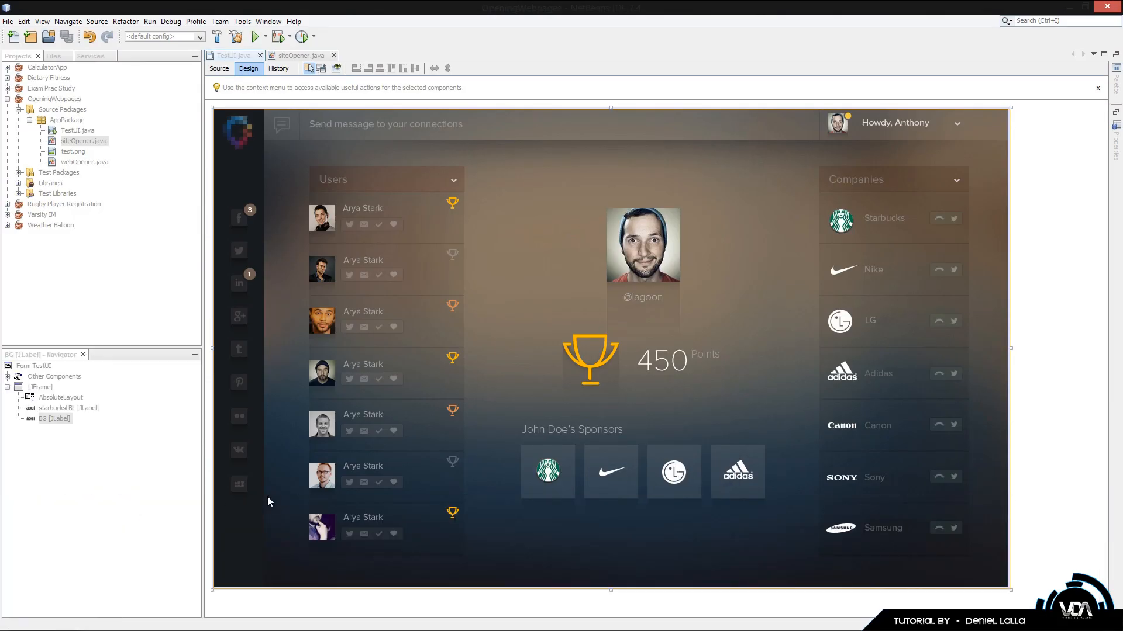
mouse_move(1036, 453)
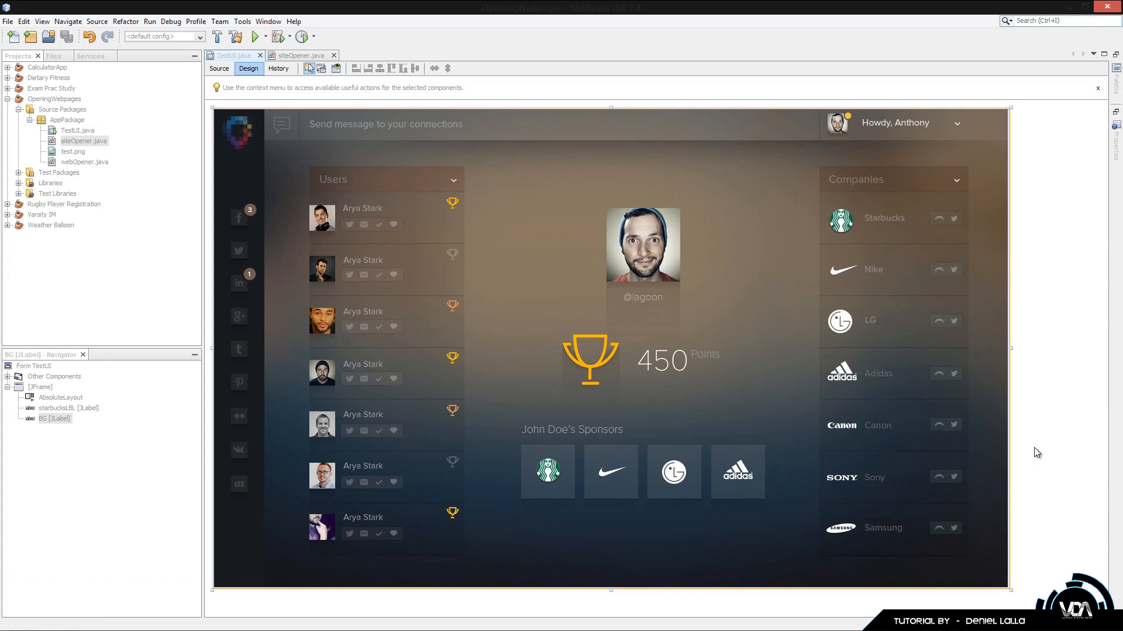